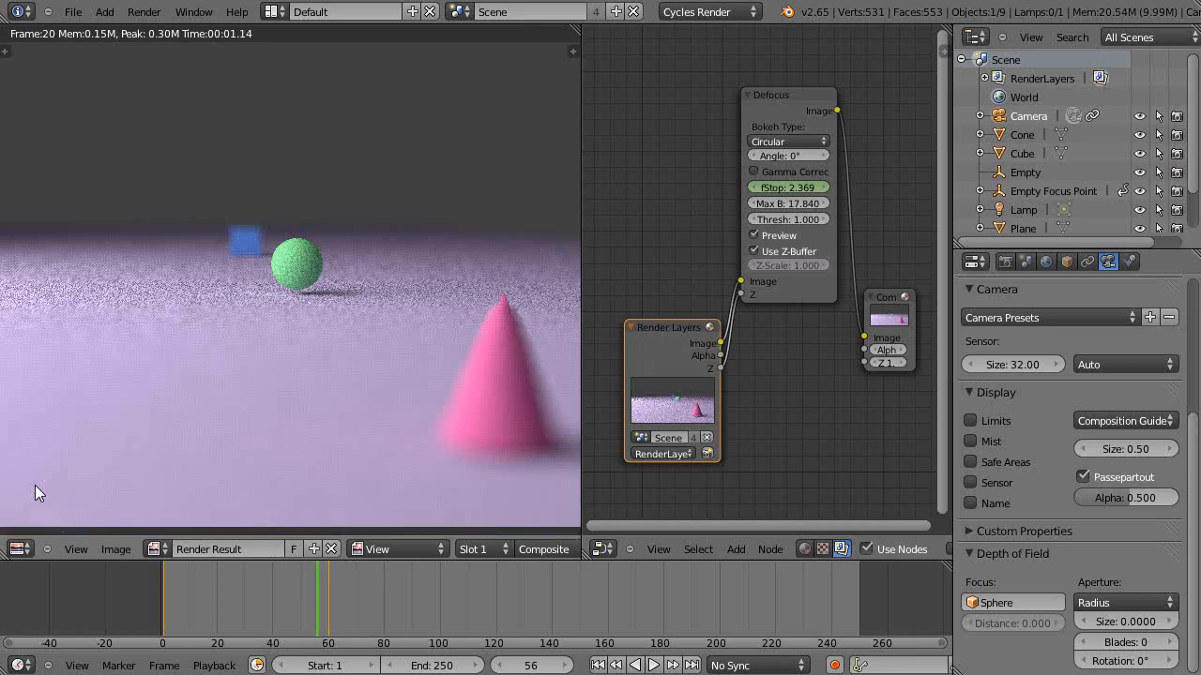
pyautogui.moveTo(112, 420)
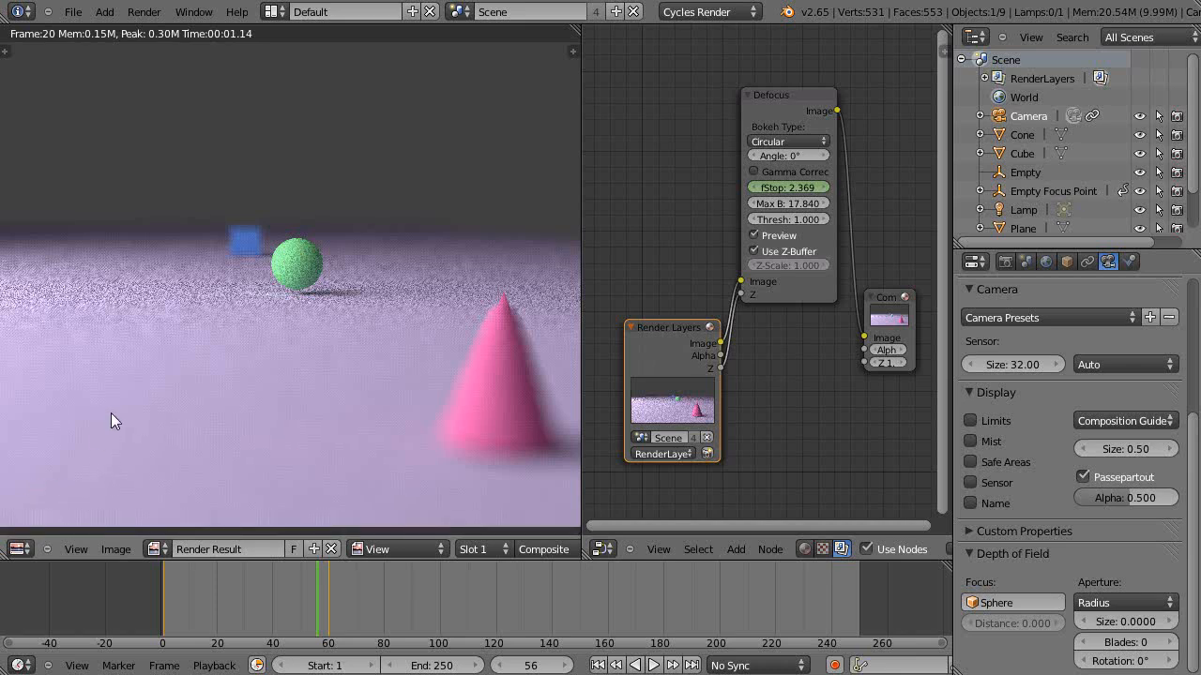
pyautogui.moveTo(330, 366)
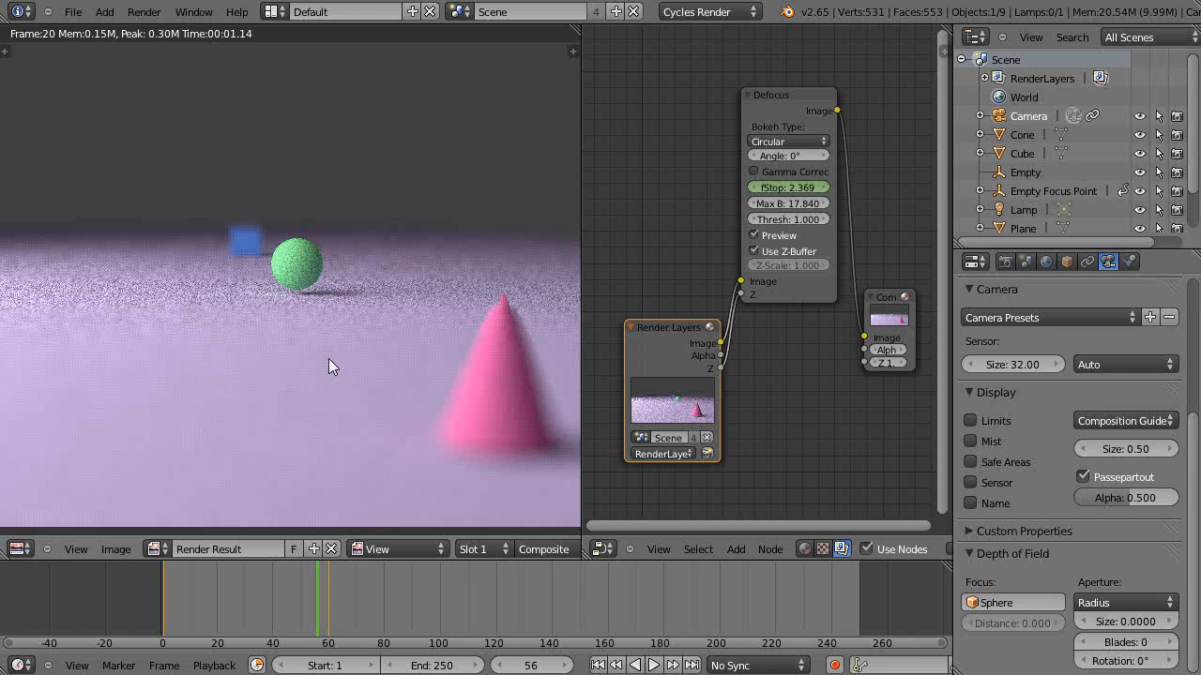
pyautogui.moveTo(427, 439)
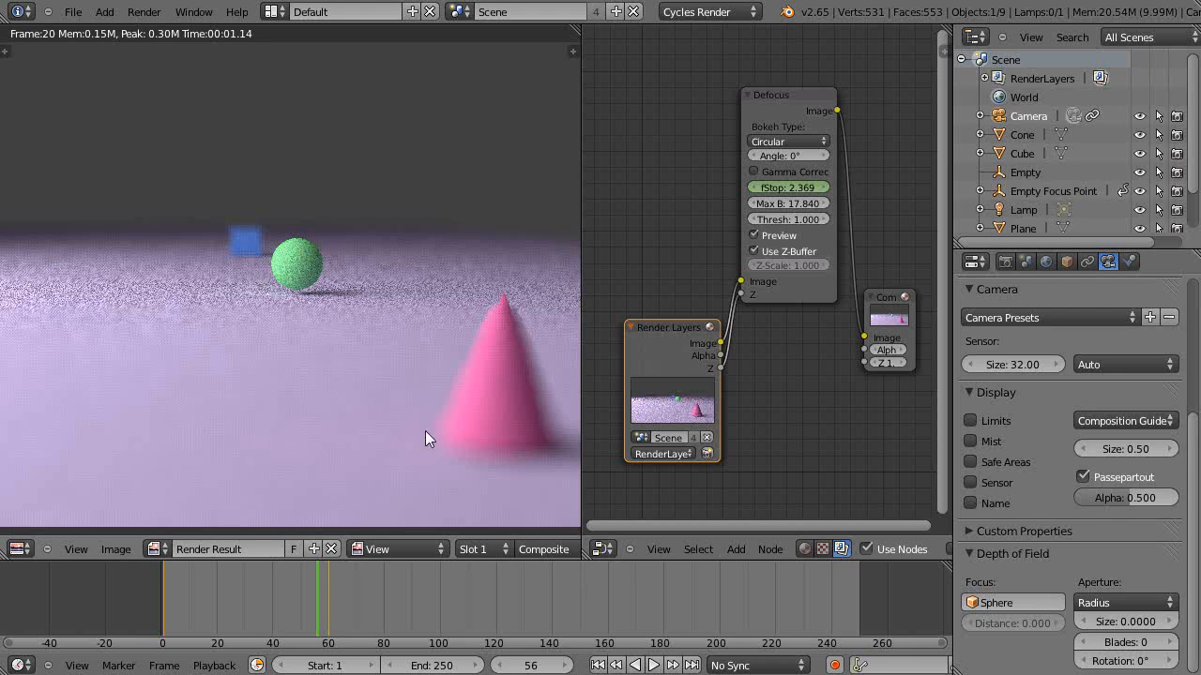
pyautogui.moveTo(299, 287)
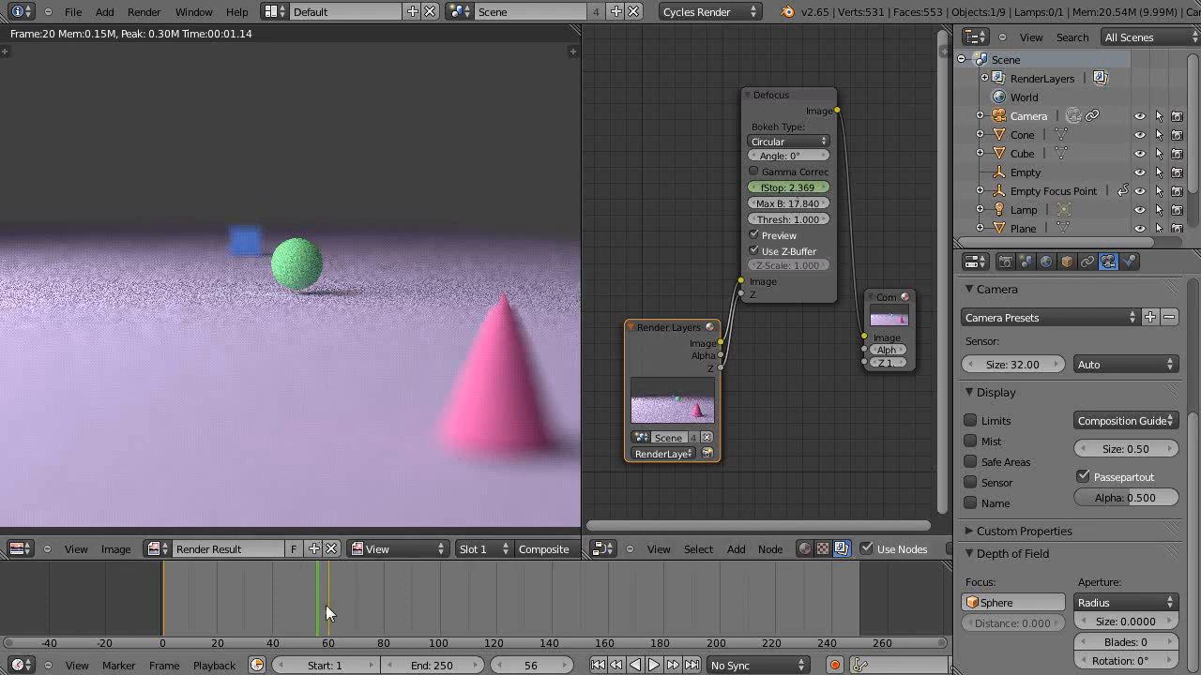
# Show the 3D scene in the left area and clear the camera's keyframe.
pyautogui.click(788, 188)
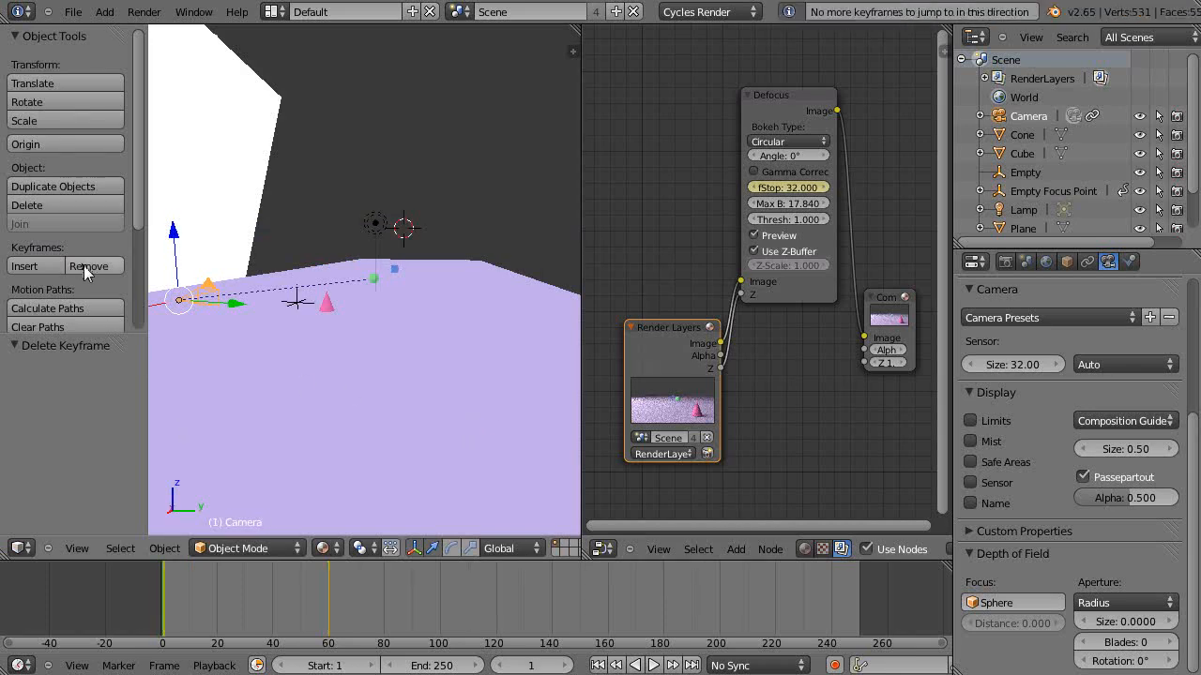
pyautogui.click(92, 267)
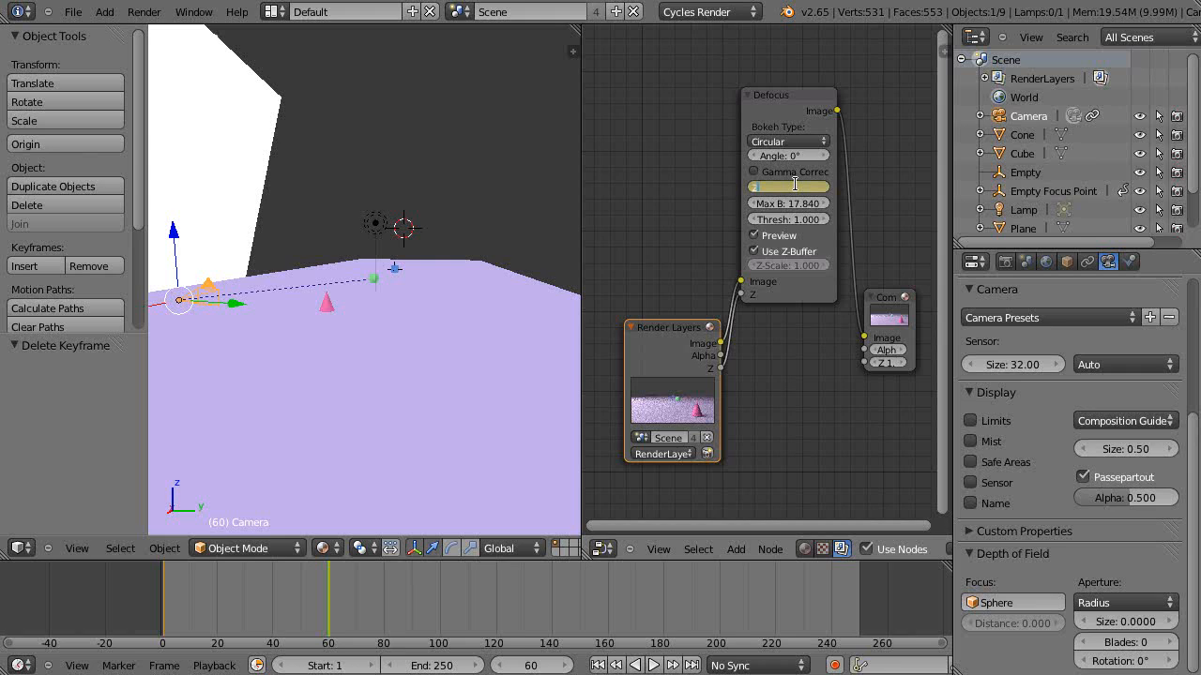
# Lower the Defocus node's f-stop from 22 to 2.8.
pyautogui.click(788, 188)
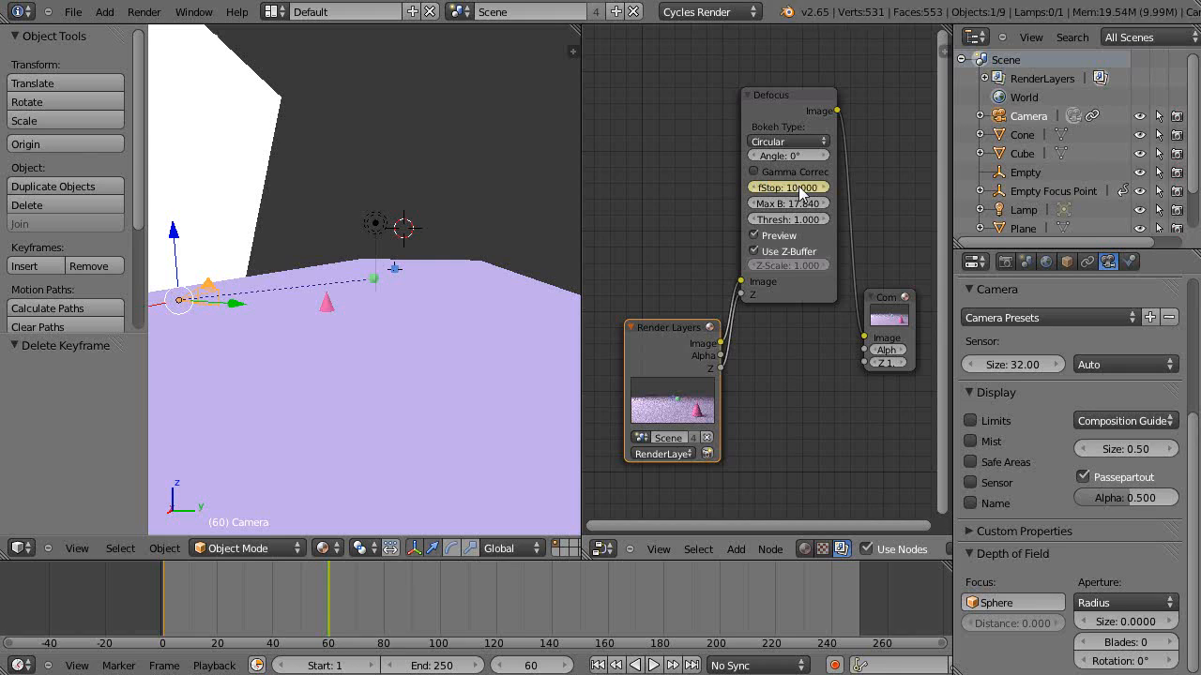
pyautogui.click(788, 187)
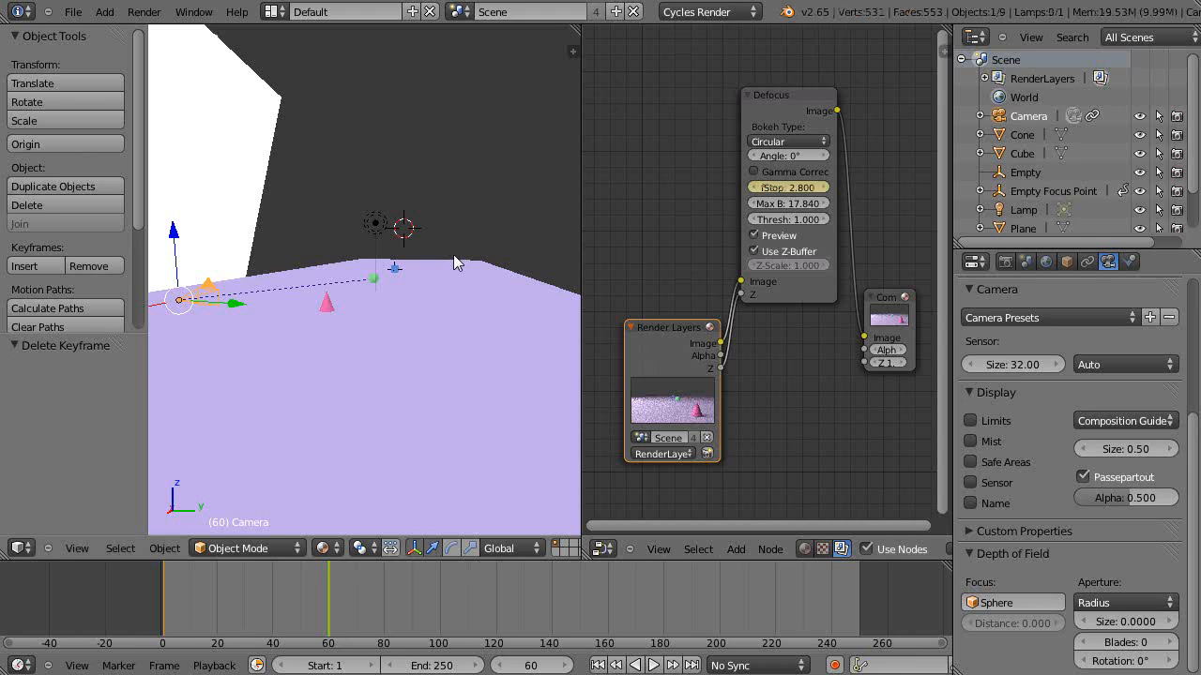
pyautogui.moveTo(809, 191)
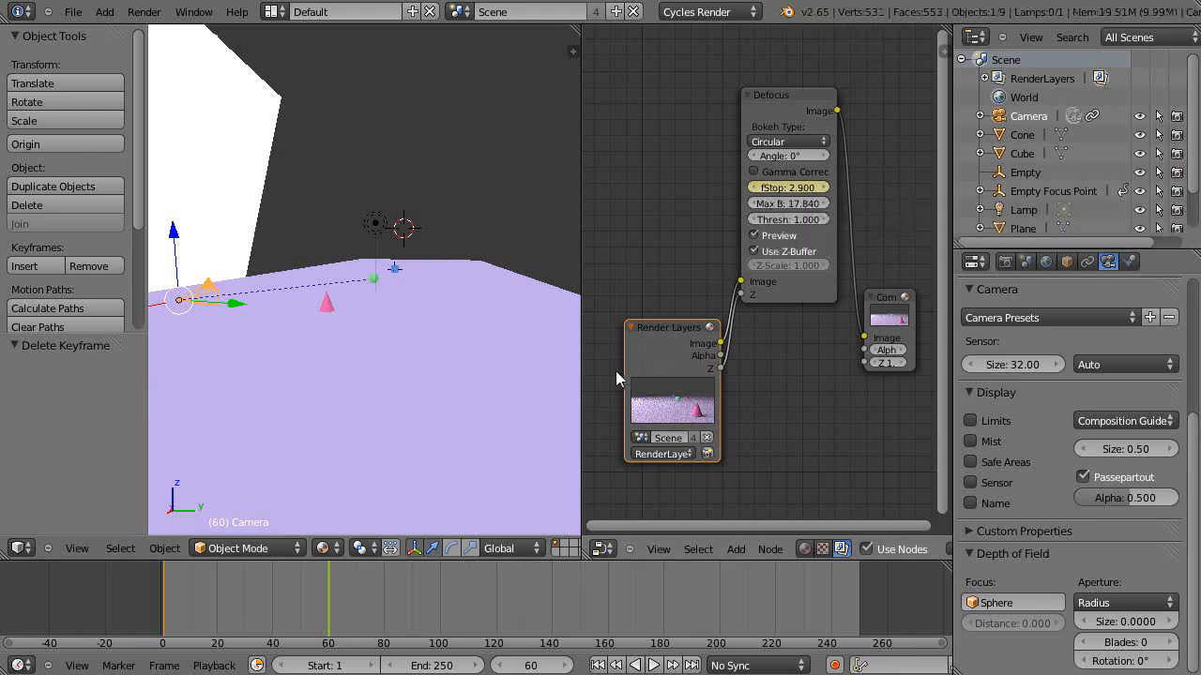
pyautogui.click(788, 188)
pyautogui.write('2.8')
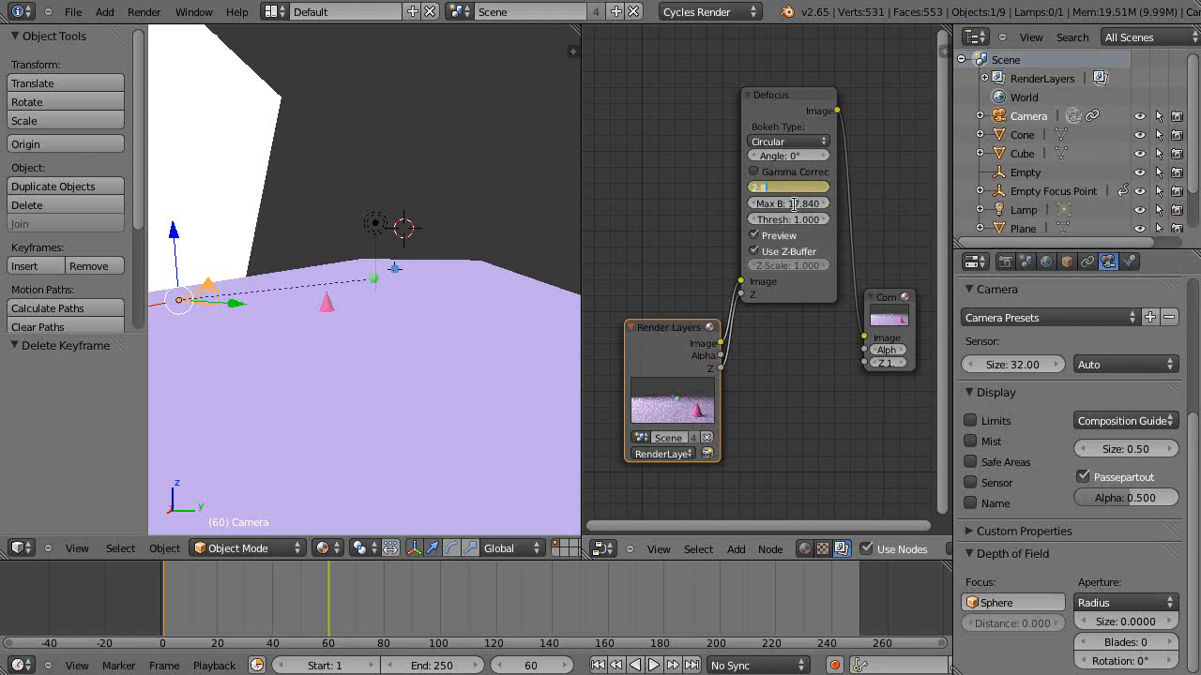
pyautogui.click(788, 187)
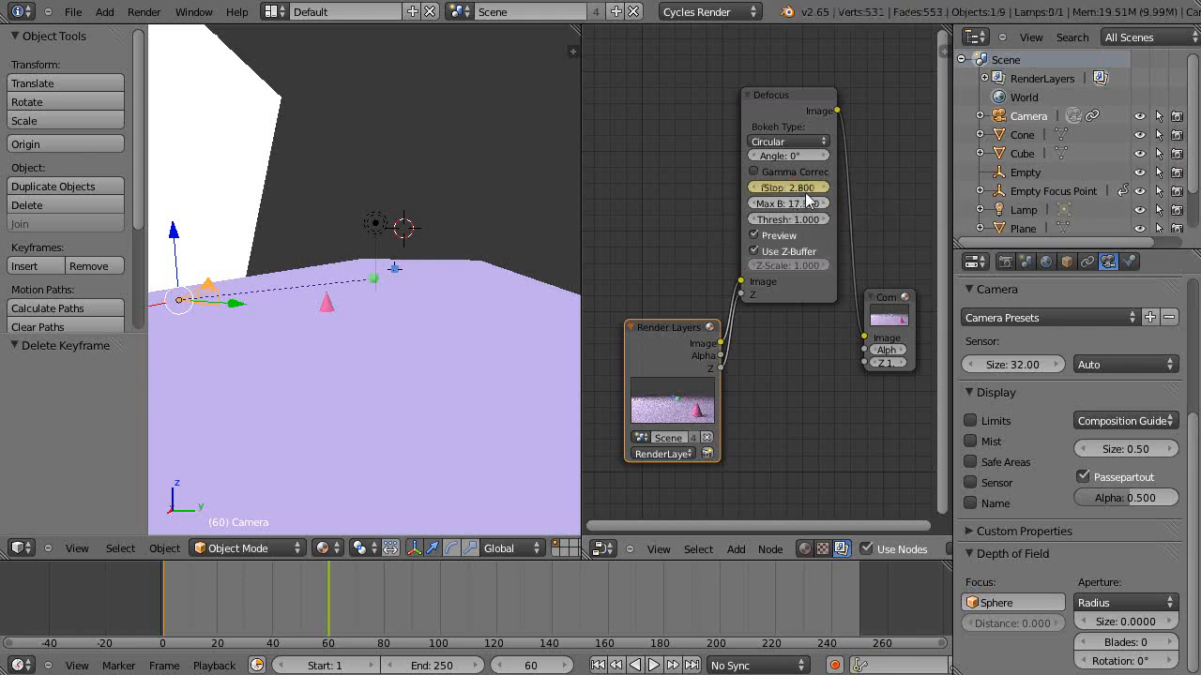
pyautogui.moveTo(788, 188)
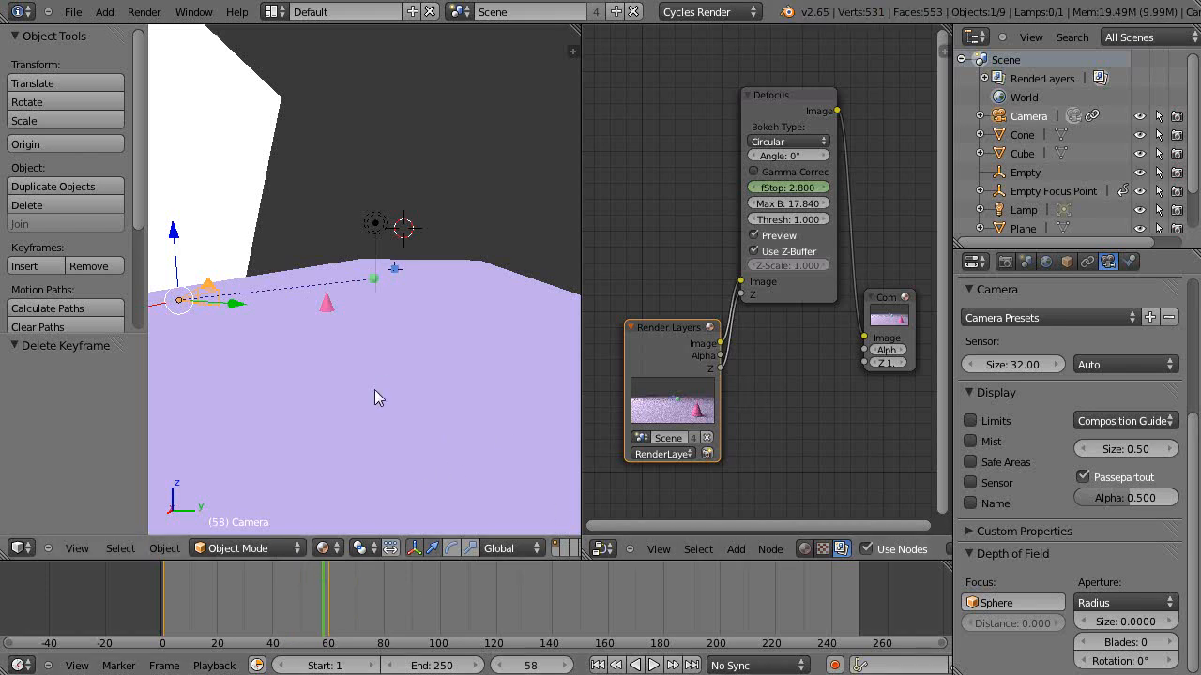
pyautogui.moveTo(90, 374)
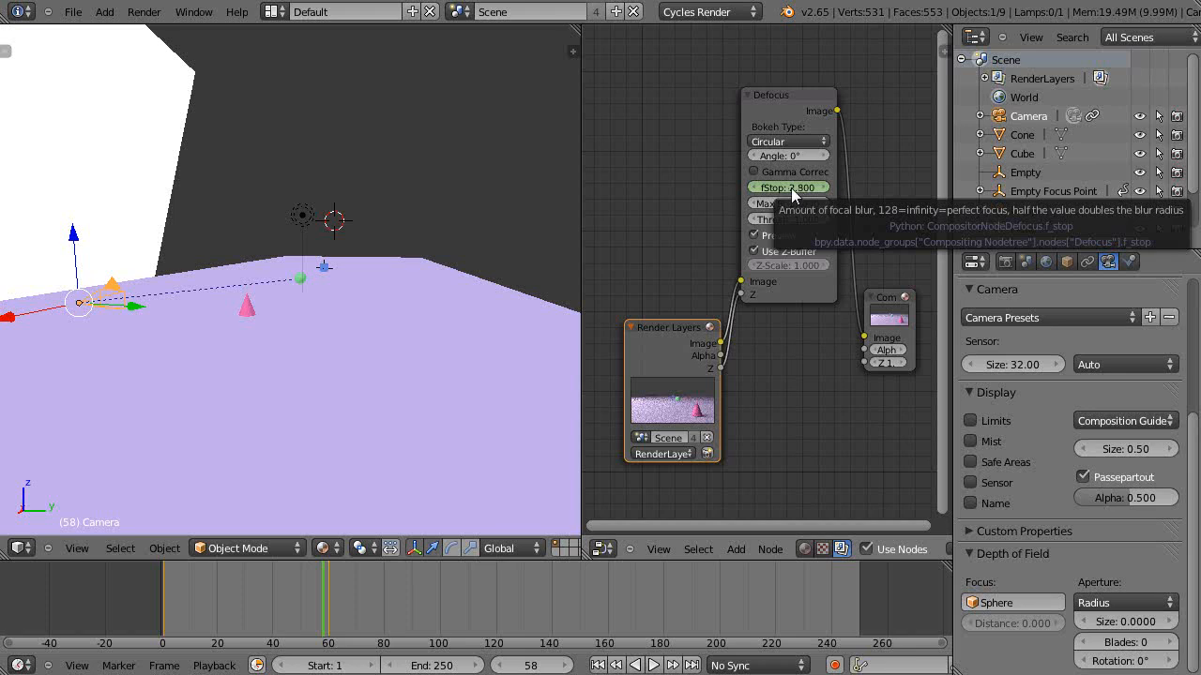
pyautogui.moveTo(800, 197)
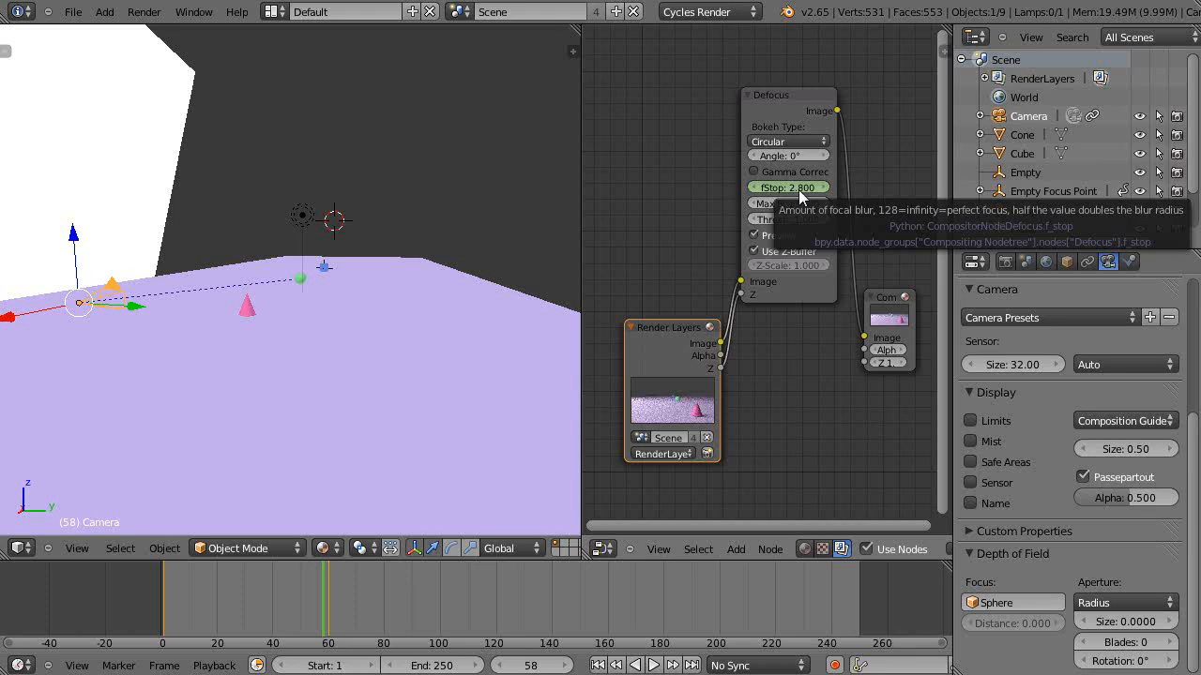
pyautogui.moveTo(797, 202)
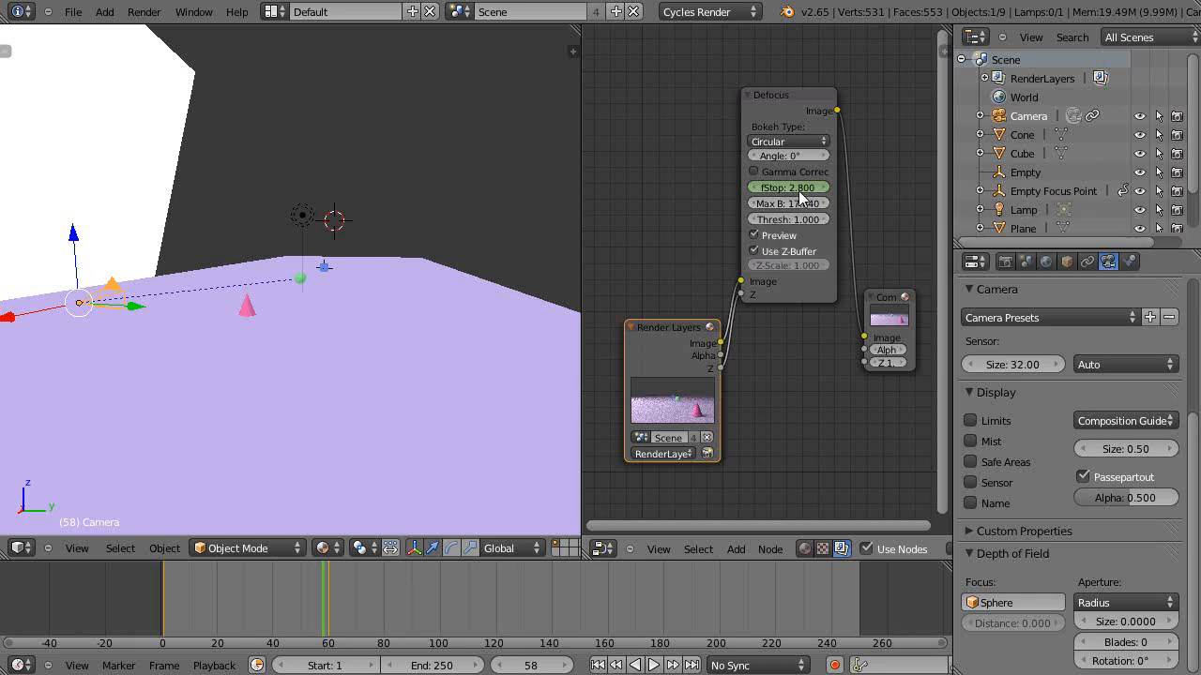
pyautogui.moveTo(800, 191)
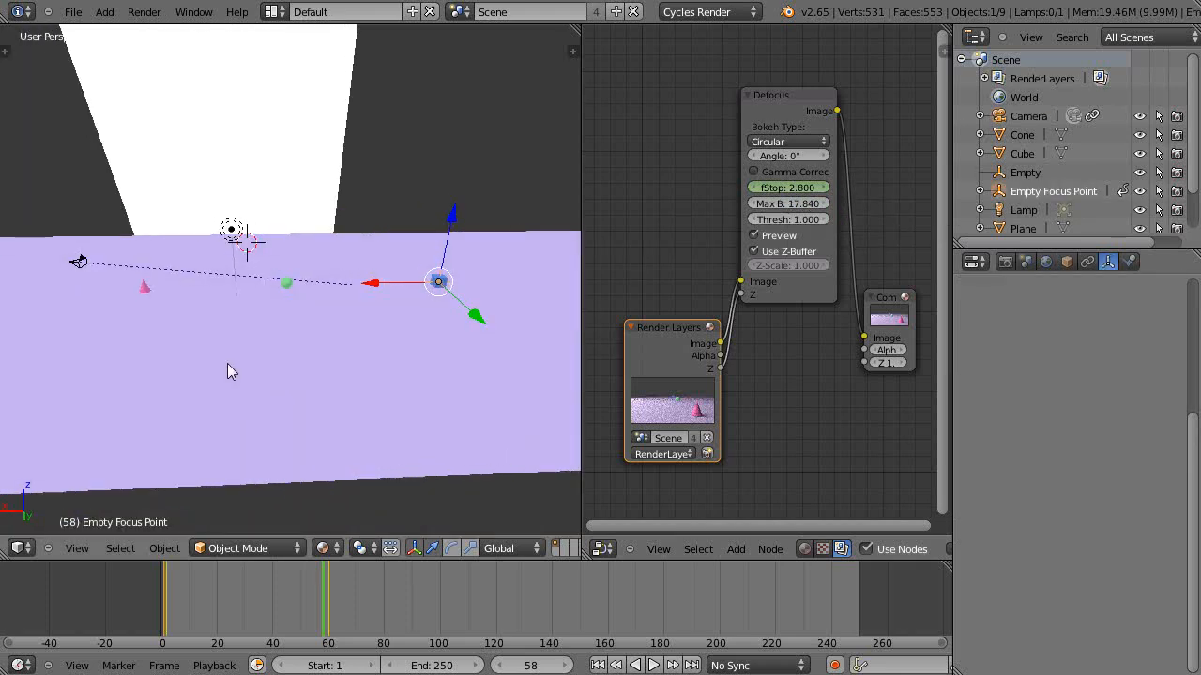
# Look through the camera at the scene and nudge the cube back into position.
pyautogui.moveTo(282, 329); pyautogui.dragTo(319, 291)
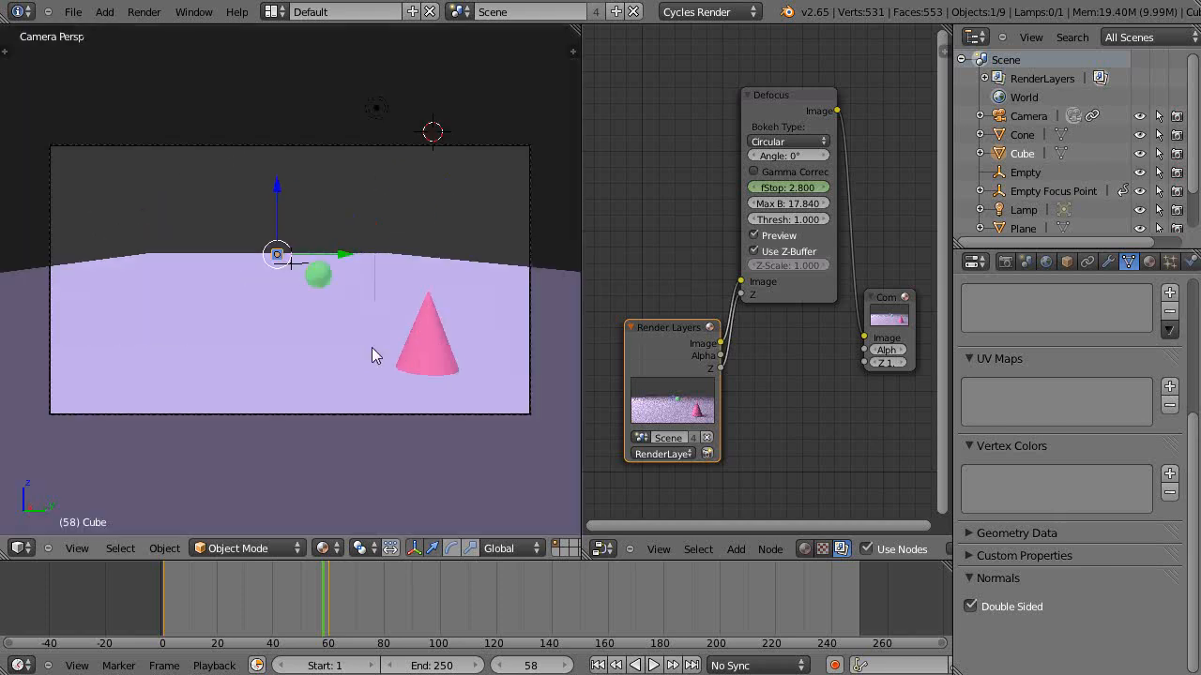
pyautogui.moveTo(390, 346)
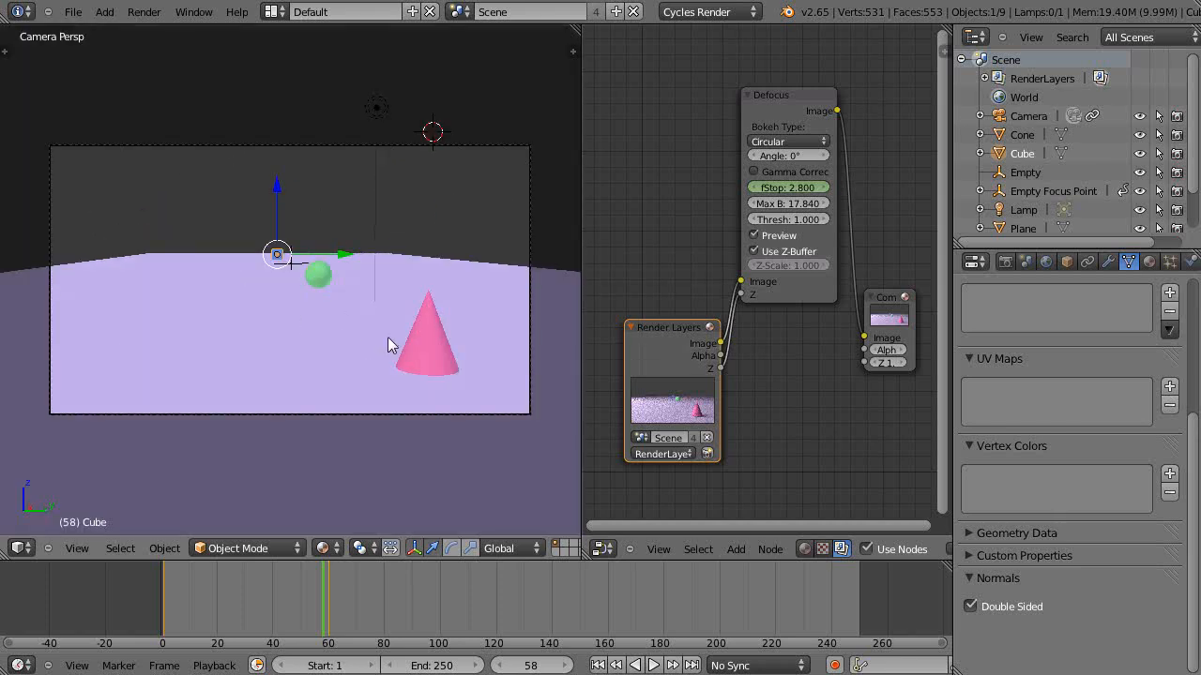
pyautogui.press('s')
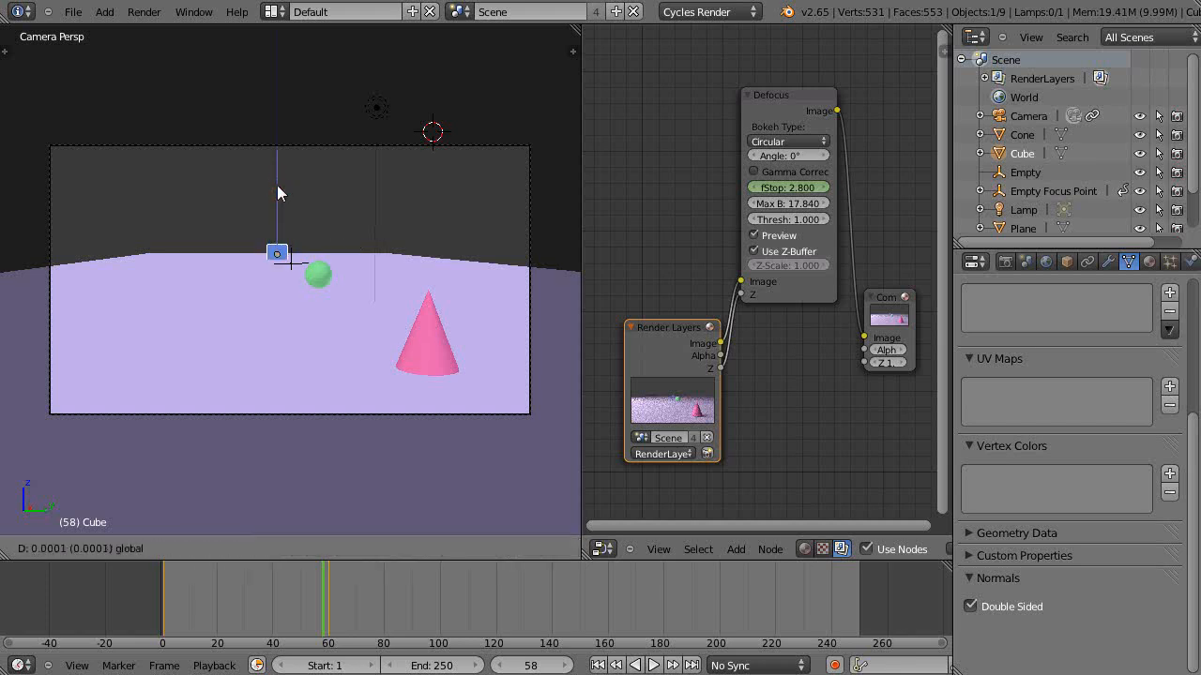
pyautogui.click(278, 254)
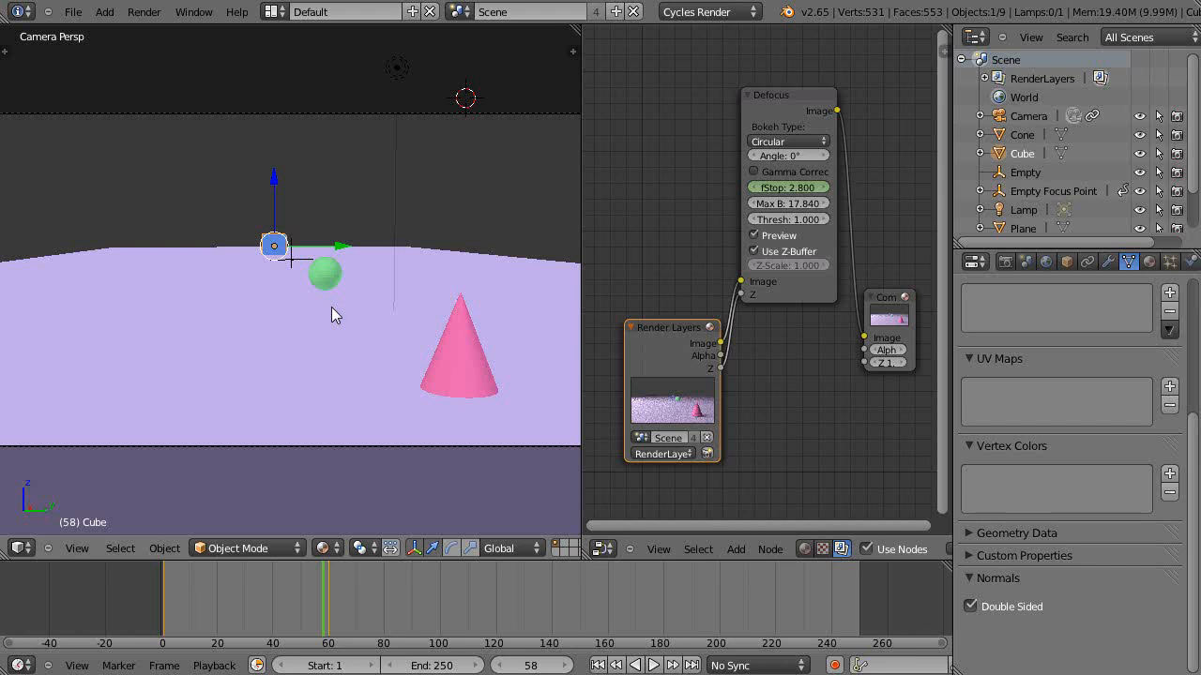
pyautogui.moveTo(280, 251)
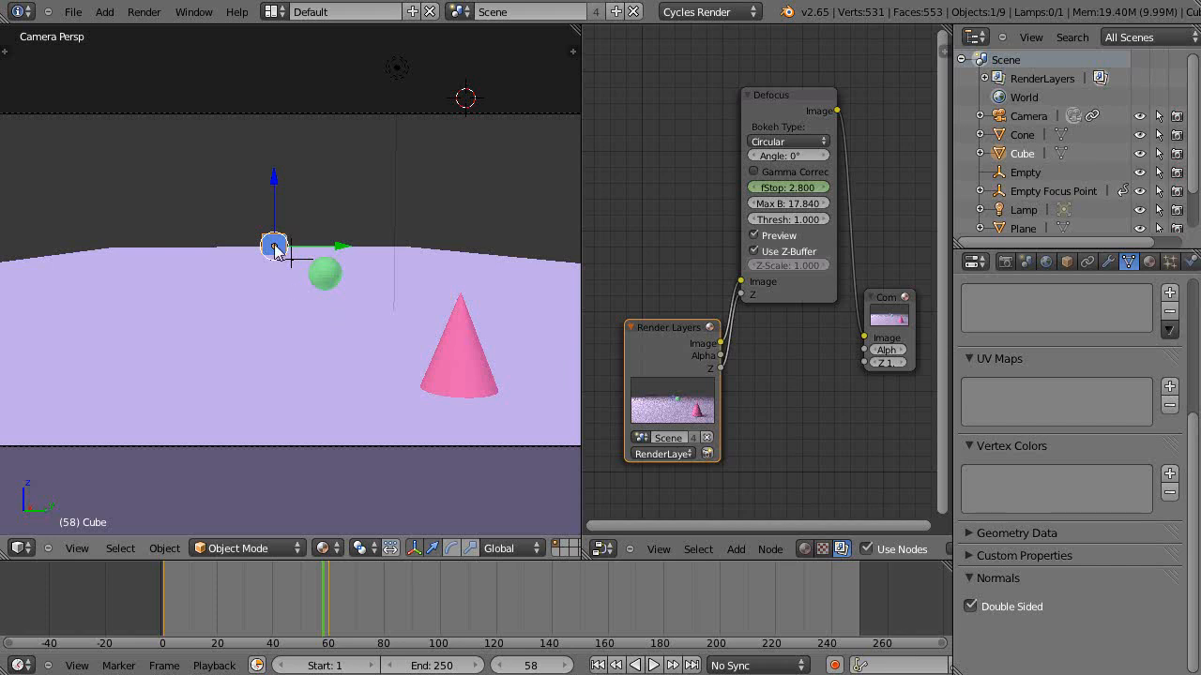
pyautogui.moveTo(360, 406)
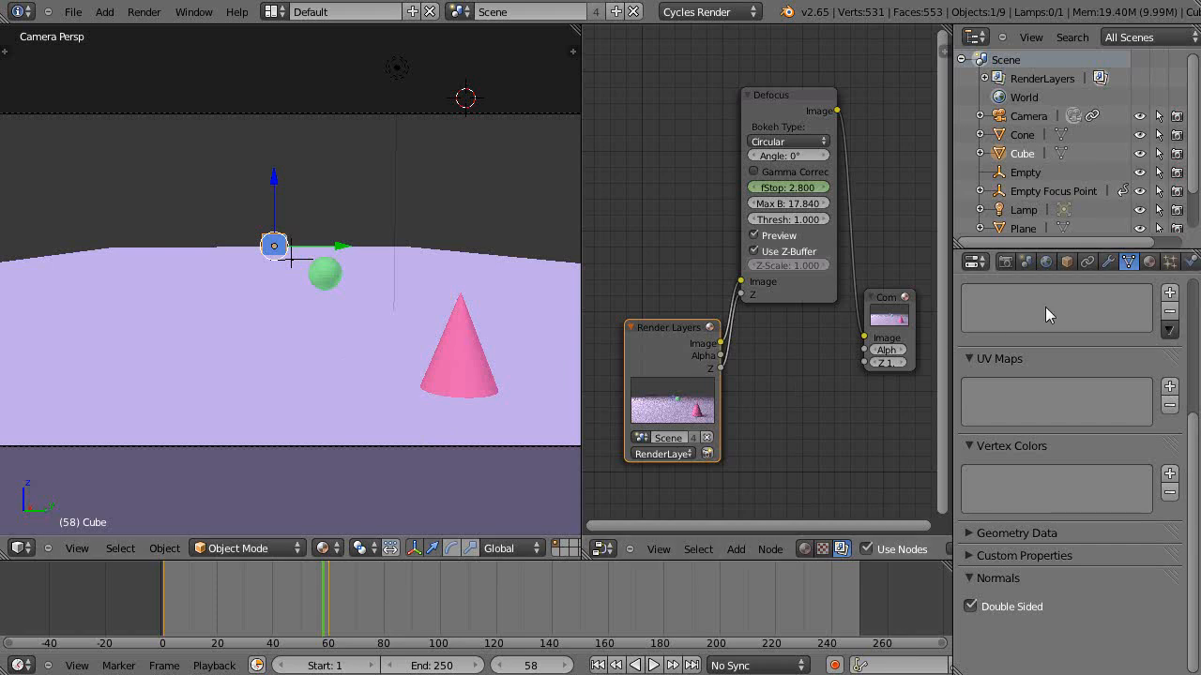
pyautogui.moveTo(1148, 263)
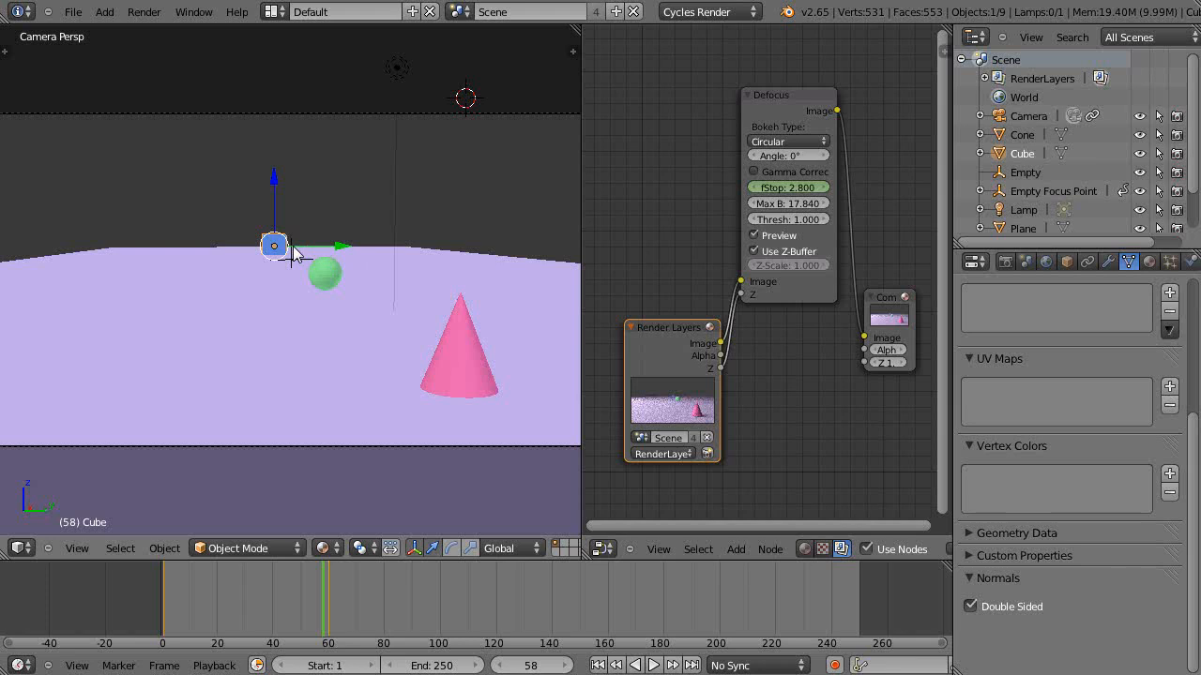
pyautogui.moveTo(297, 261)
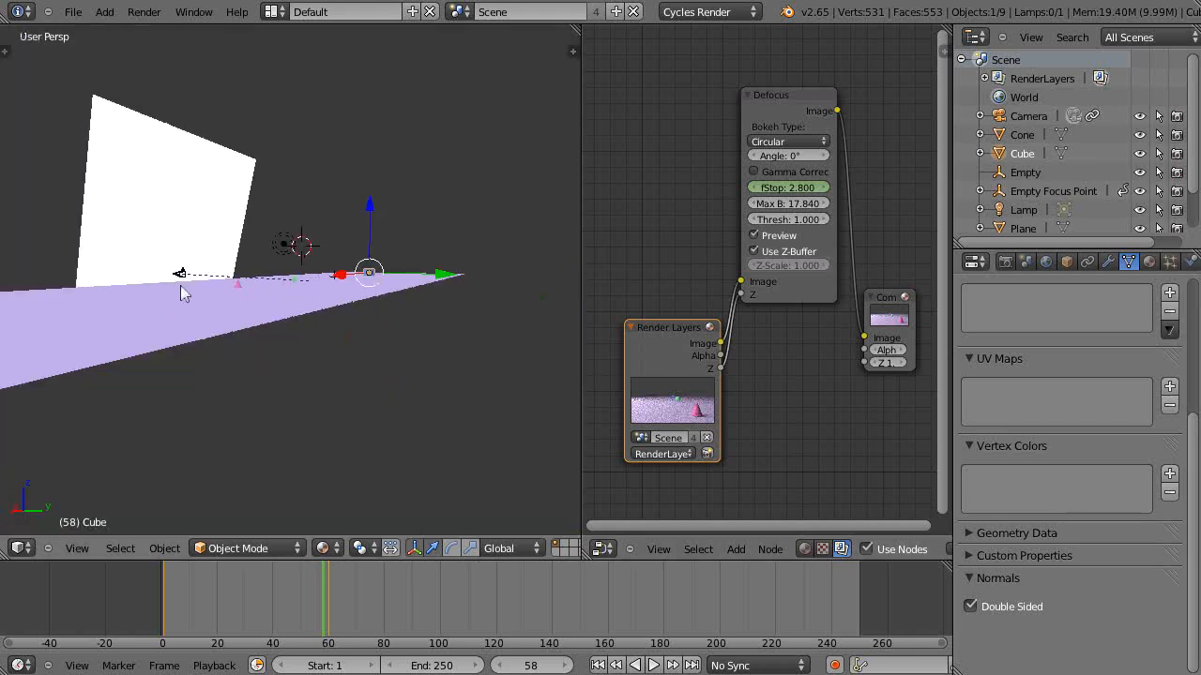
# Select the camera and reach its lens settings for a 1200 mm focal length.
pyautogui.click(1028, 116)
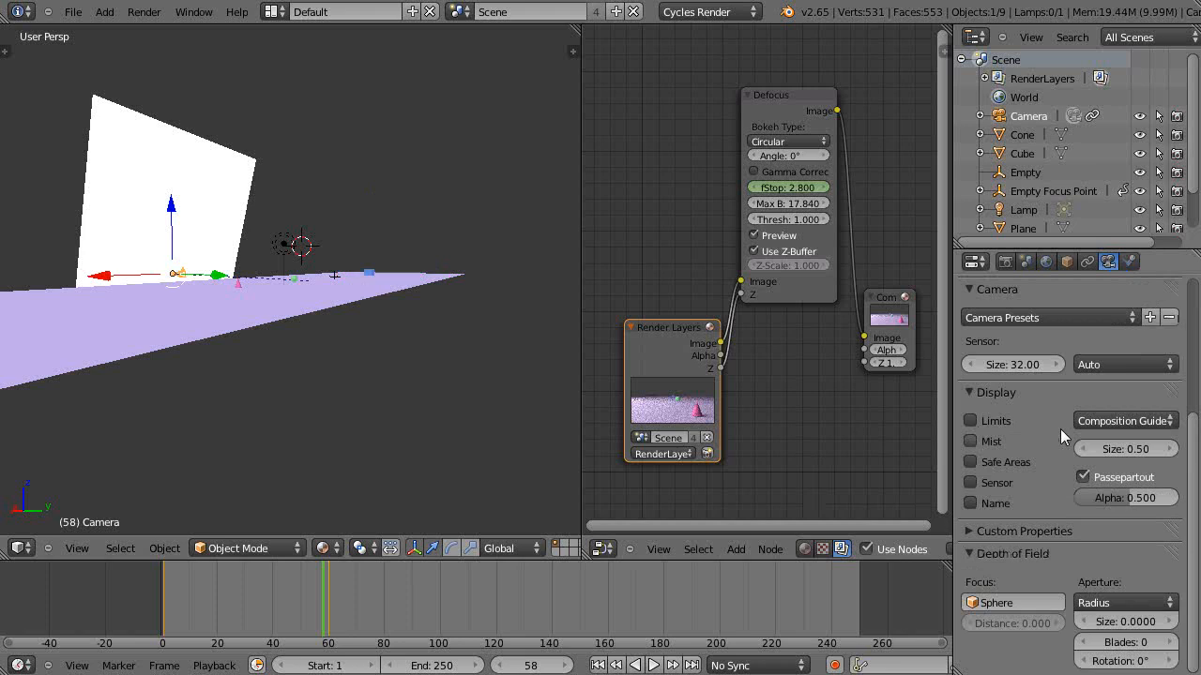
pyautogui.scroll(-3)
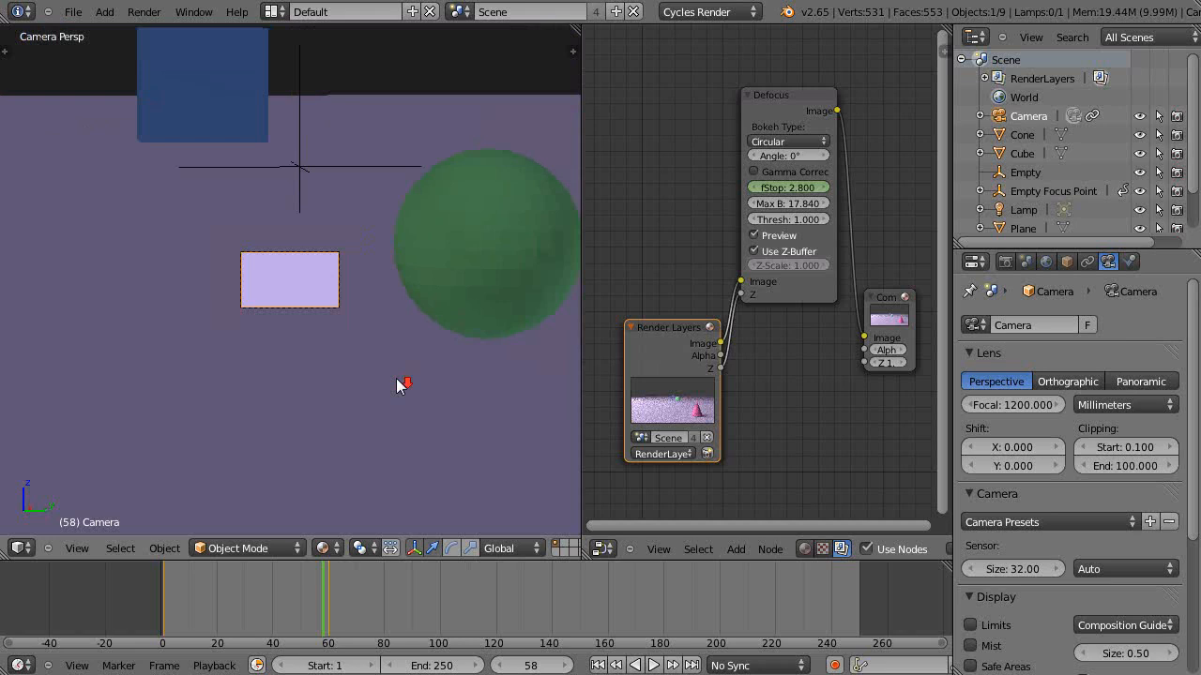
pyautogui.moveTo(364, 304)
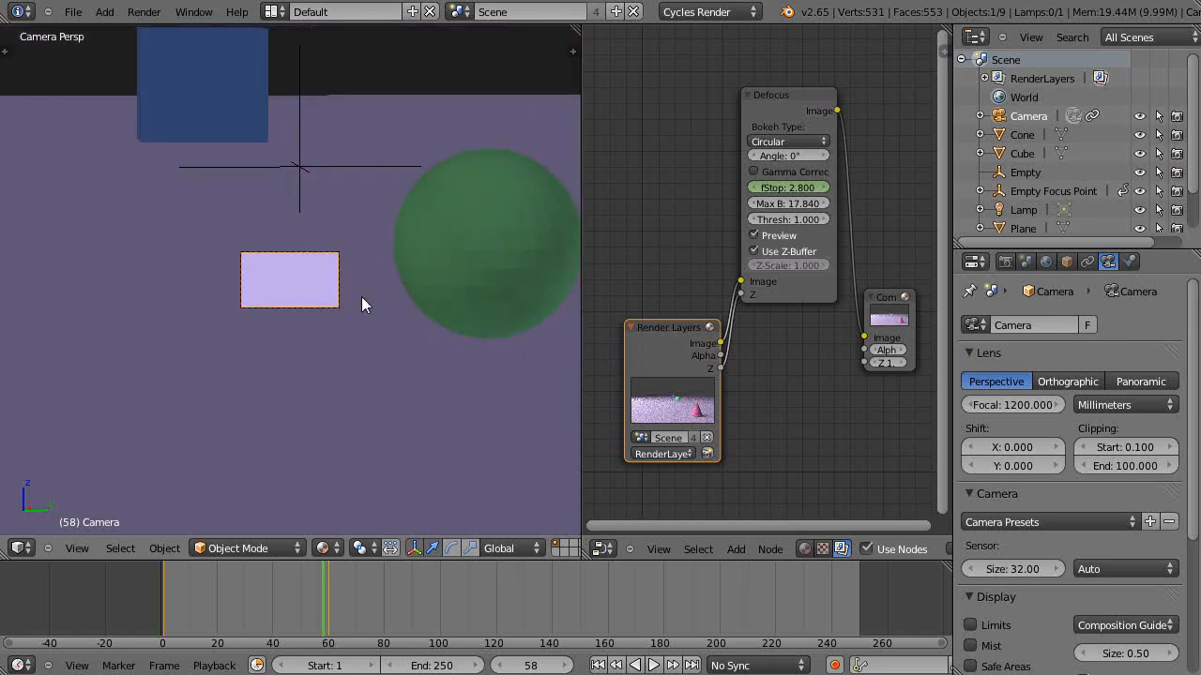
pyautogui.moveTo(368, 285)
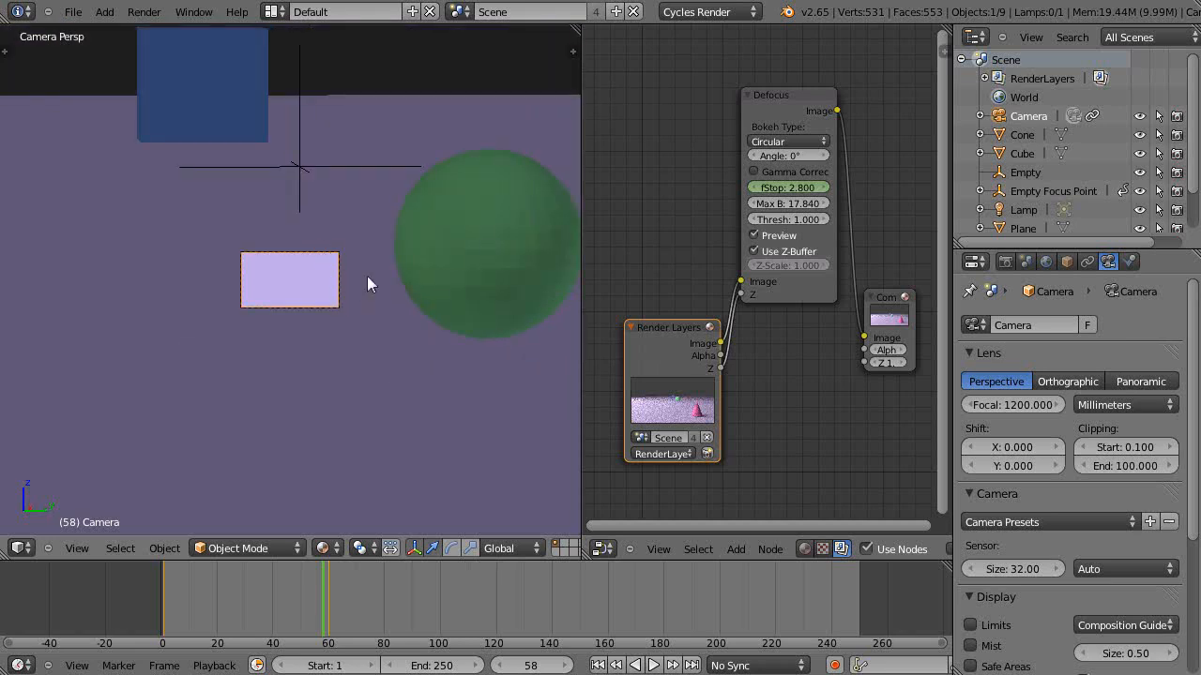
pyautogui.moveTo(553, 373)
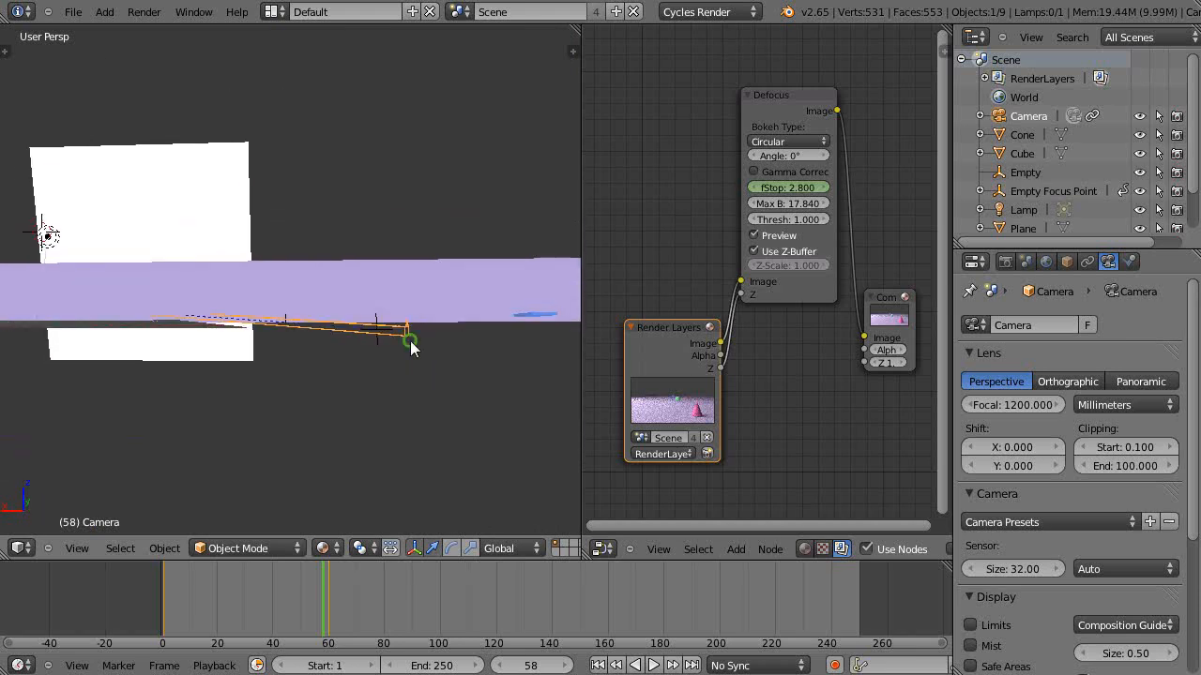
# Snap the 3D cursor onto the cube, then snap the Empty onto that cursor at the cube's centre.
pyautogui.click(375, 331)
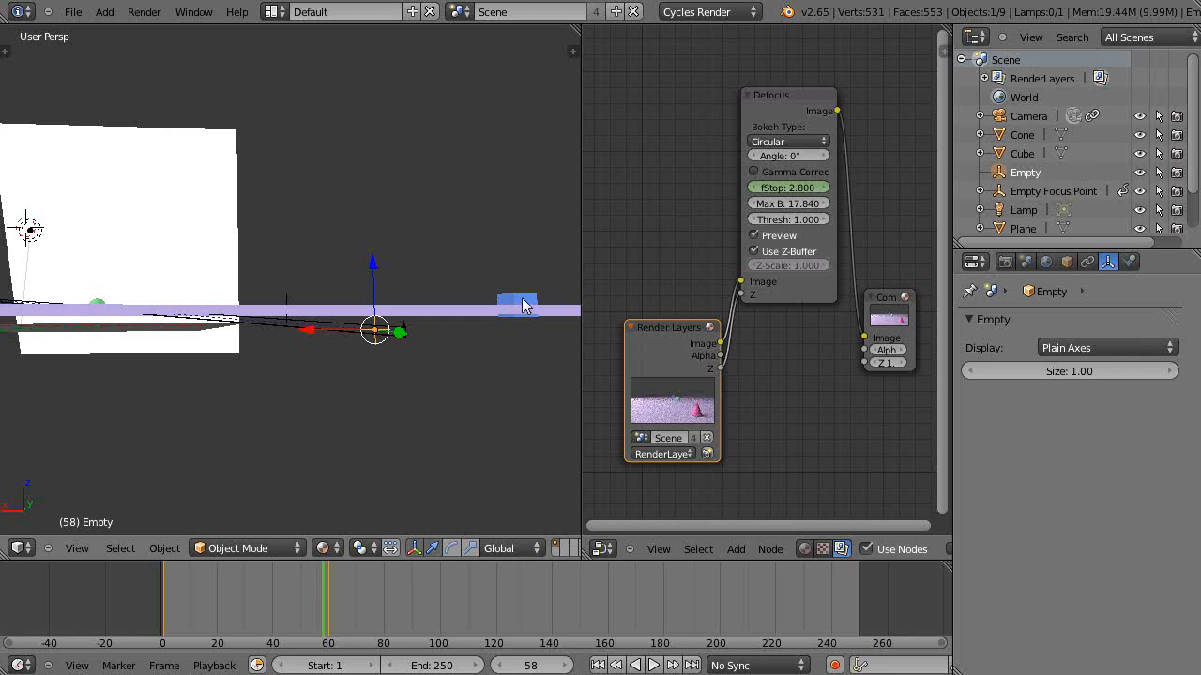
pyautogui.click(516, 304)
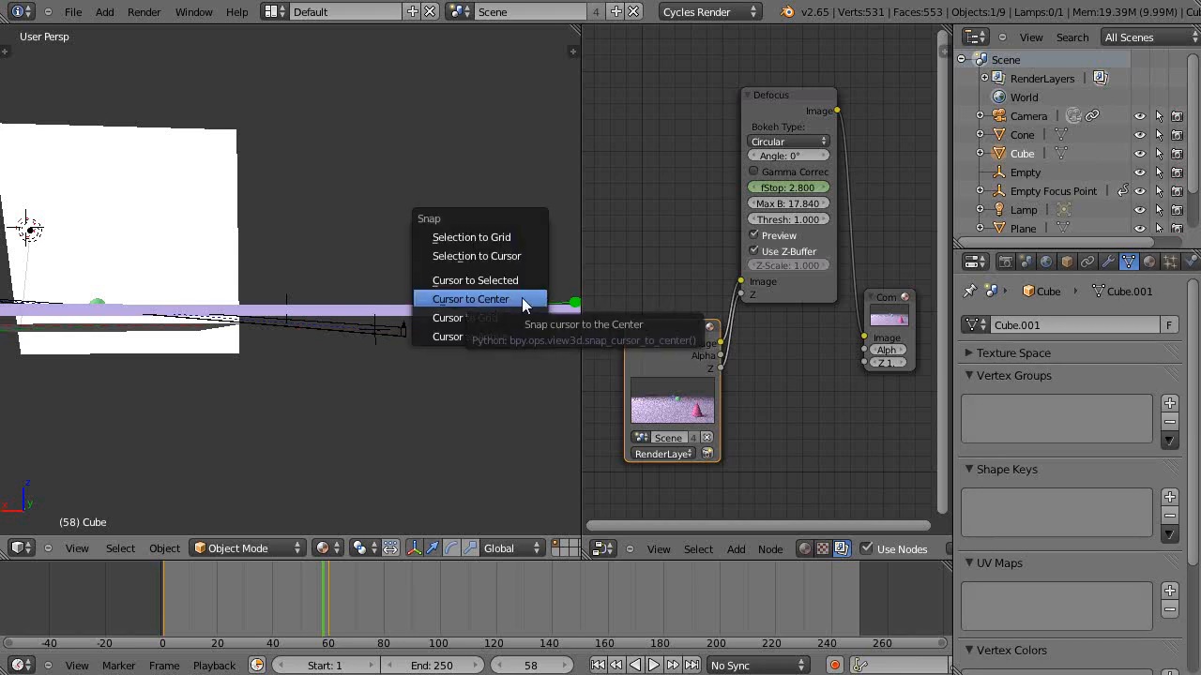
pyautogui.click(471, 299)
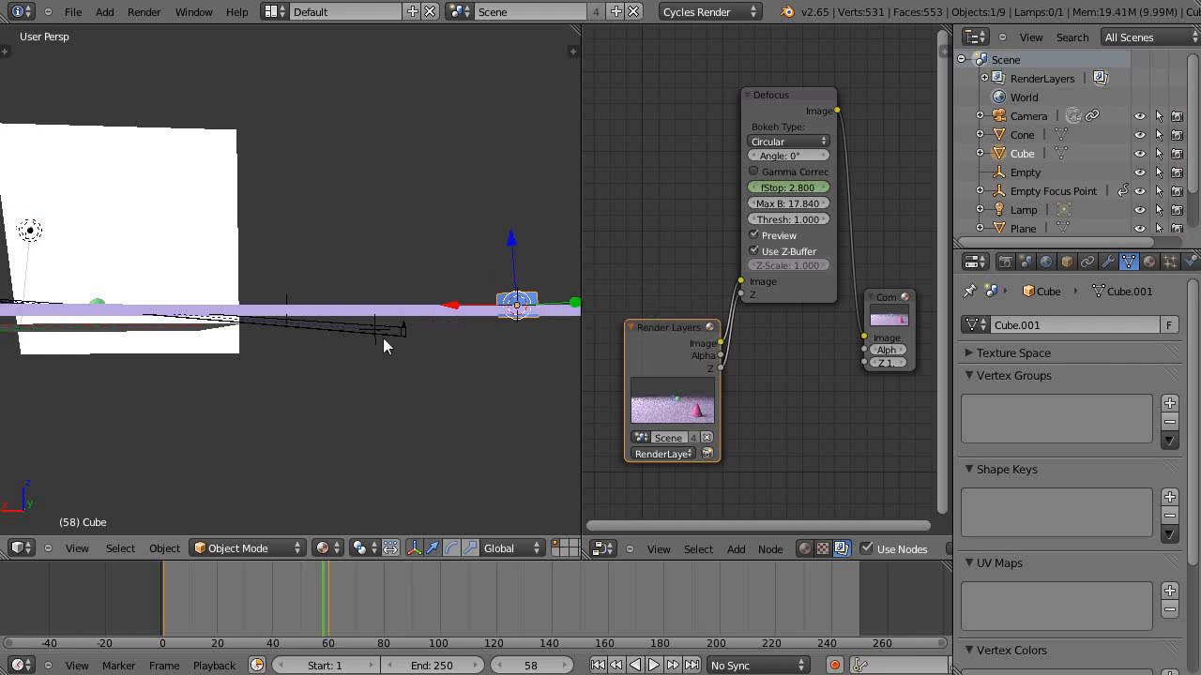
pyautogui.click(374, 330)
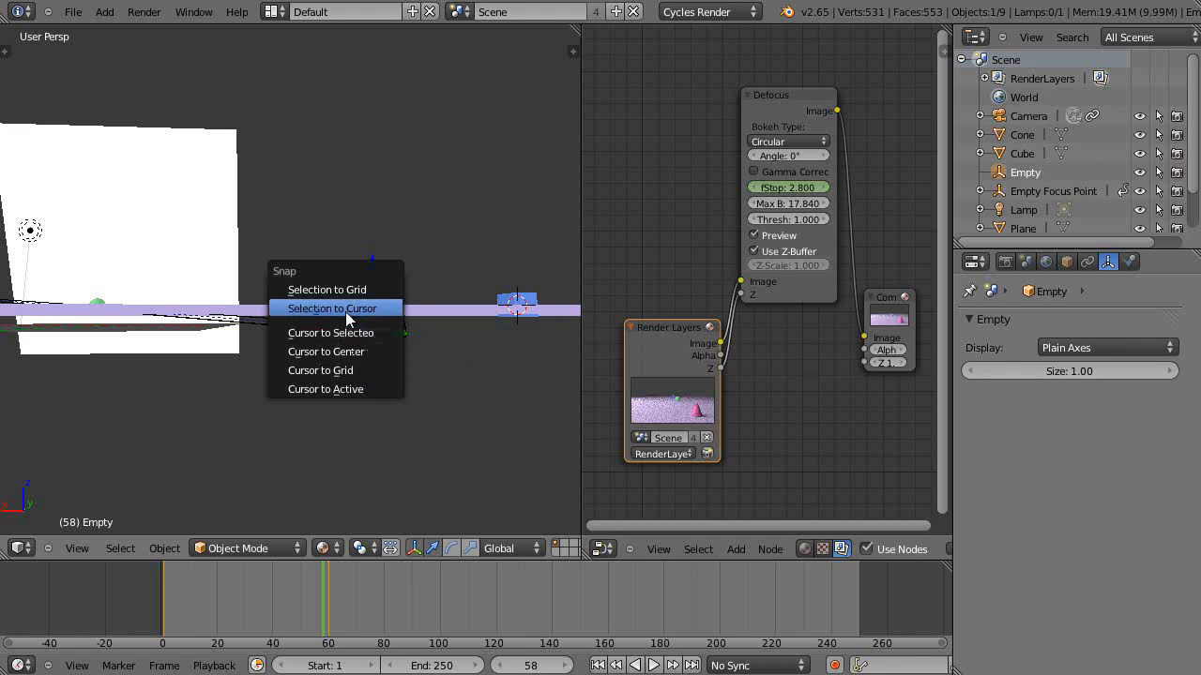
pyautogui.moveTo(334, 308)
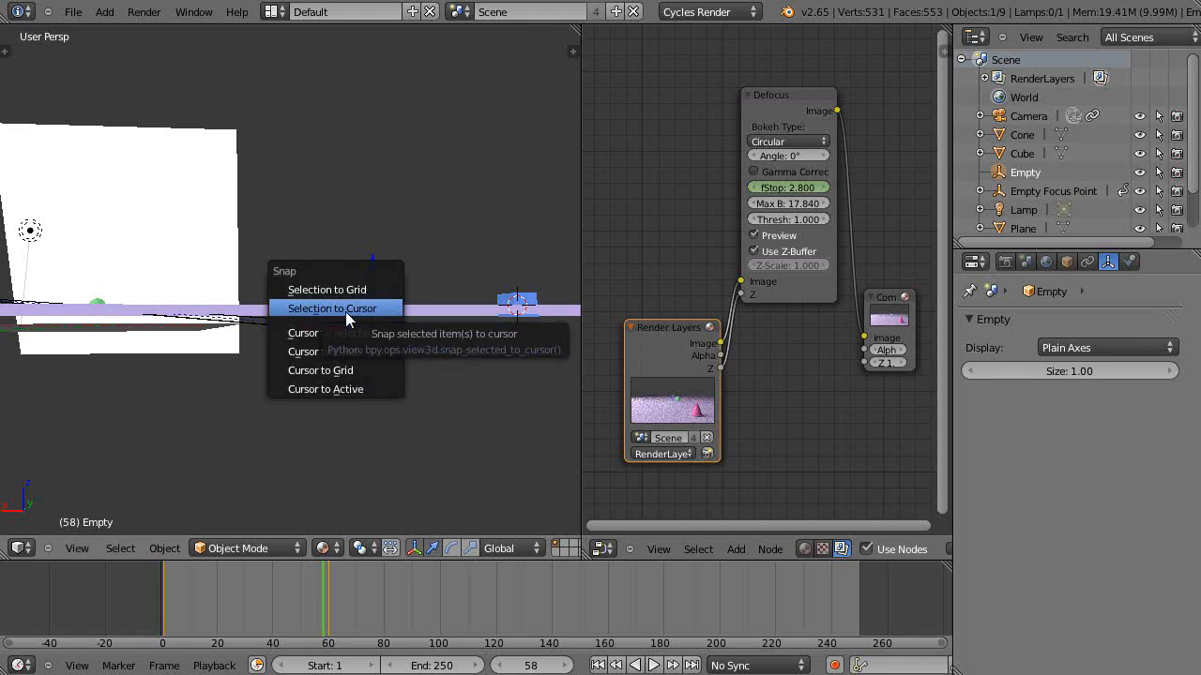
pyautogui.click(332, 308)
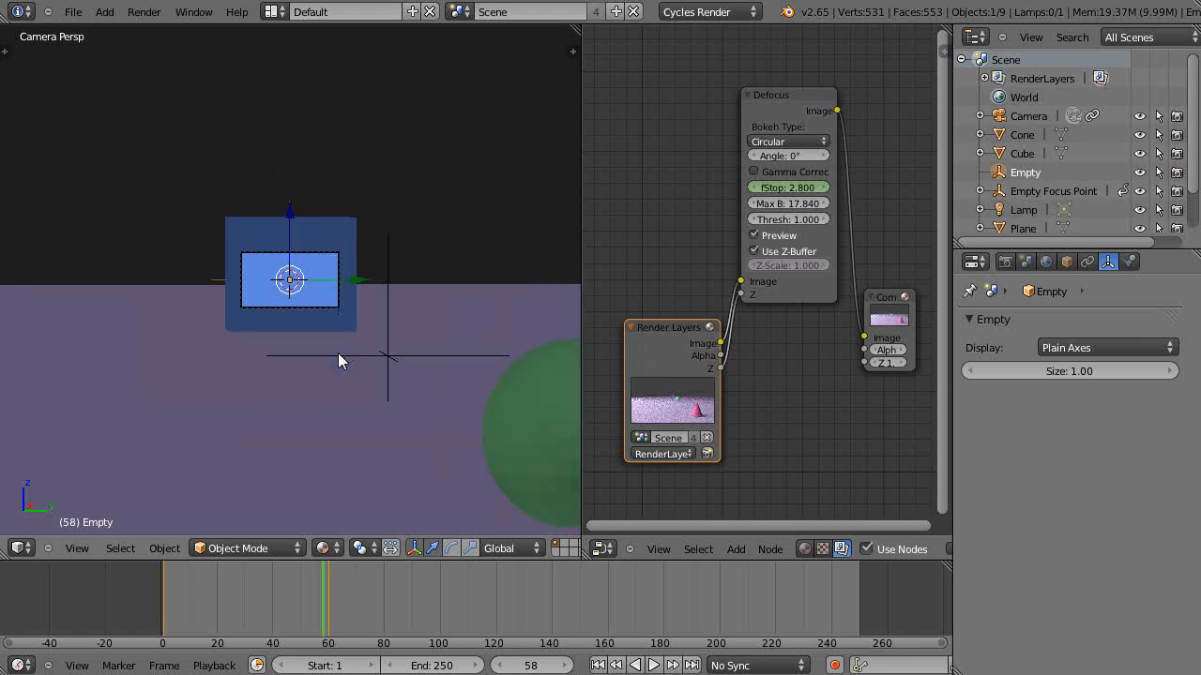
pyautogui.moveTo(454, 413)
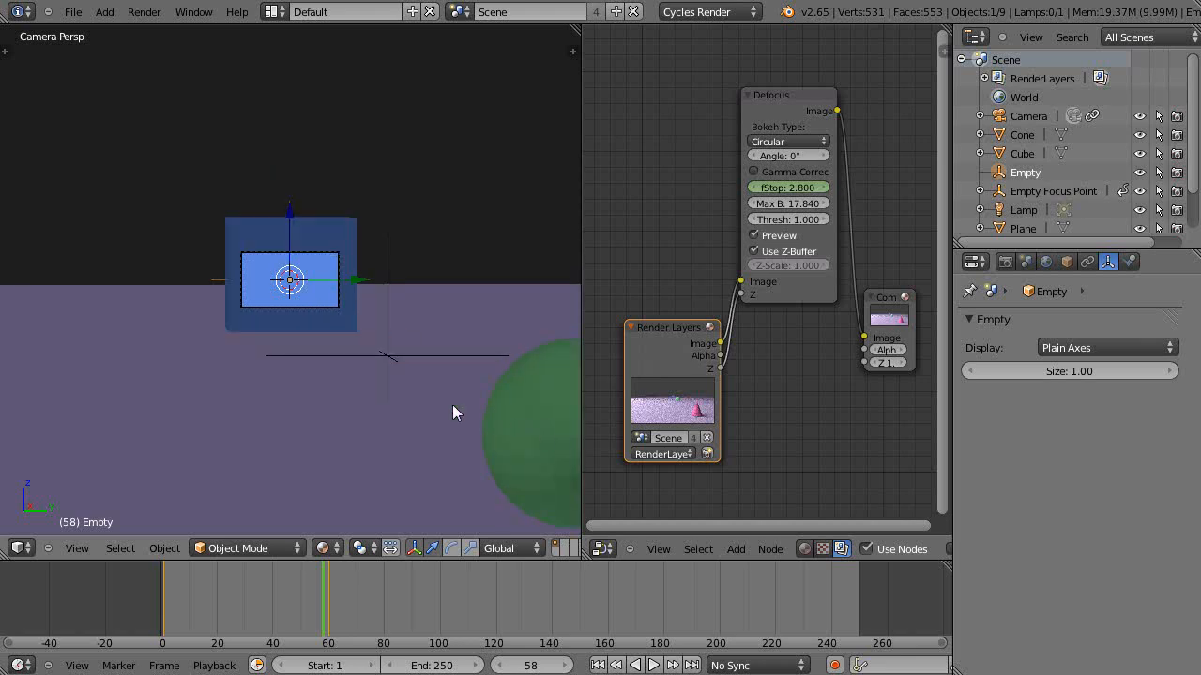
pyautogui.moveTo(405, 364)
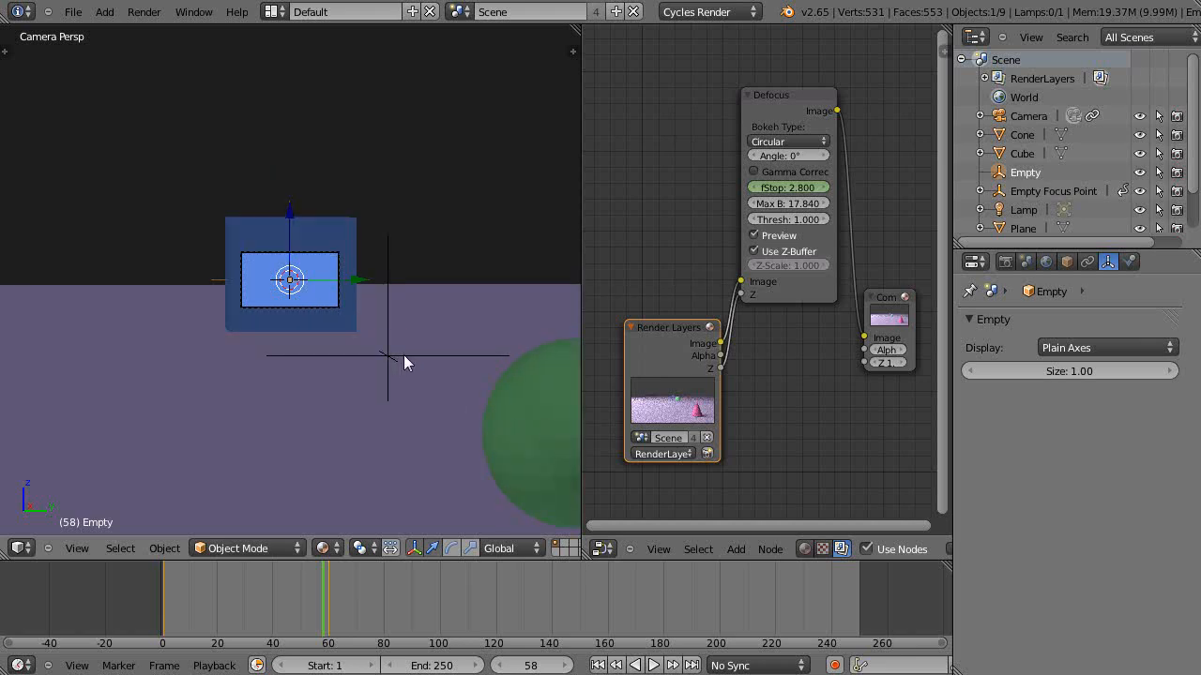
pyautogui.moveTo(401, 355)
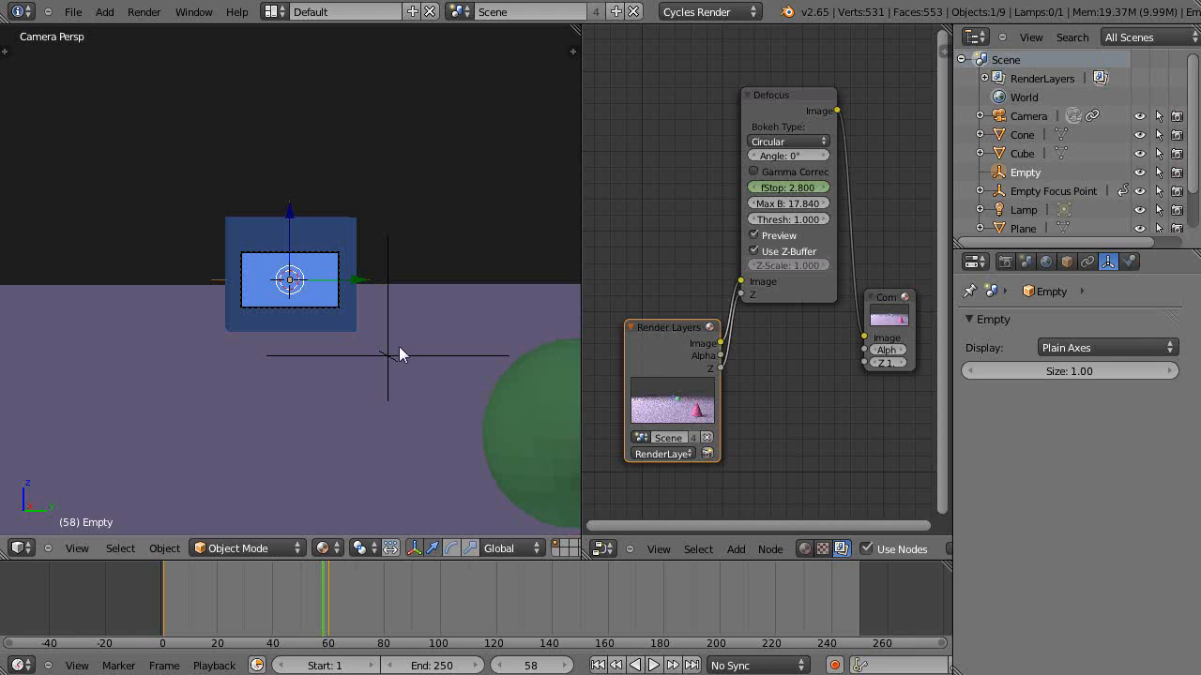
pyautogui.moveTo(971, 356)
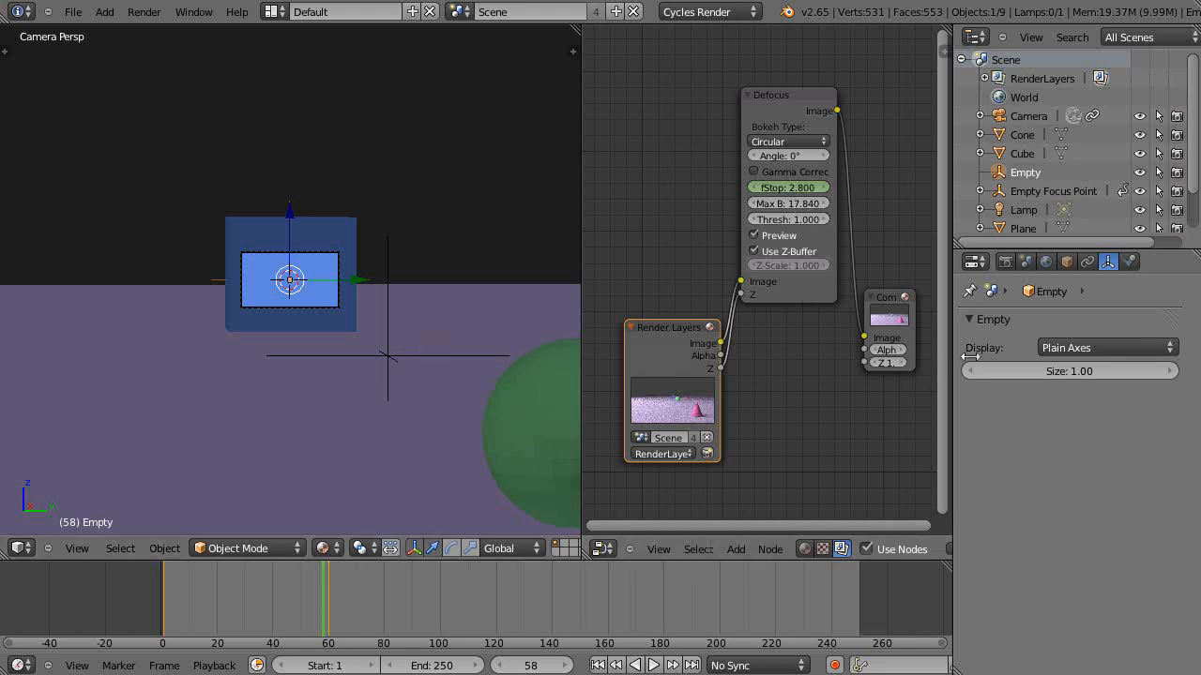
# Reduce the camera focal length from 1200 through 600 to 300 mm, then select the green sphere.
pyautogui.click(1029, 117)
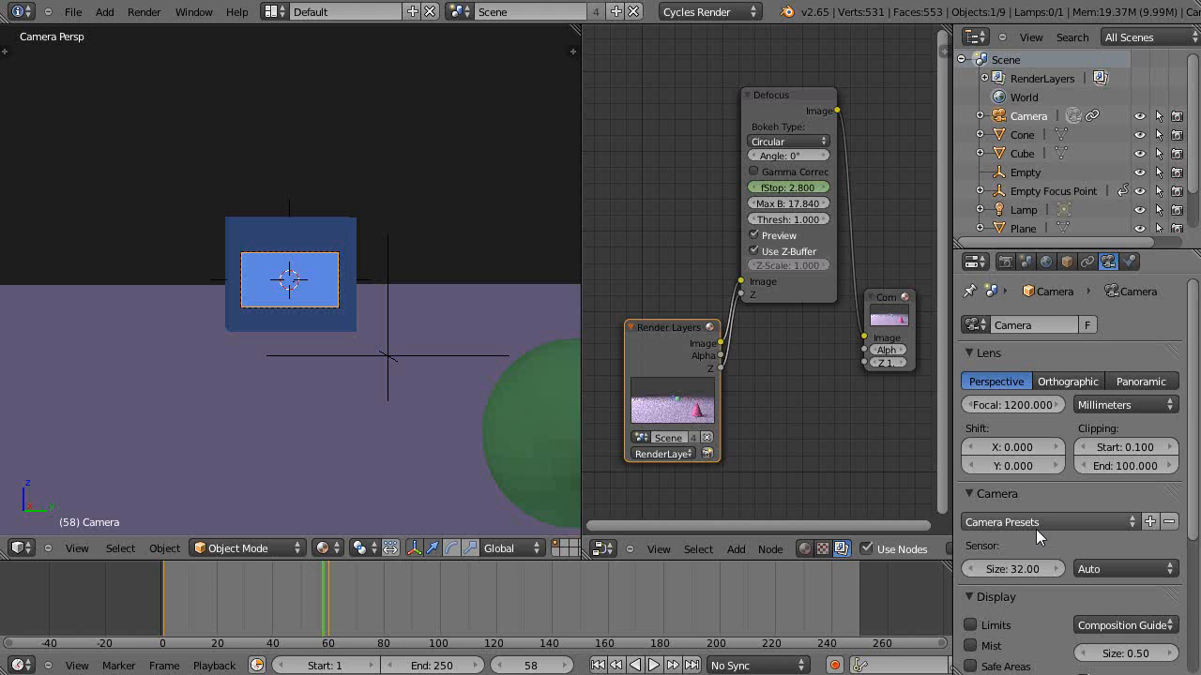
pyautogui.click(1013, 405)
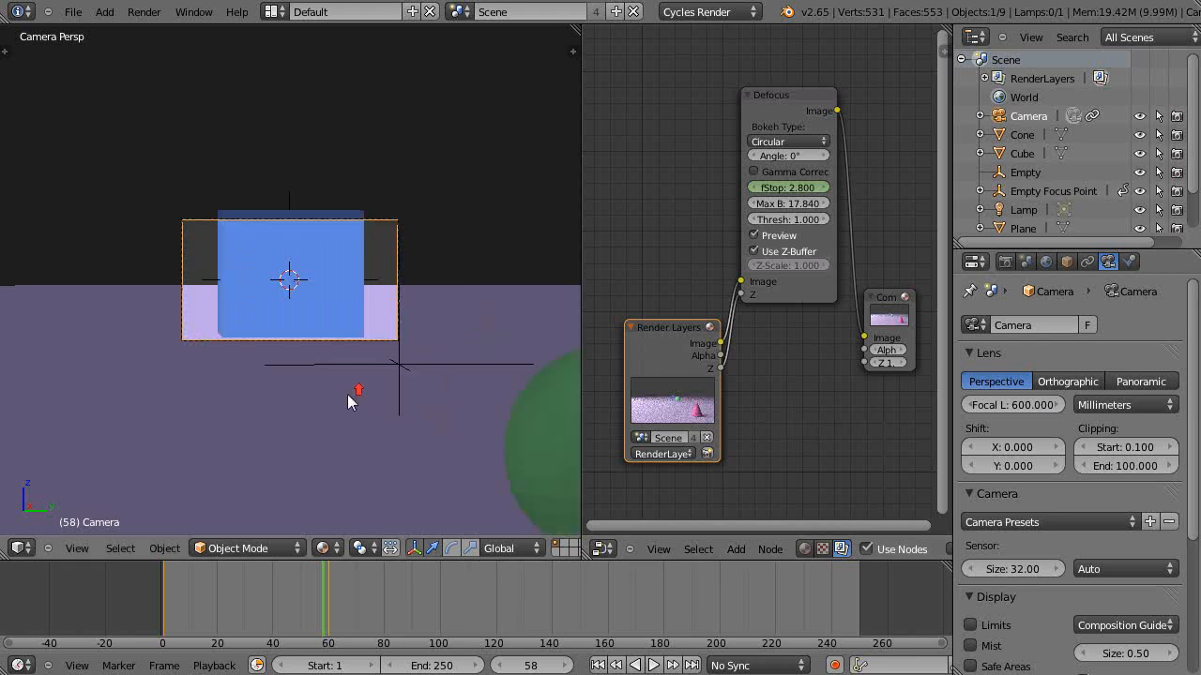
pyautogui.moveTo(376, 398)
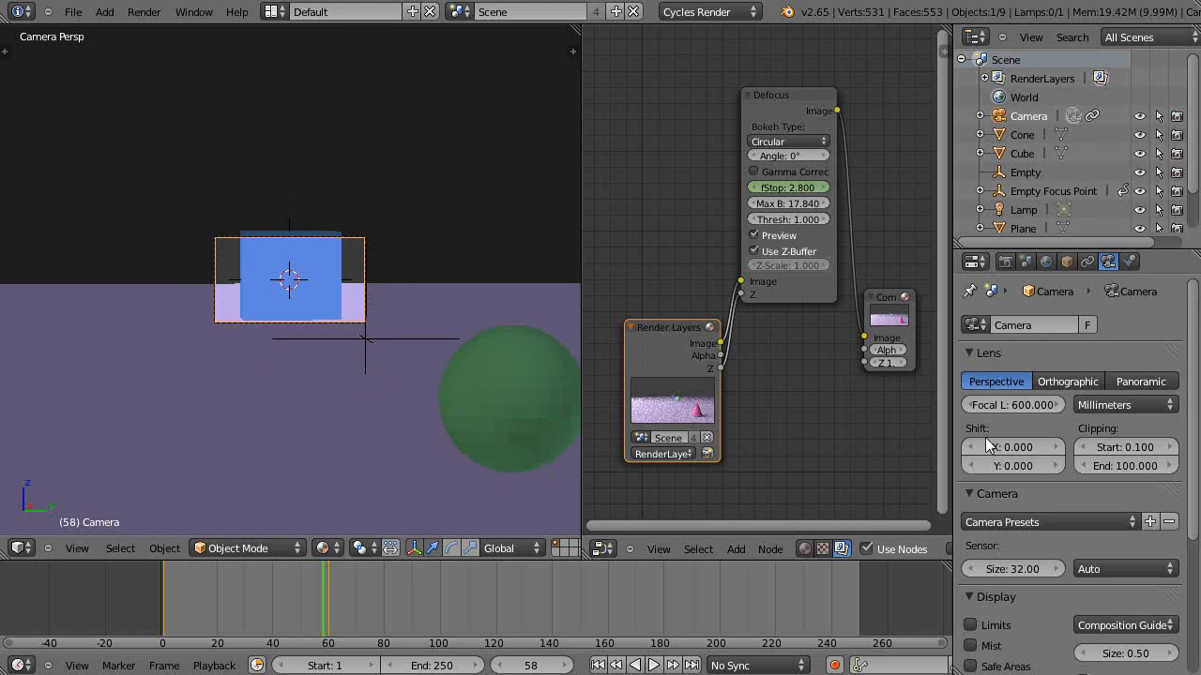
pyautogui.click(1013, 406)
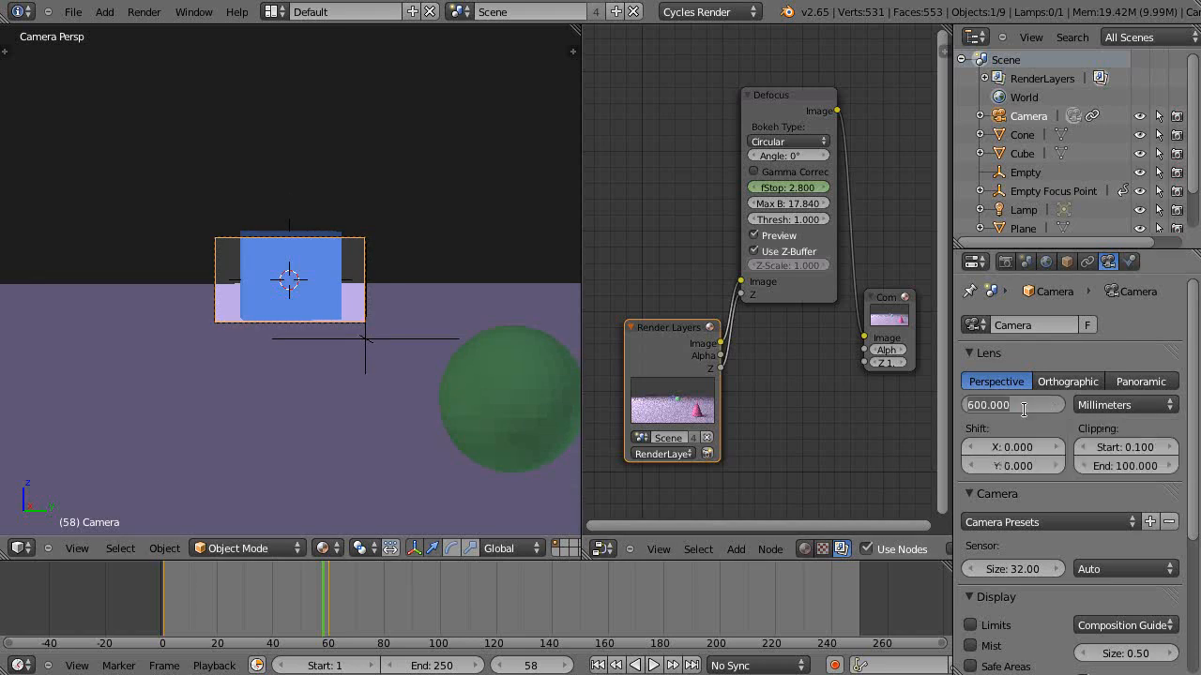
pyautogui.click(1011, 405)
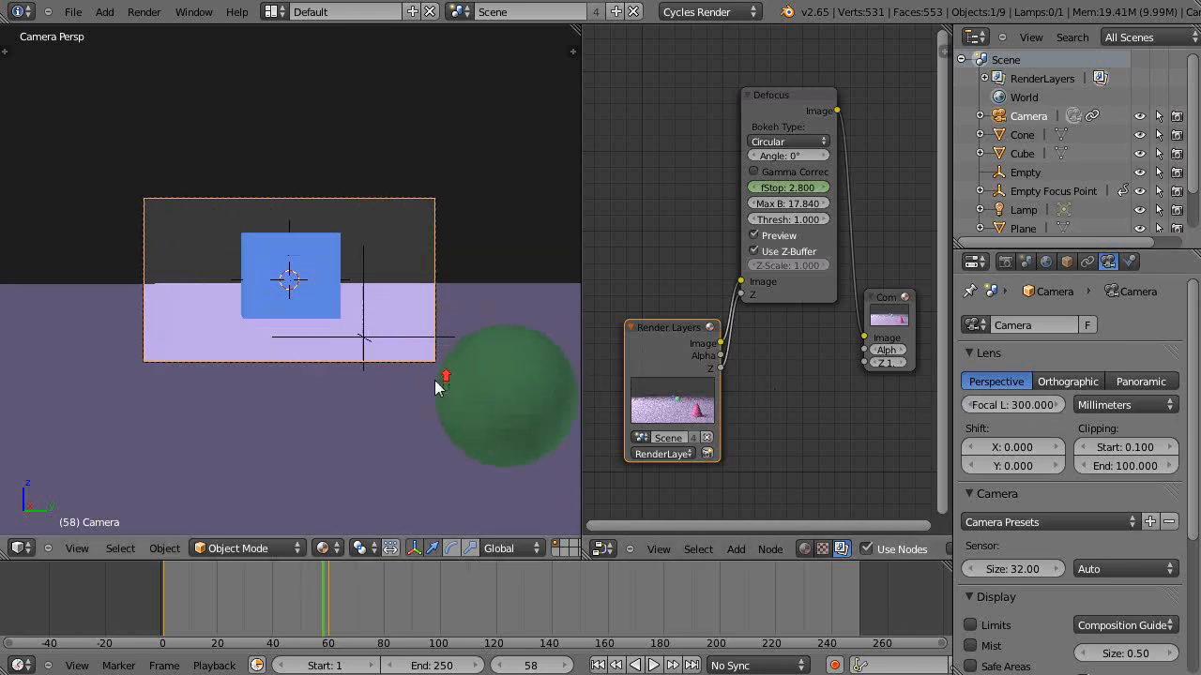
pyautogui.click(504, 394)
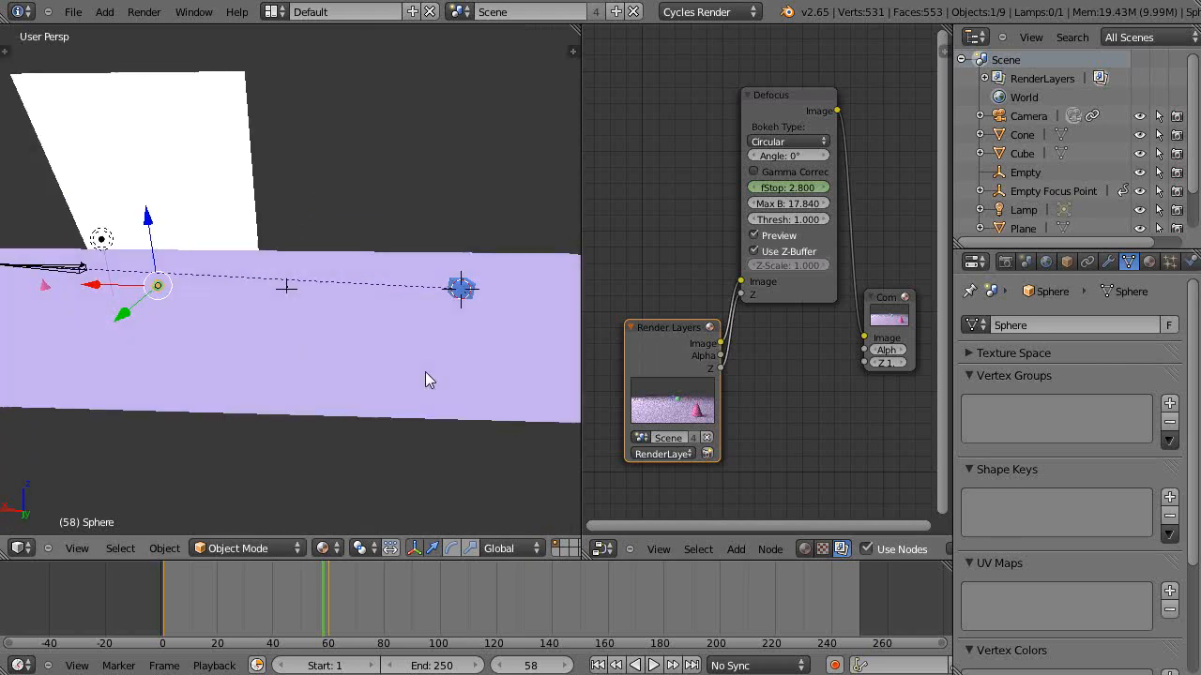
pyautogui.moveTo(214, 301)
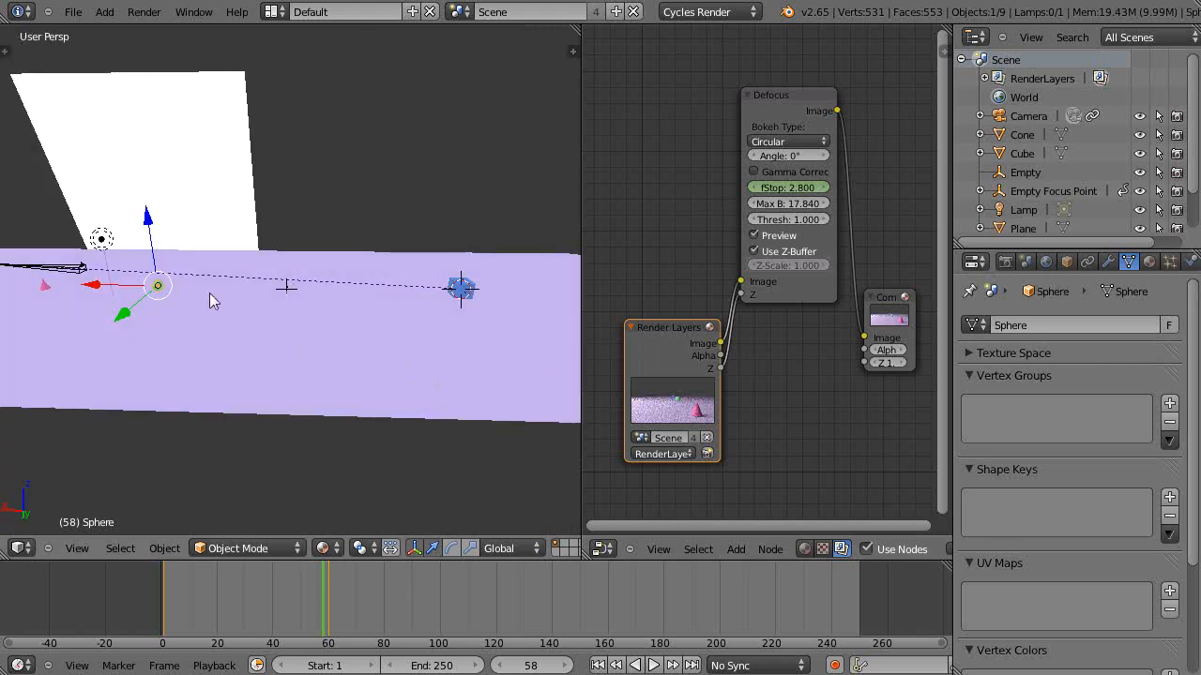
pyautogui.moveTo(102, 291)
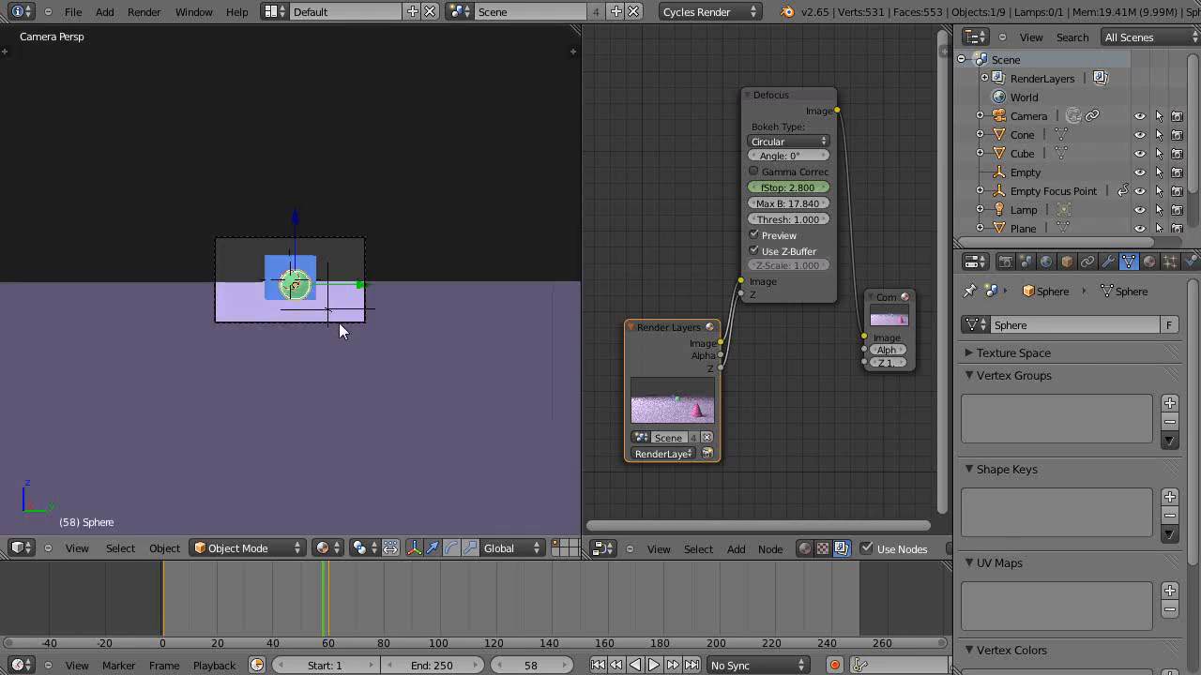
# Move the green sphere right so it overlaps the cube's right edge in camera view.
pyautogui.scroll(3)
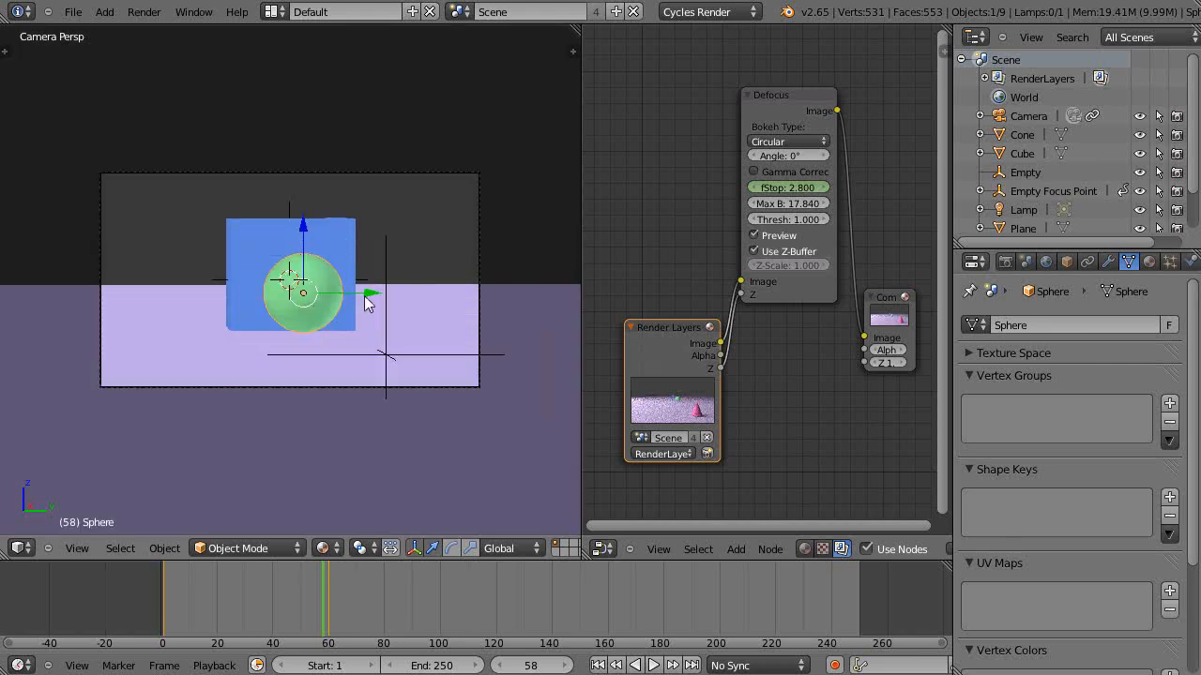
pyautogui.moveTo(300, 293); pyautogui.dragTo(360, 292)
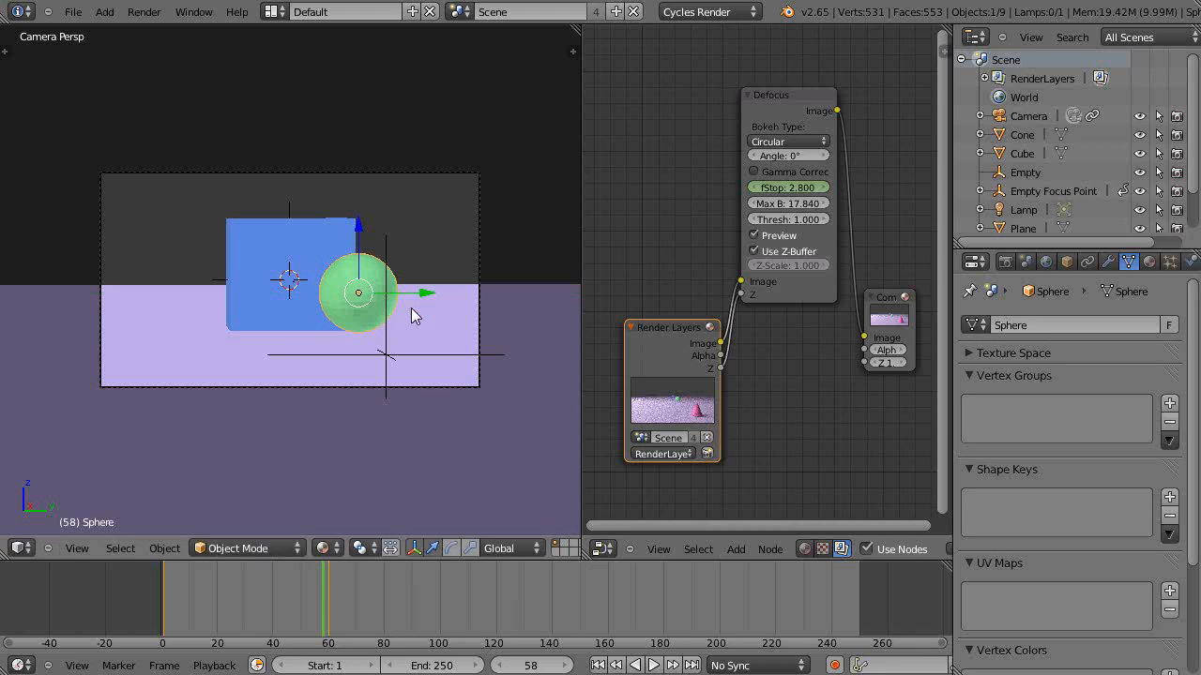
pyautogui.moveTo(386, 353)
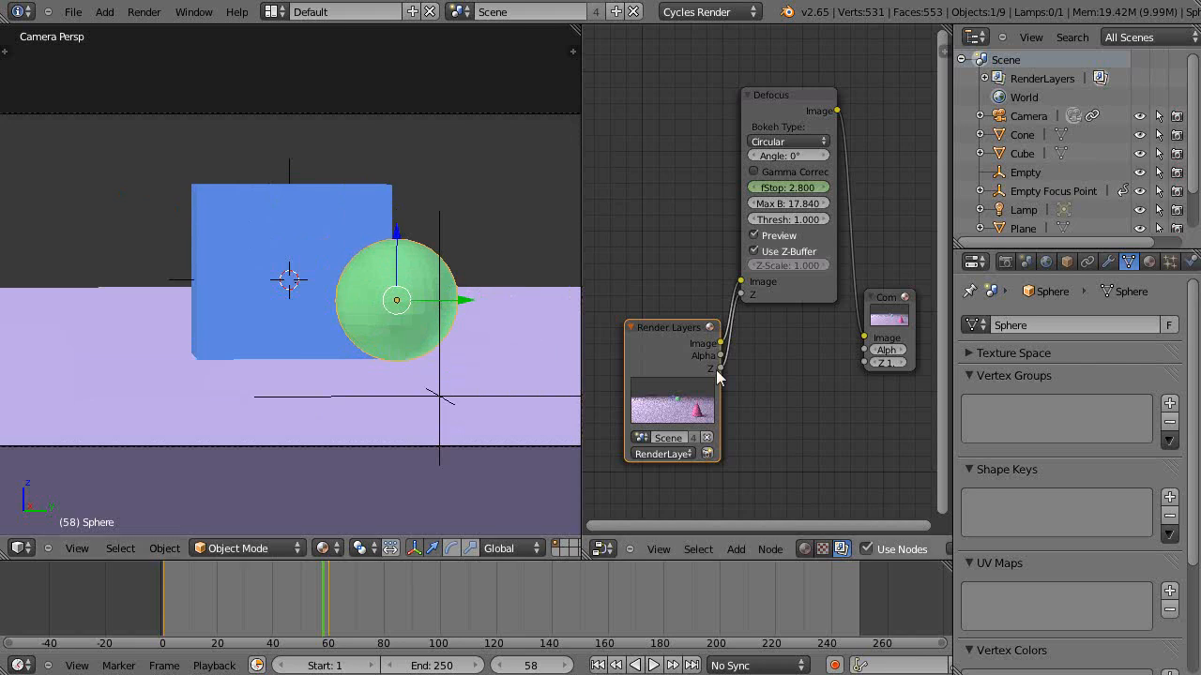
pyautogui.moveTo(486, 357)
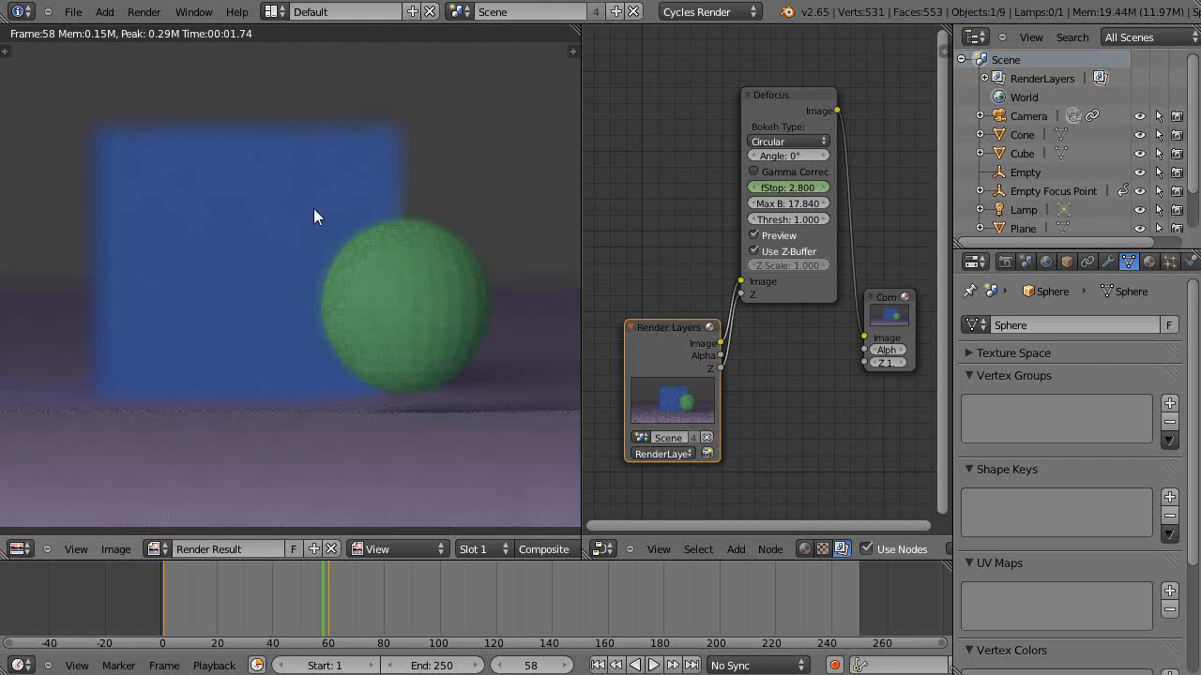
pyautogui.moveTo(413, 297)
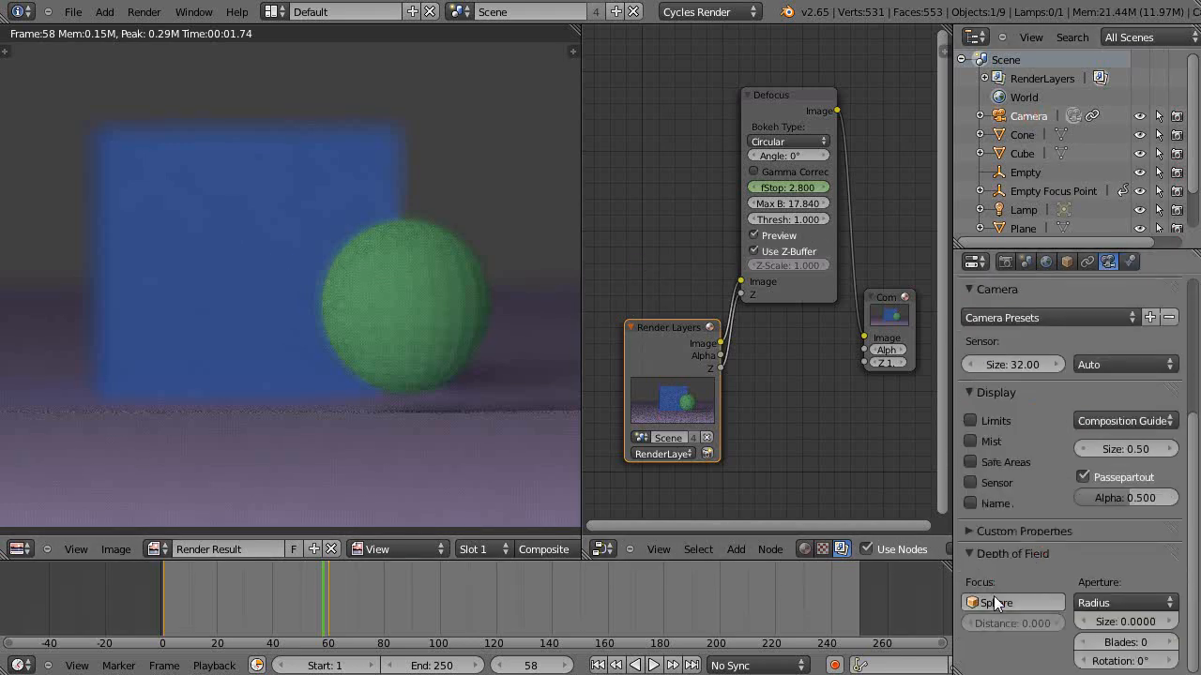
# Make the Cube the camera's depth-of-field focus object.
pyautogui.click(1011, 602)
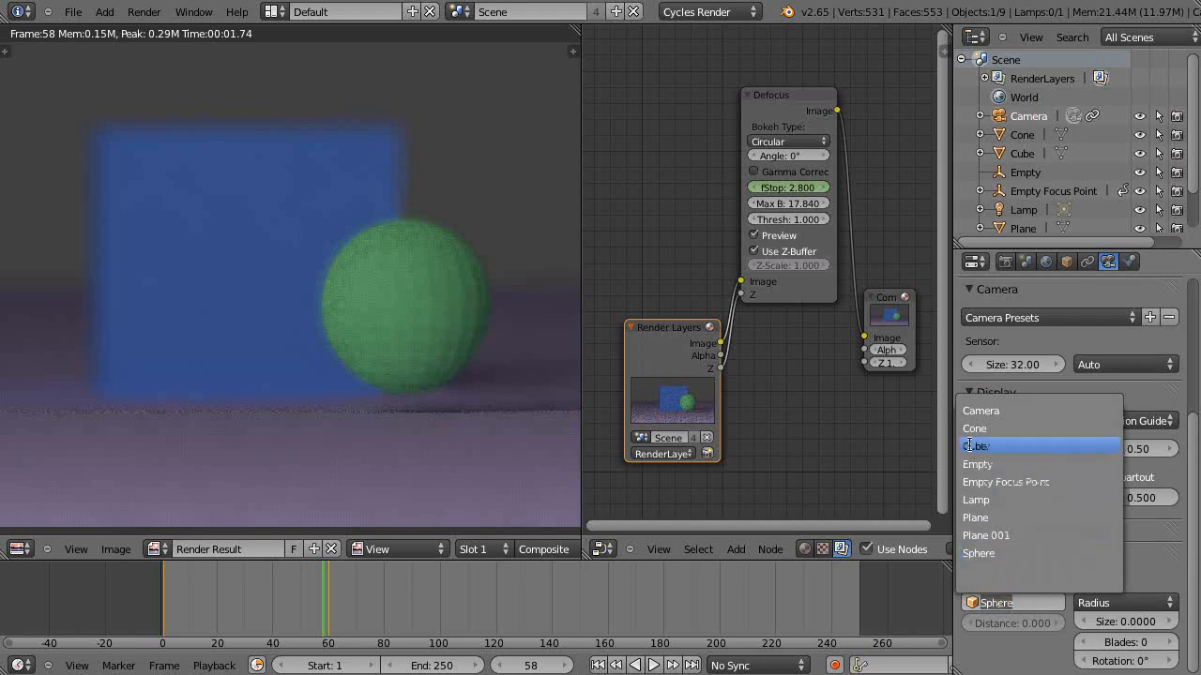
pyautogui.click(976, 444)
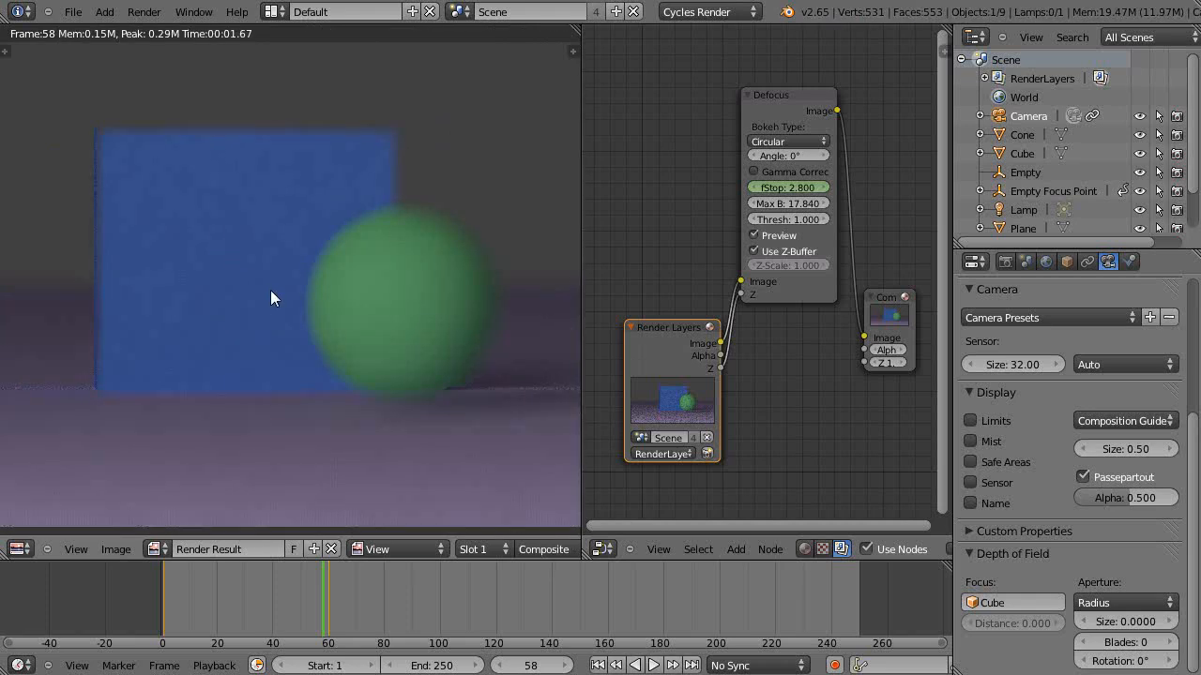
pyautogui.moveTo(421, 316)
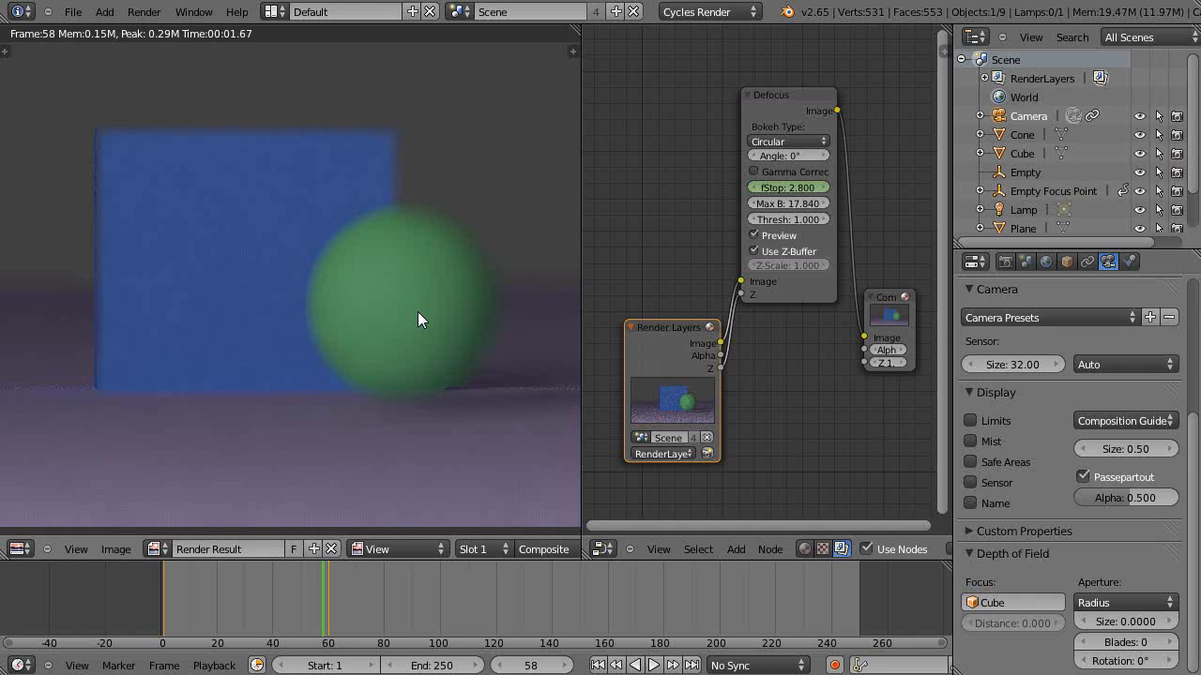
pyautogui.moveTo(366, 301)
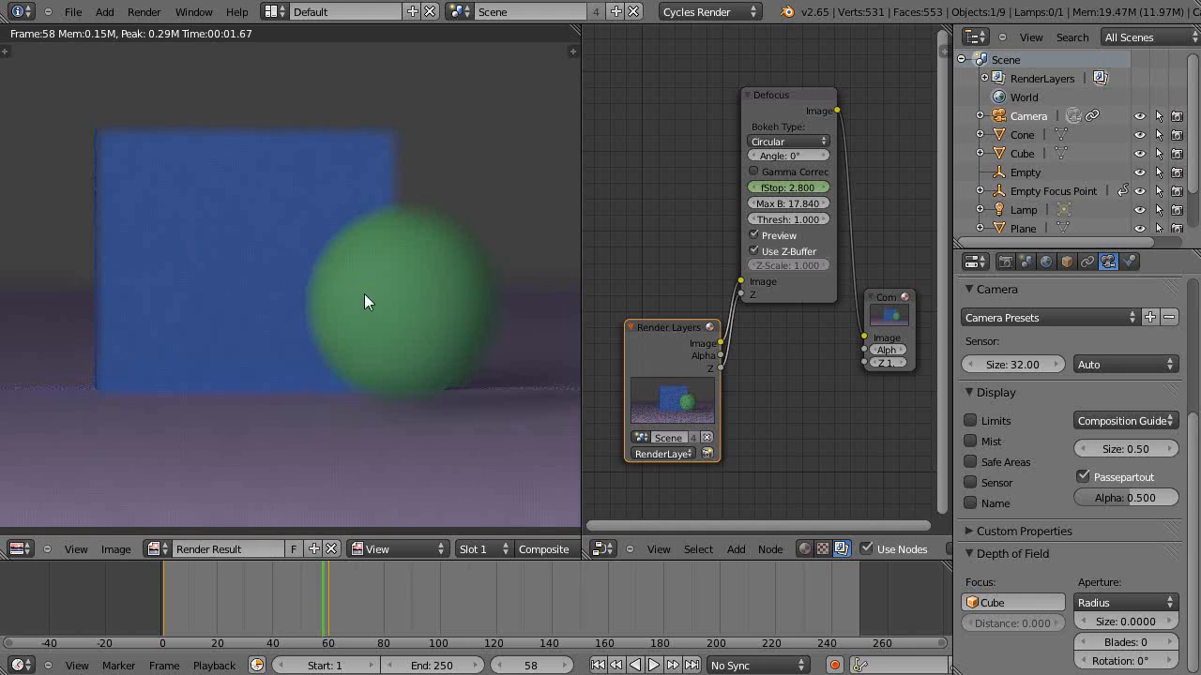
pyautogui.moveTo(381, 362)
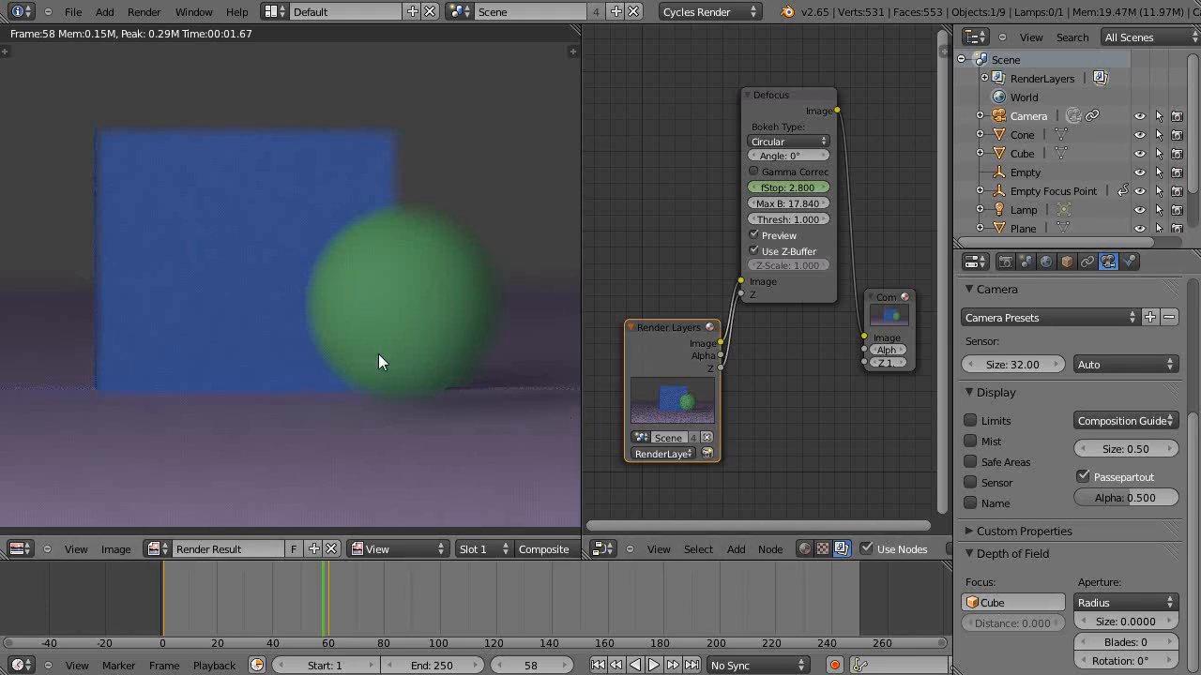
pyautogui.moveTo(261, 304)
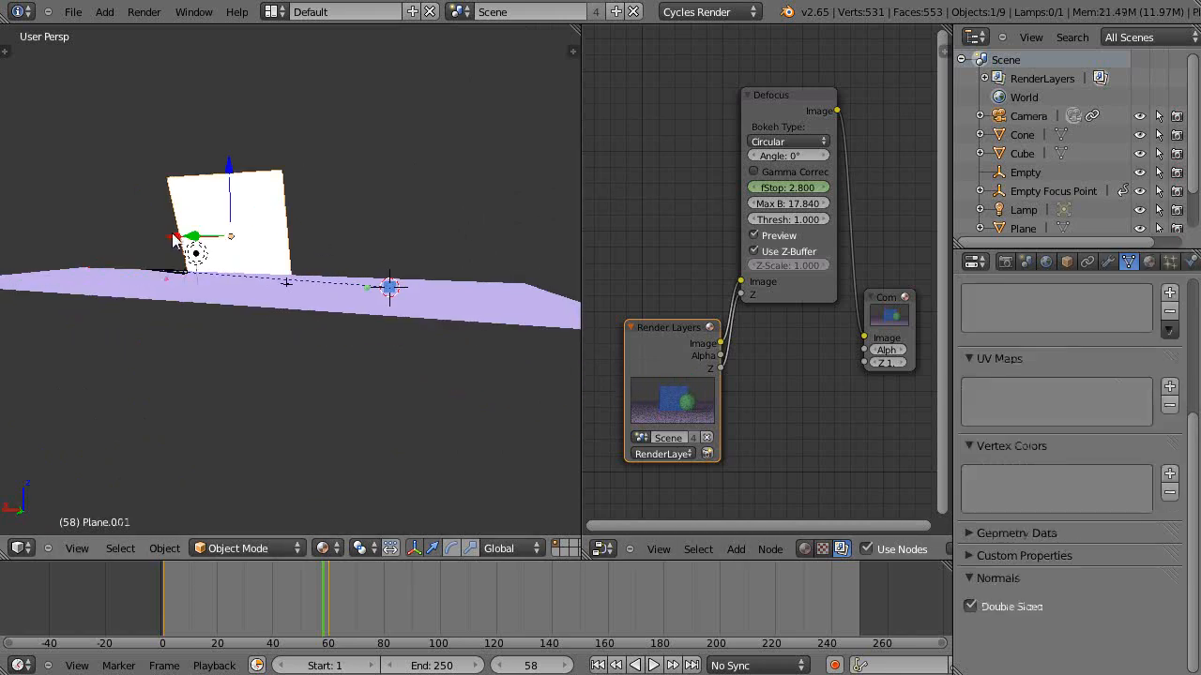
# Reposition the upright backdrop plane Plane.001 in the 3D scene.
pyautogui.moveTo(195, 234); pyautogui.dragTo(277, 233)
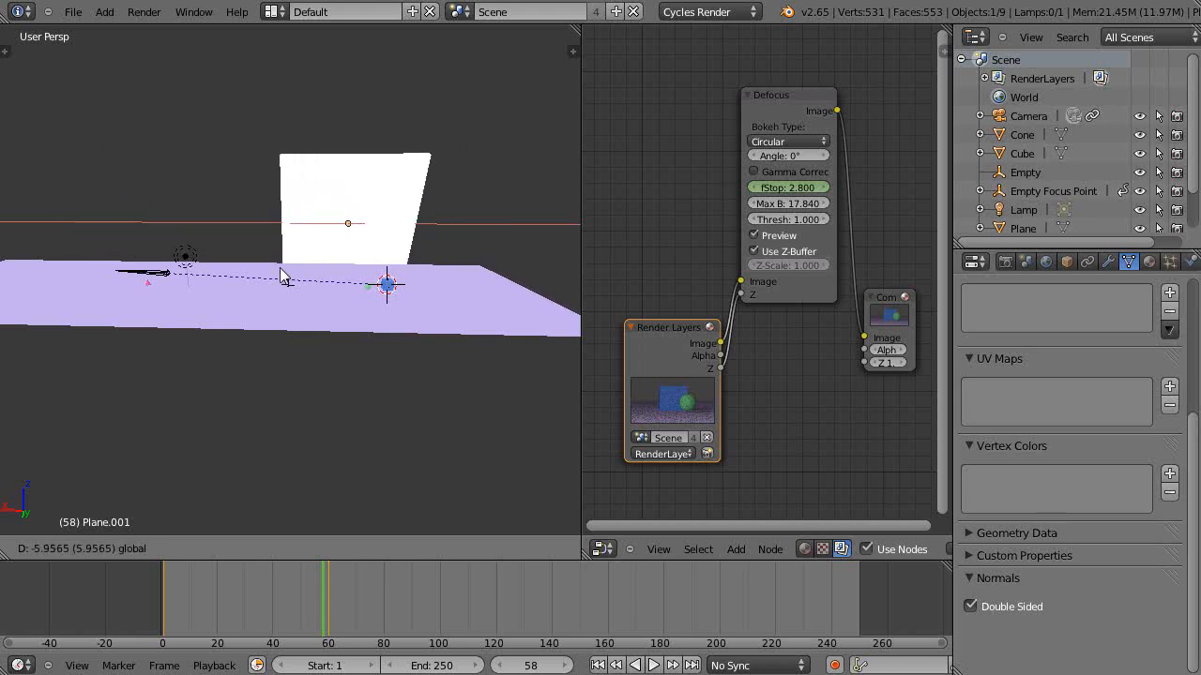
pyautogui.moveTo(255, 279)
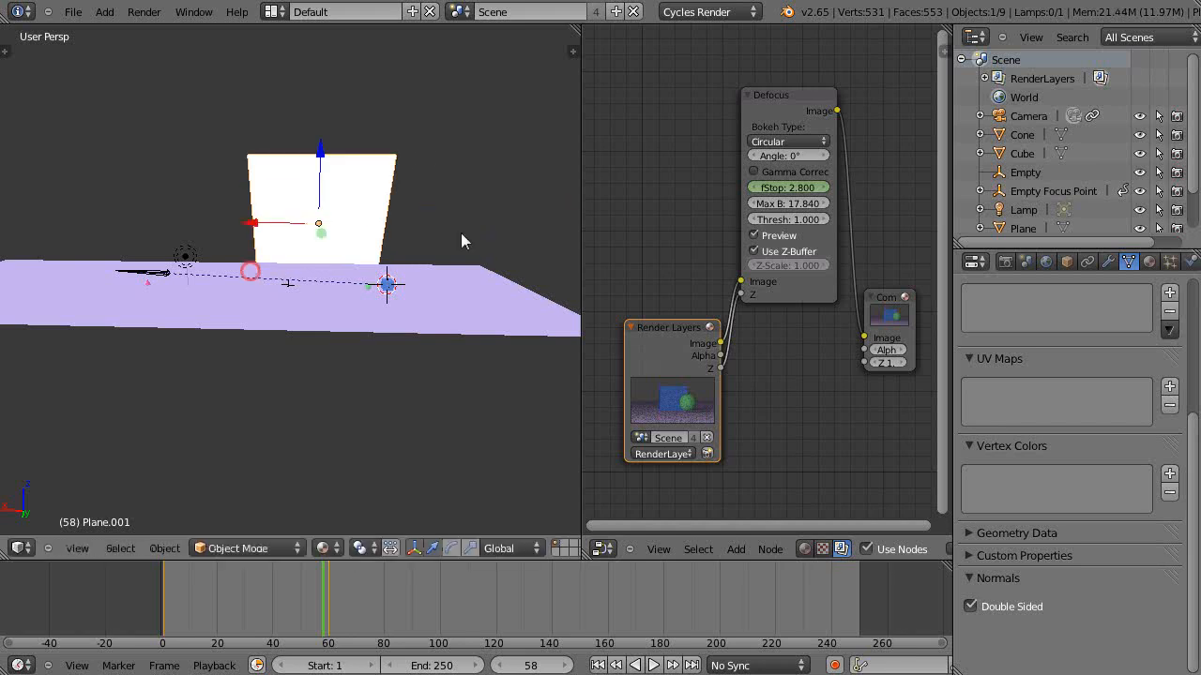
pyautogui.moveTo(788, 187)
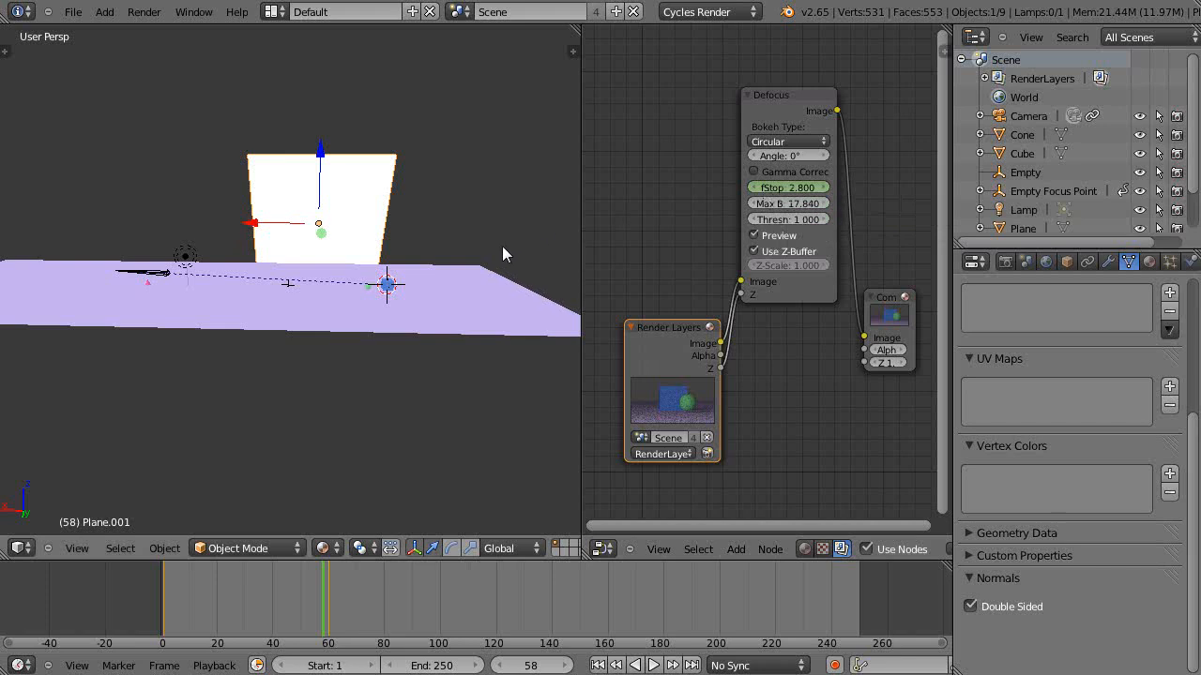
pyautogui.moveTo(278, 236)
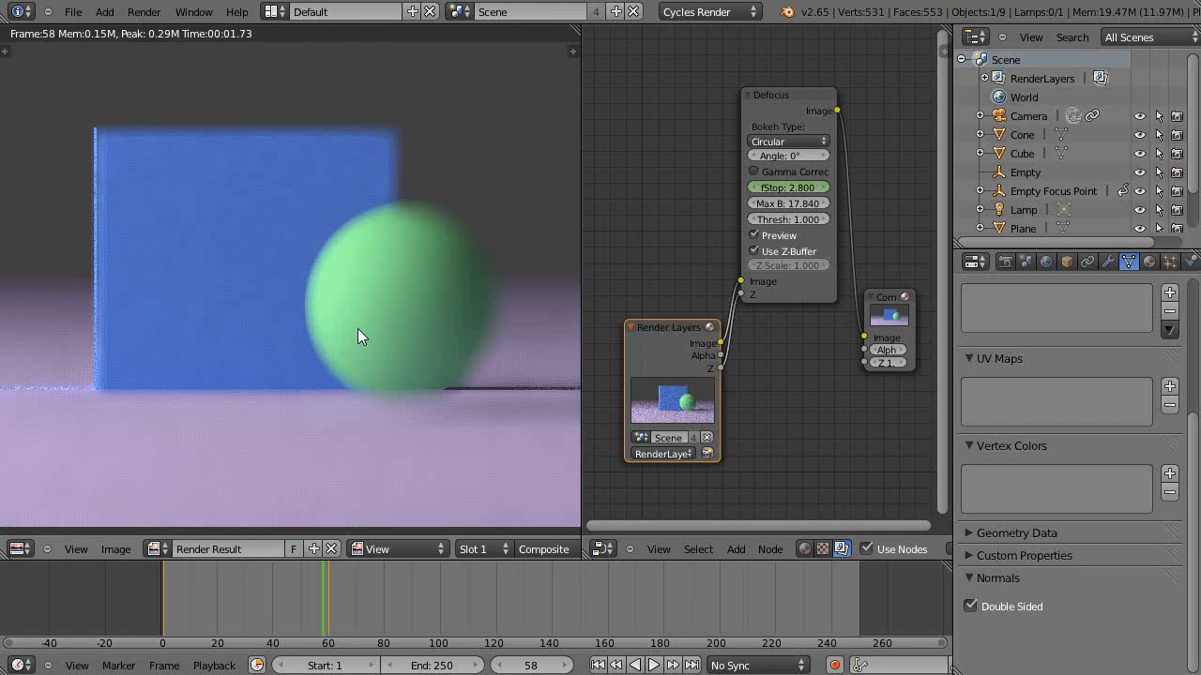
pyautogui.moveTo(253, 315)
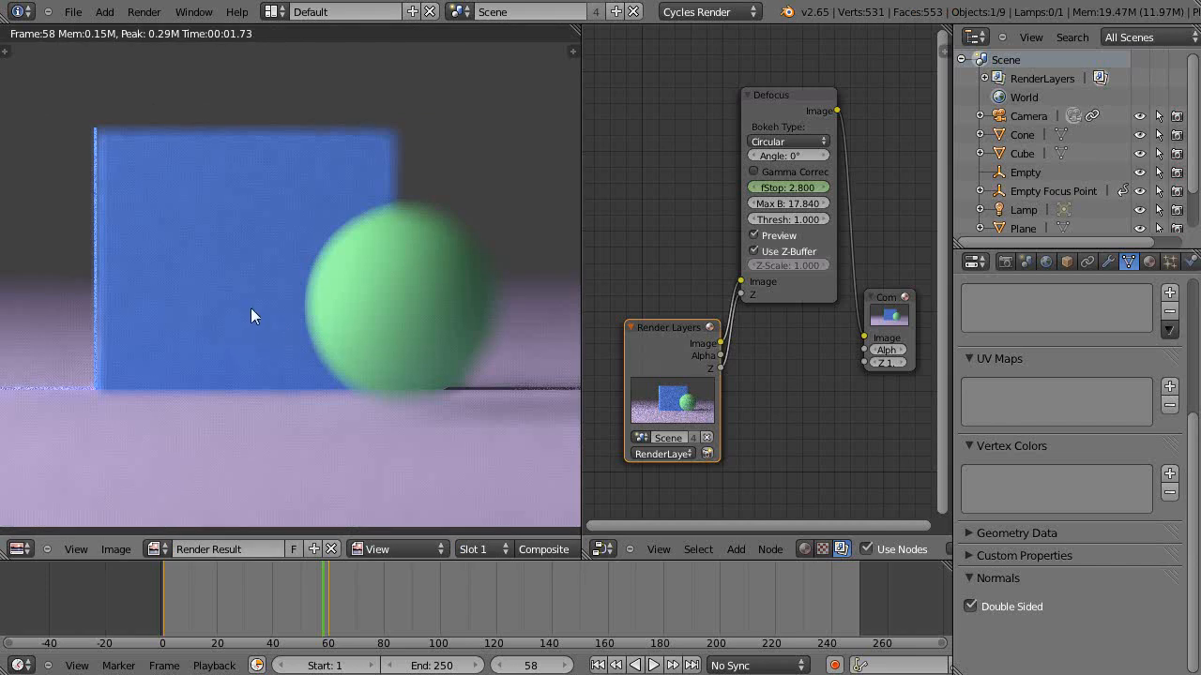
pyautogui.moveTo(235, 281)
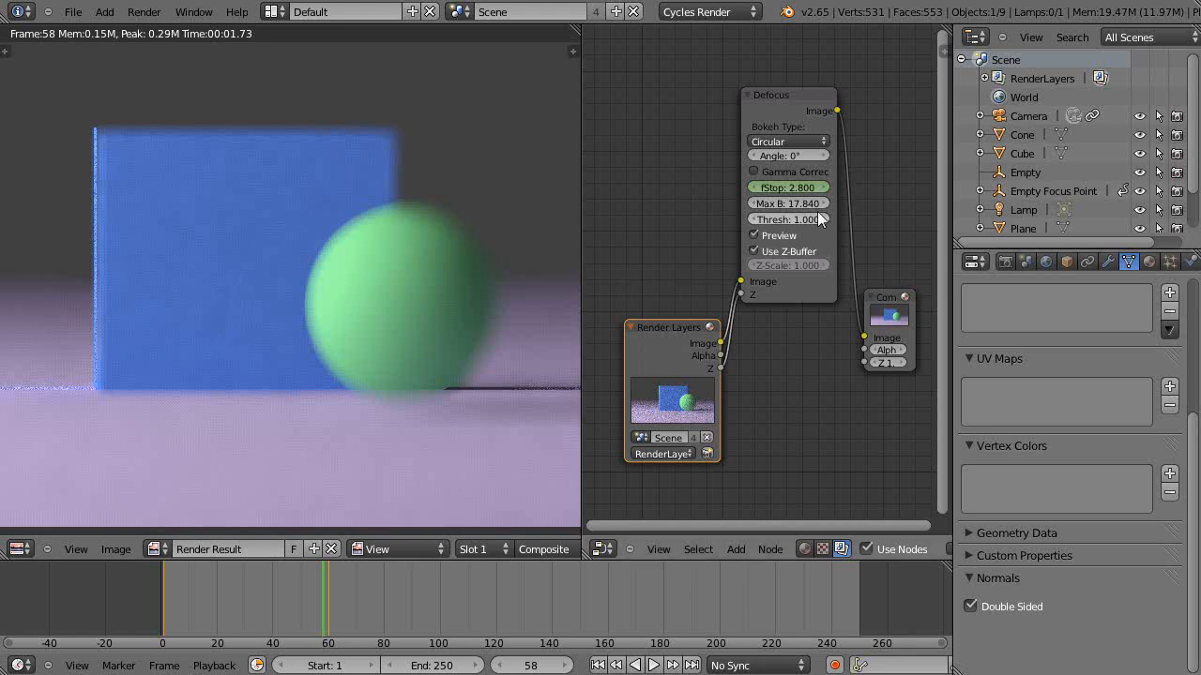
pyautogui.moveTo(792, 188)
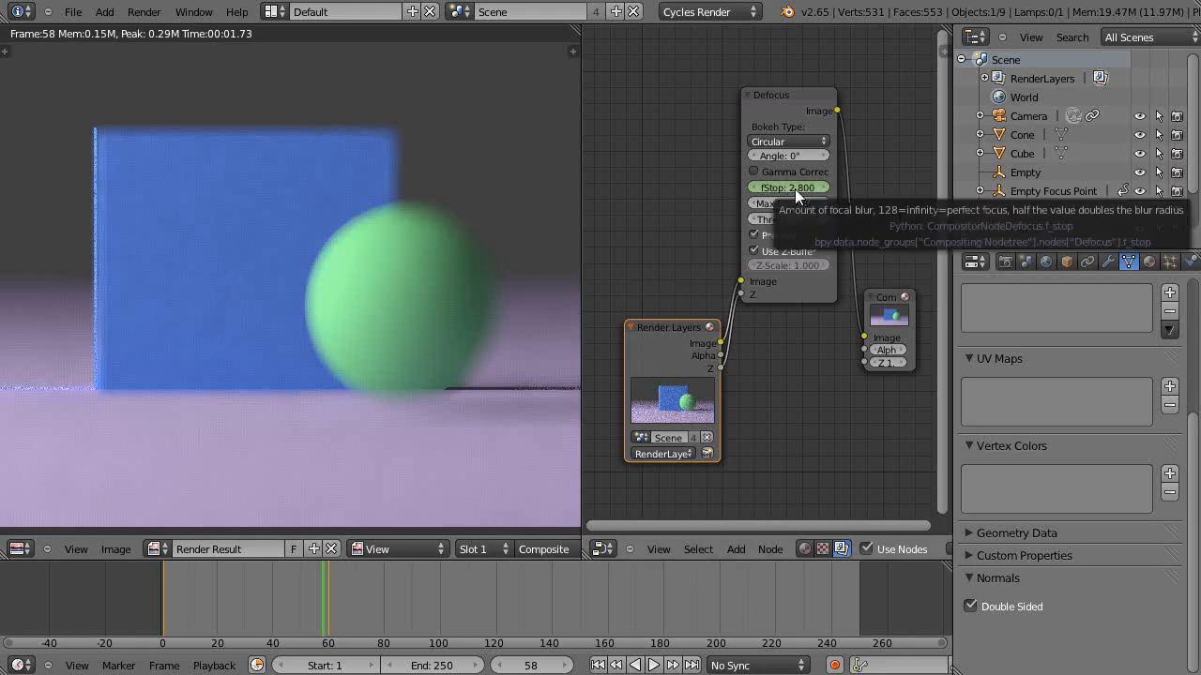
pyautogui.moveTo(803, 193)
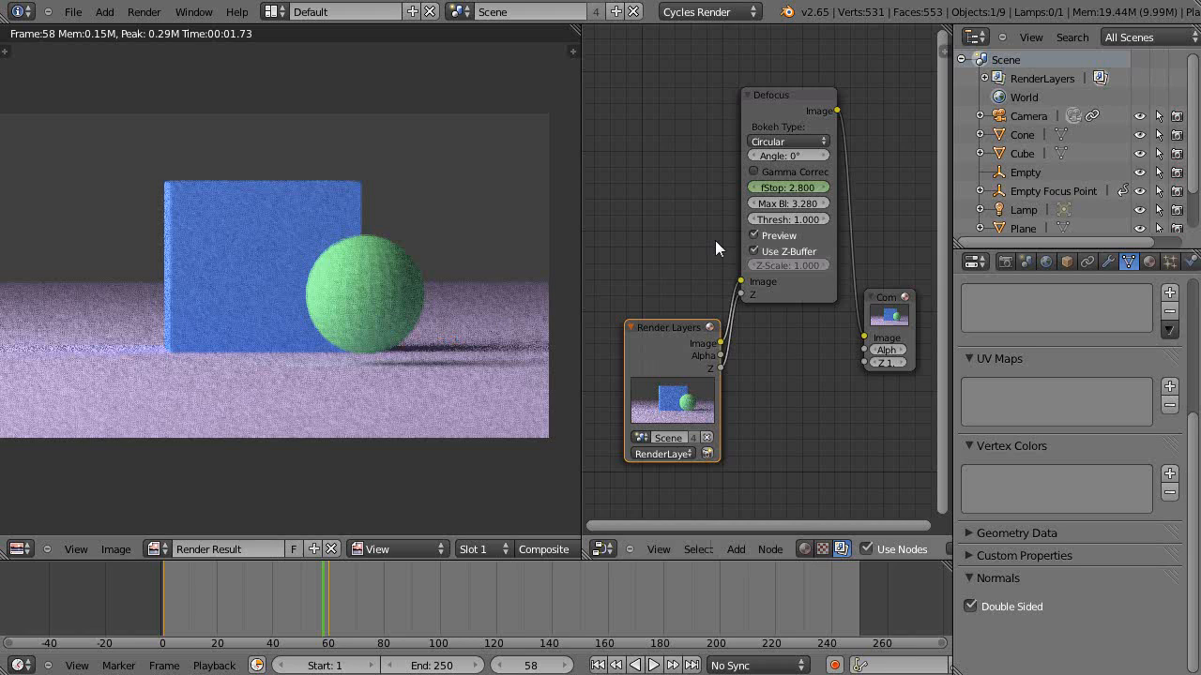
# Lower the Defocus node's Max Blur to 3.285 while keeping f-stop 2.8.
pyautogui.click(788, 187)
pyautogui.write('5')
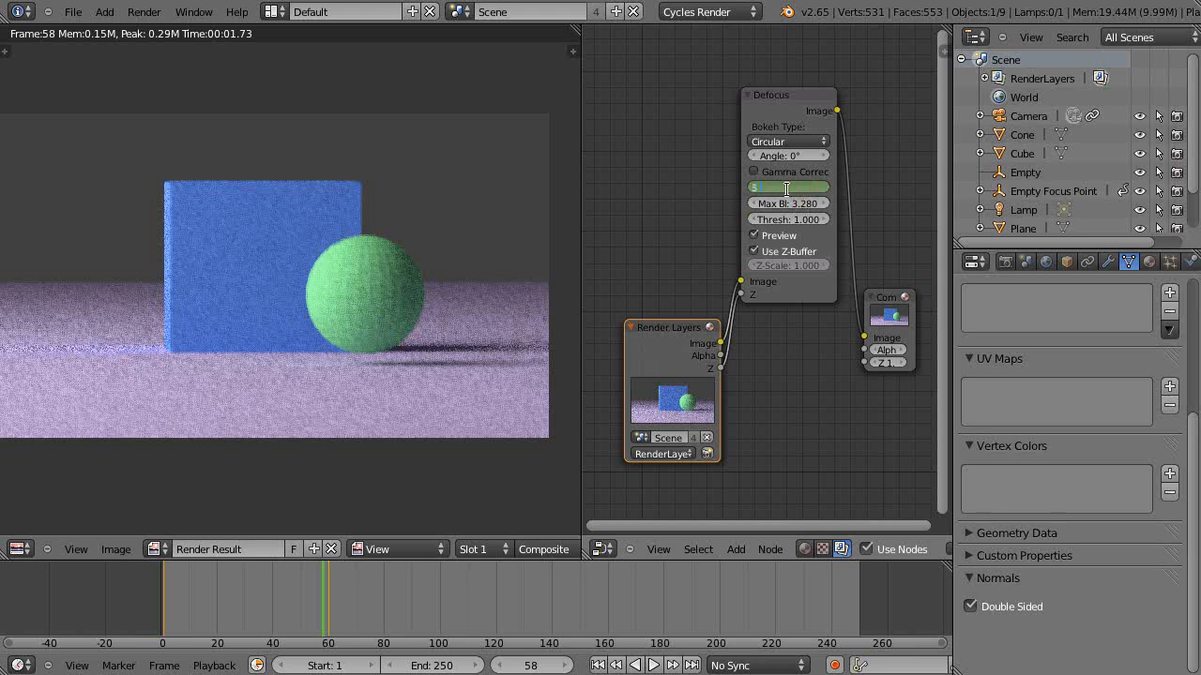
pyautogui.click(788, 188)
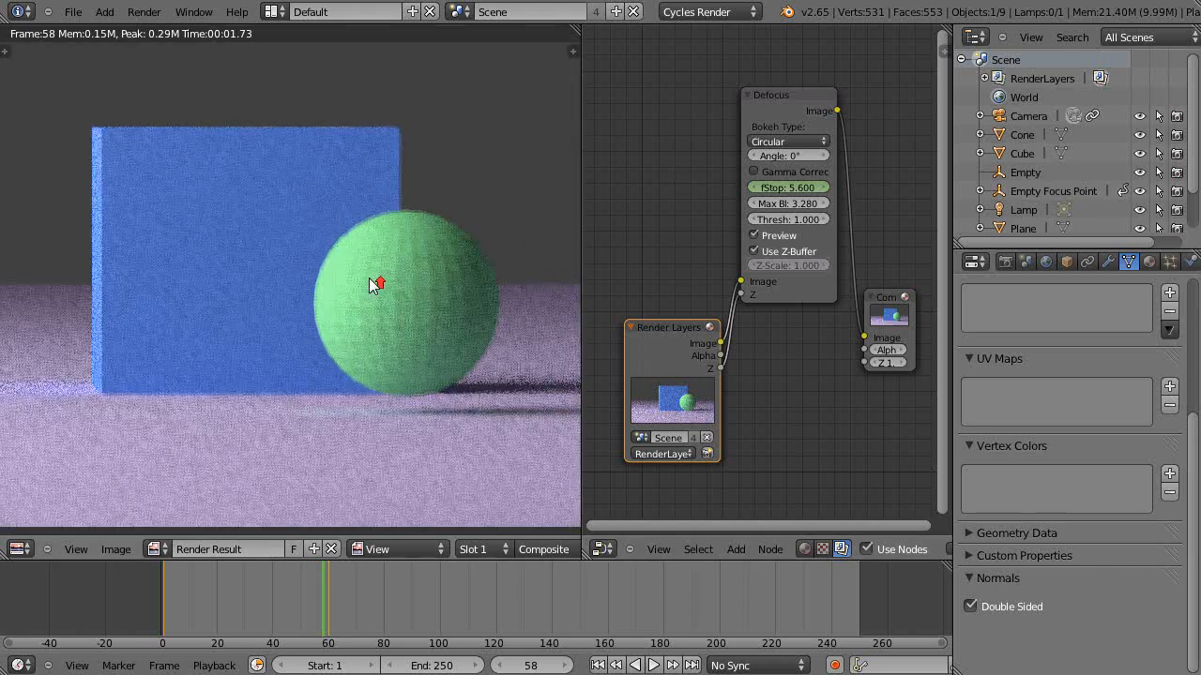
pyautogui.moveTo(666, 248)
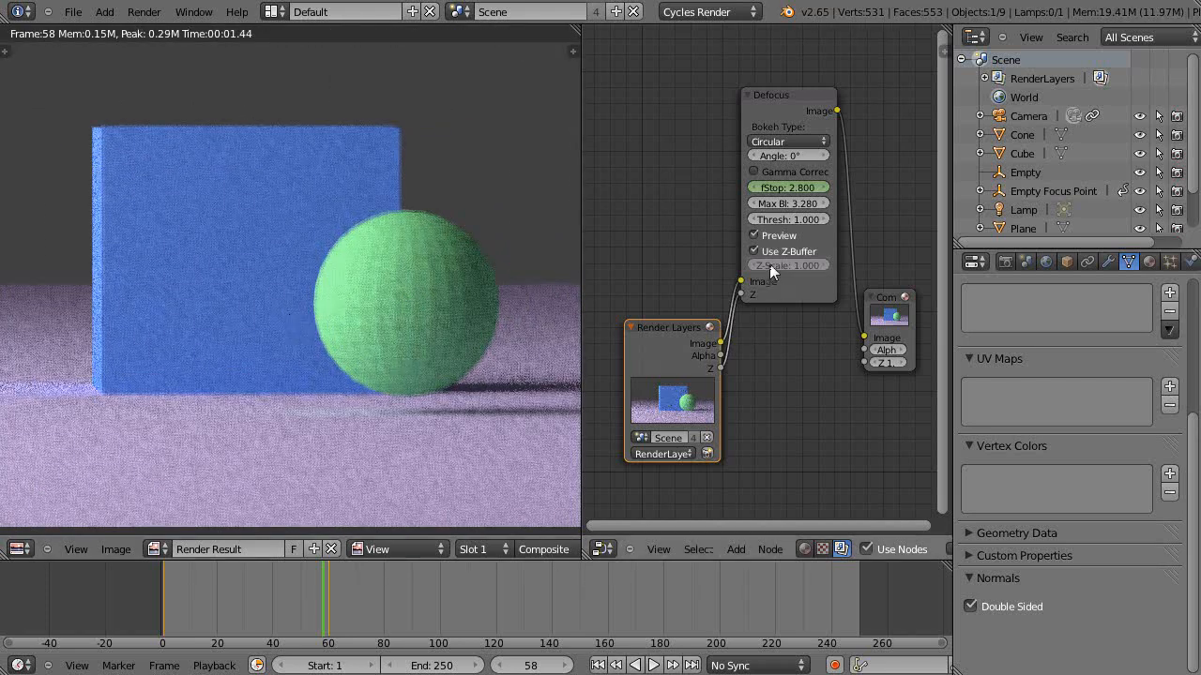
pyautogui.moveTo(803, 192)
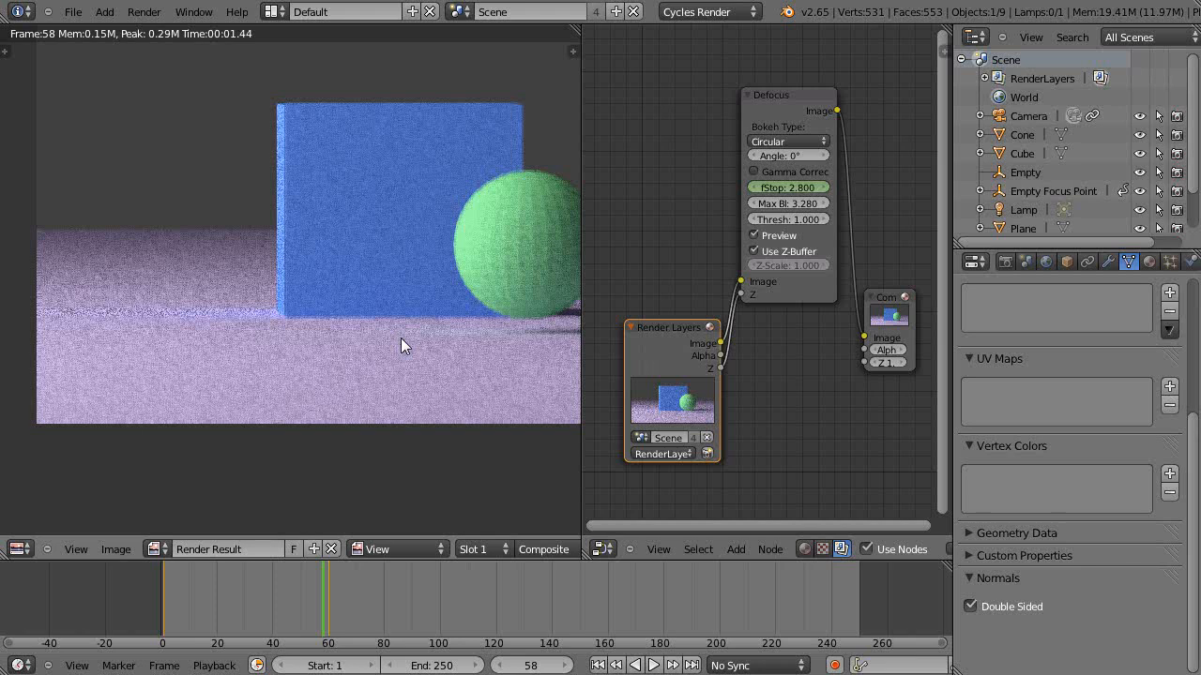
pyautogui.moveTo(823, 574)
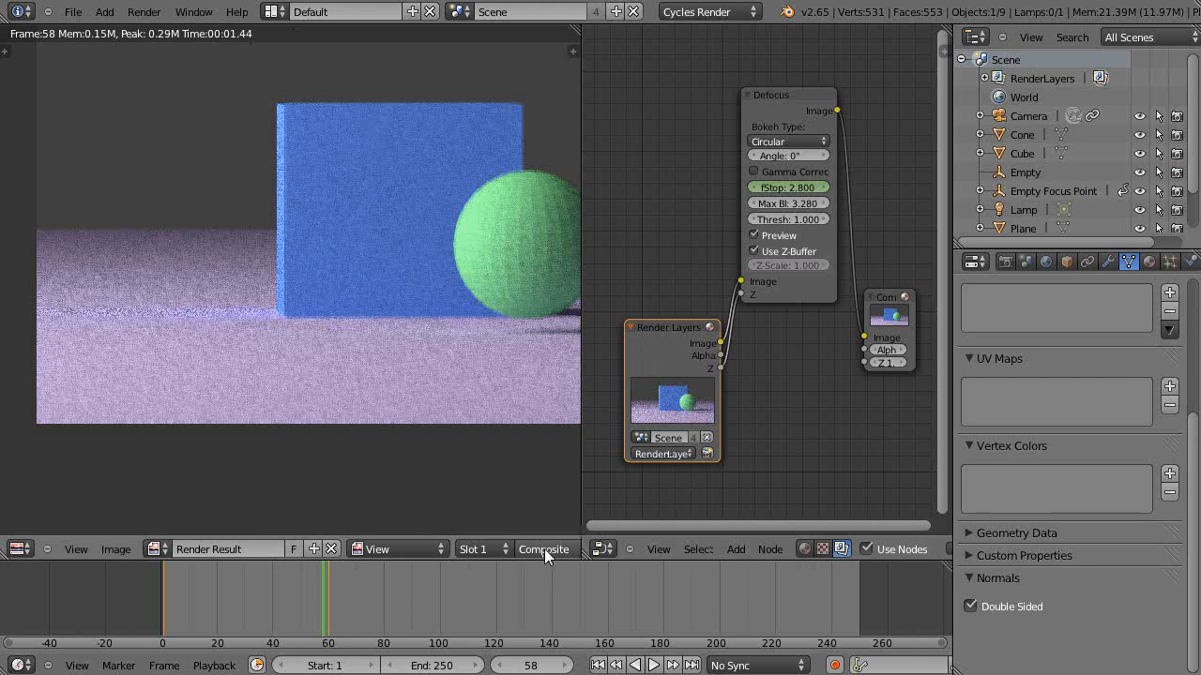
pyautogui.moveTo(435, 315)
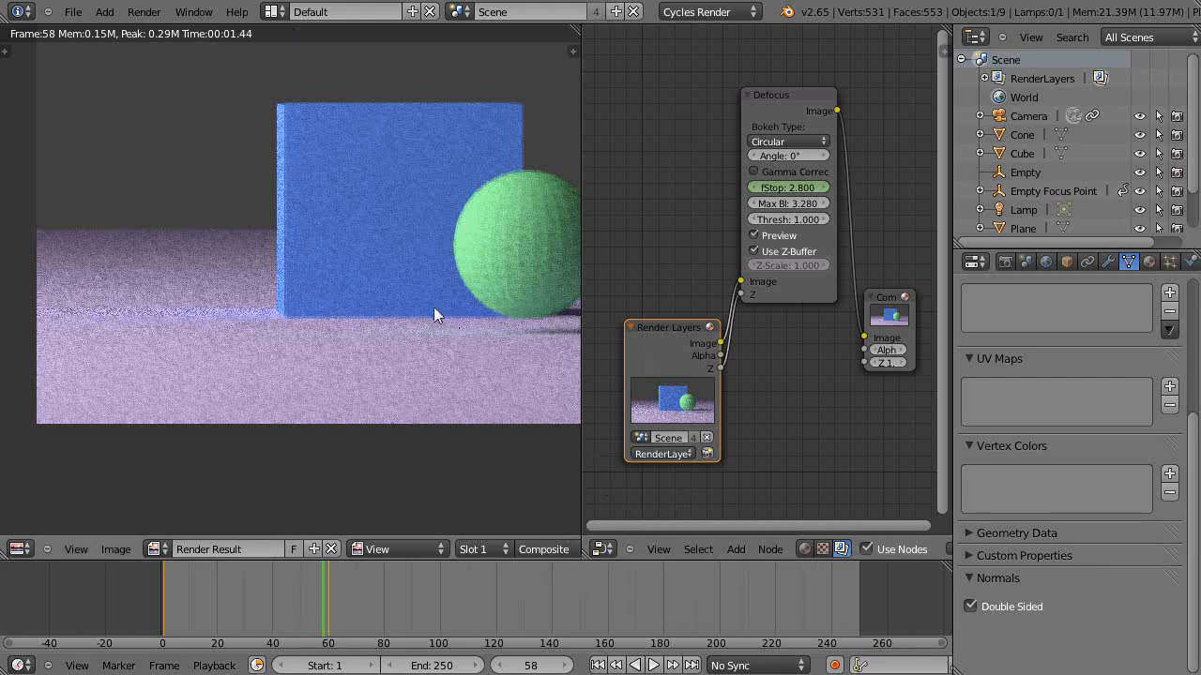
pyautogui.moveTo(436, 248)
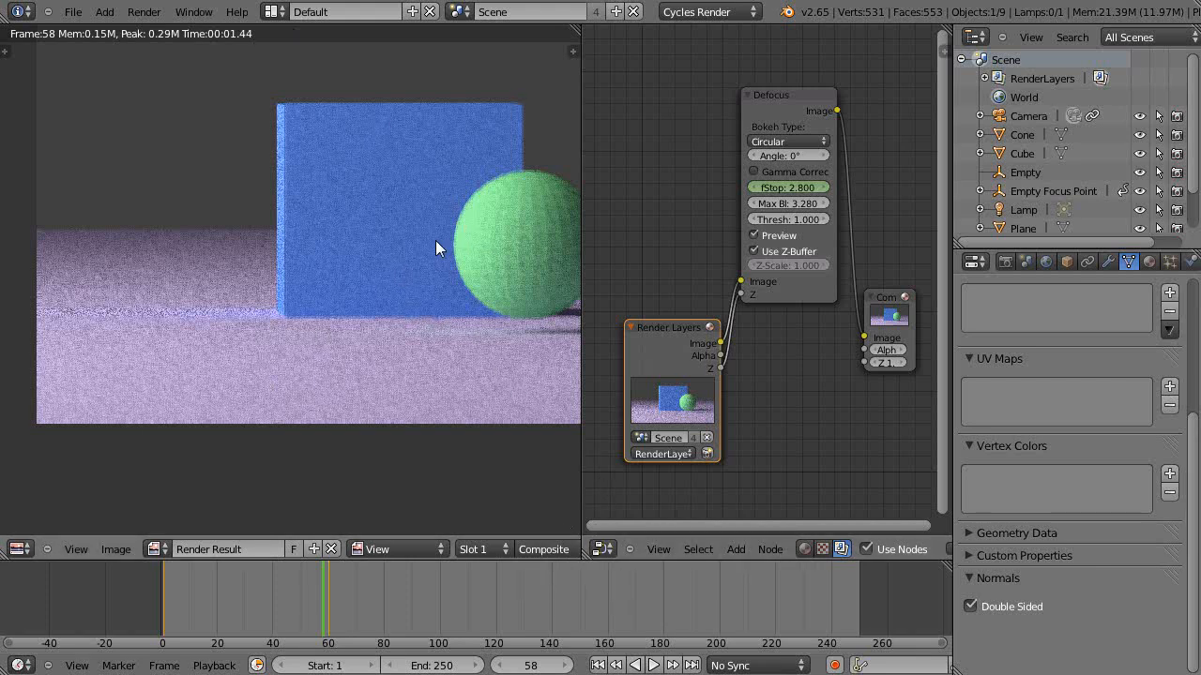
pyautogui.moveTo(462, 207)
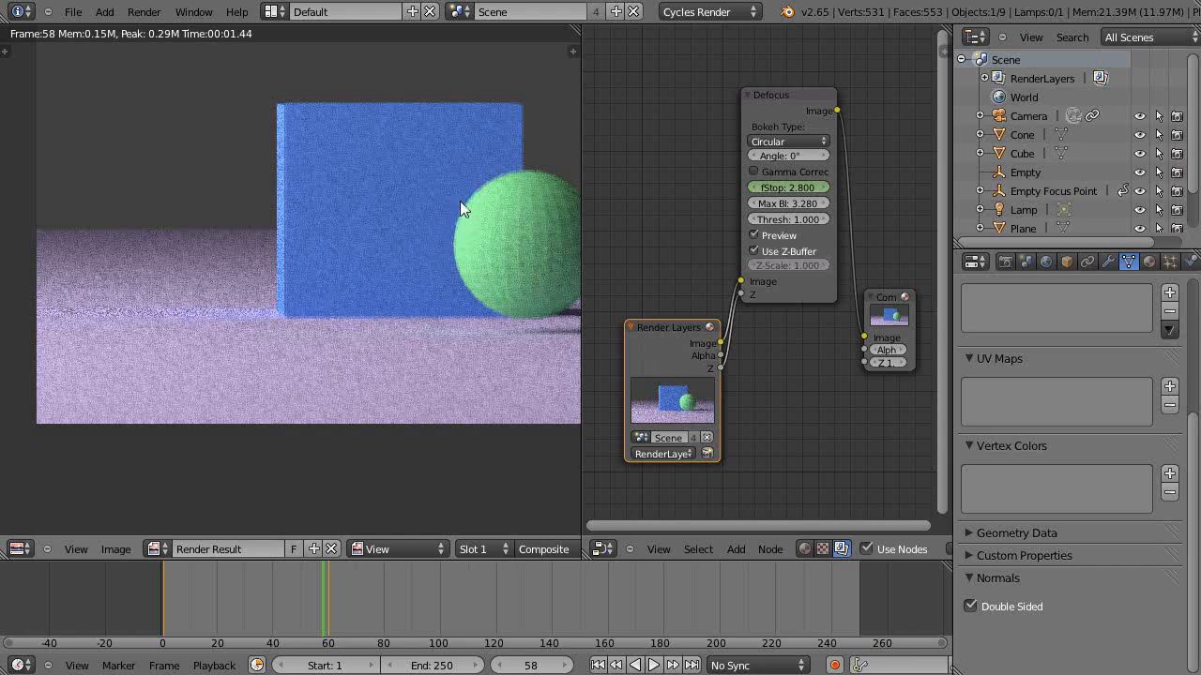
pyautogui.moveTo(249, 311)
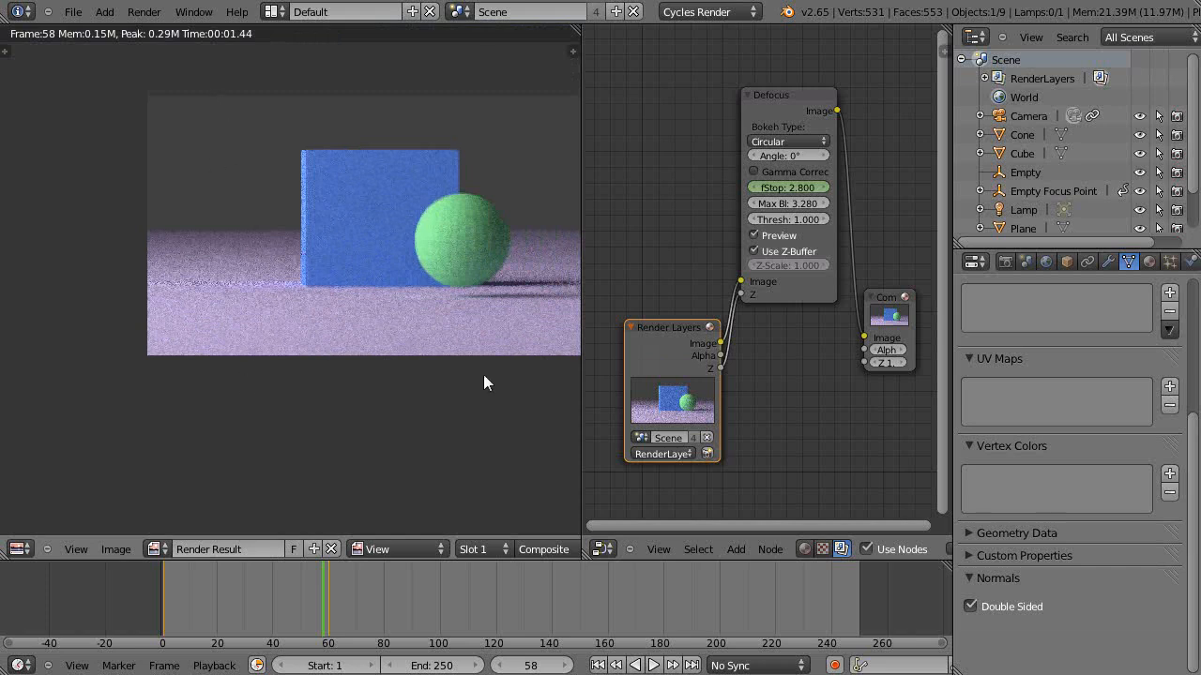
pyautogui.moveTo(229, 286)
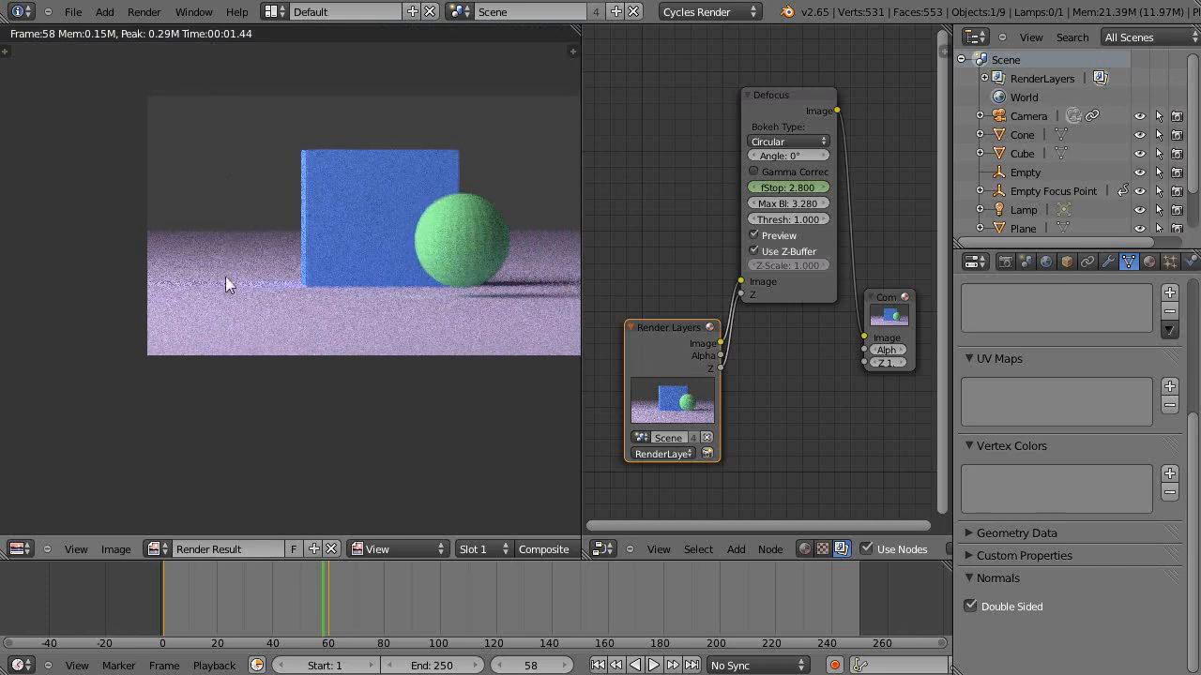
pyautogui.moveTo(242, 216)
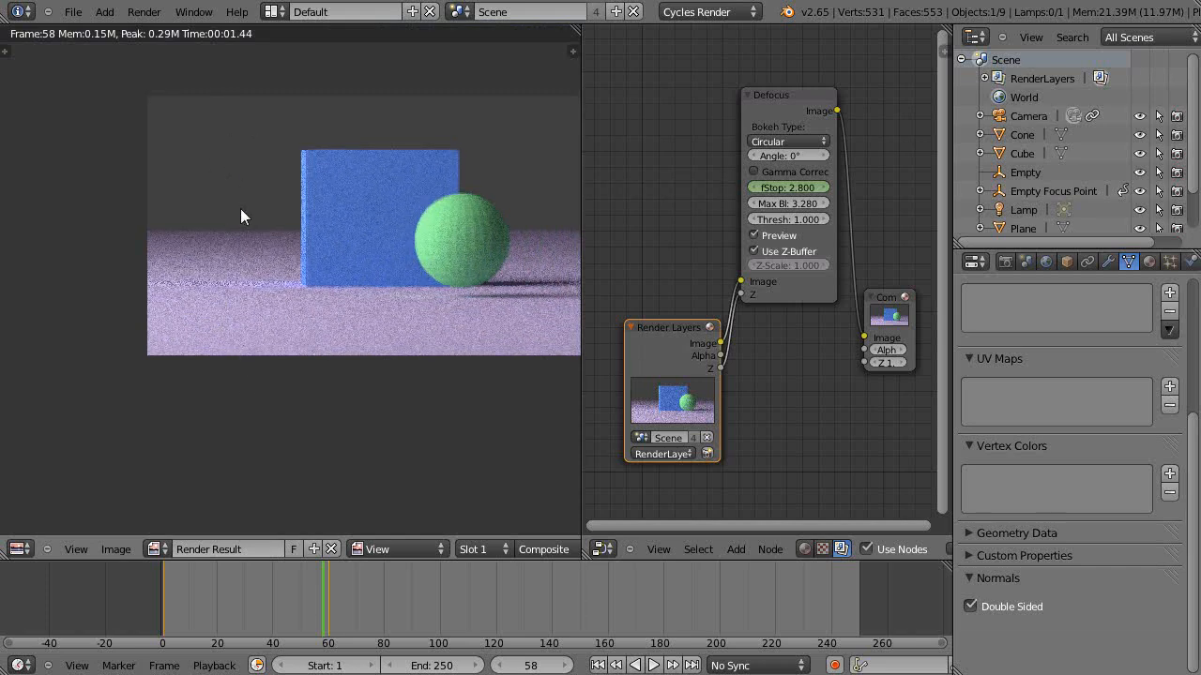
pyautogui.moveTo(302, 311)
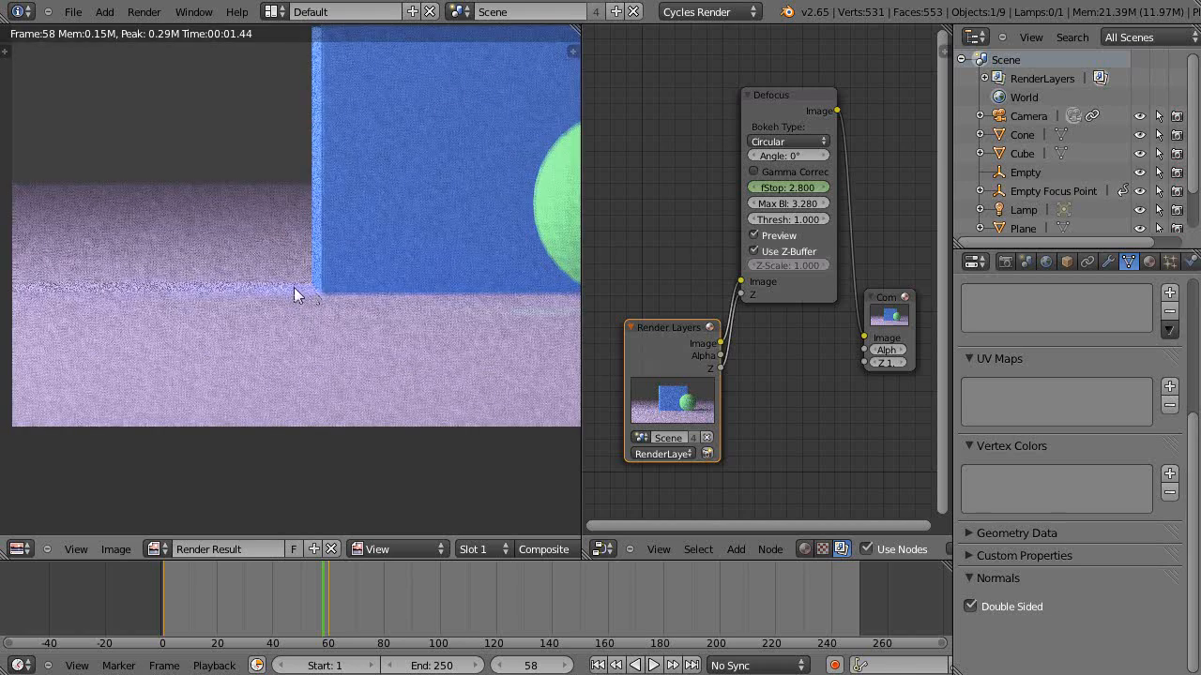
pyautogui.moveTo(312, 304)
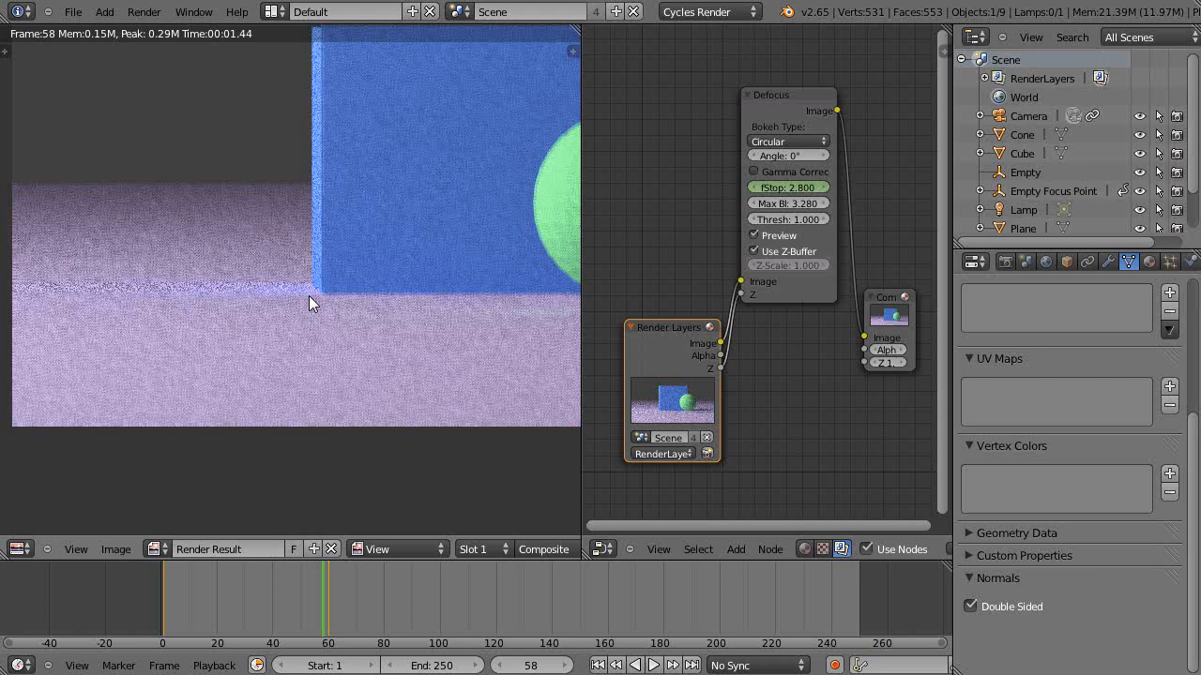
pyautogui.moveTo(330, 270)
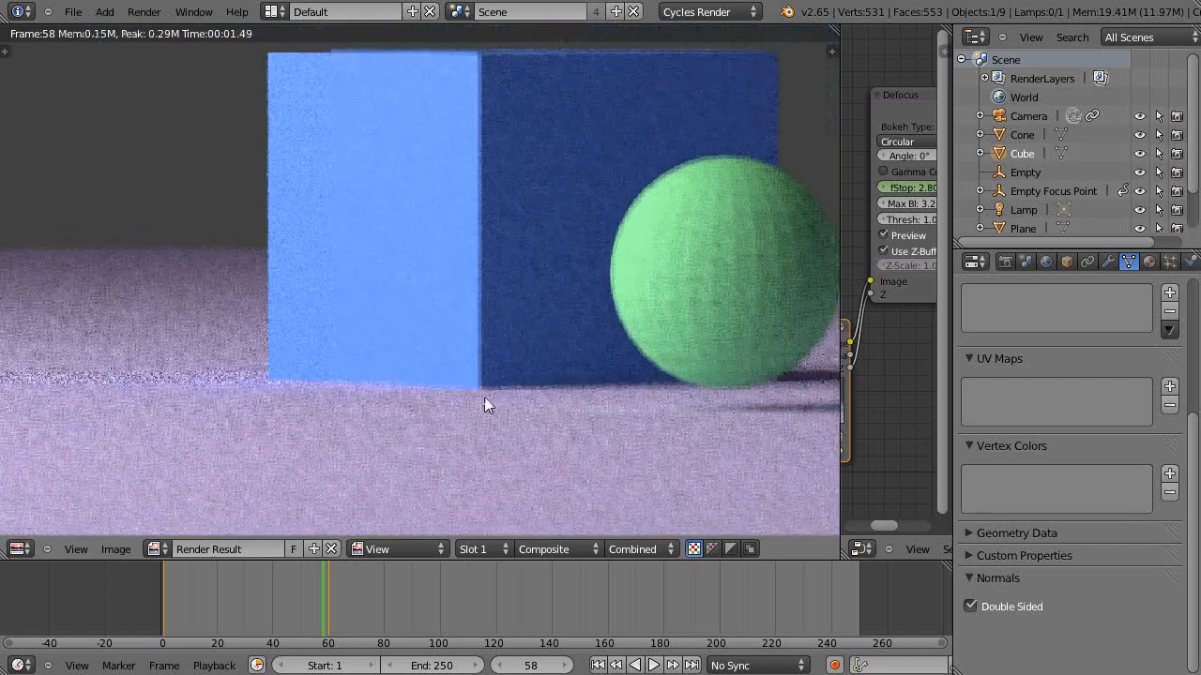
pyautogui.moveTo(364, 207)
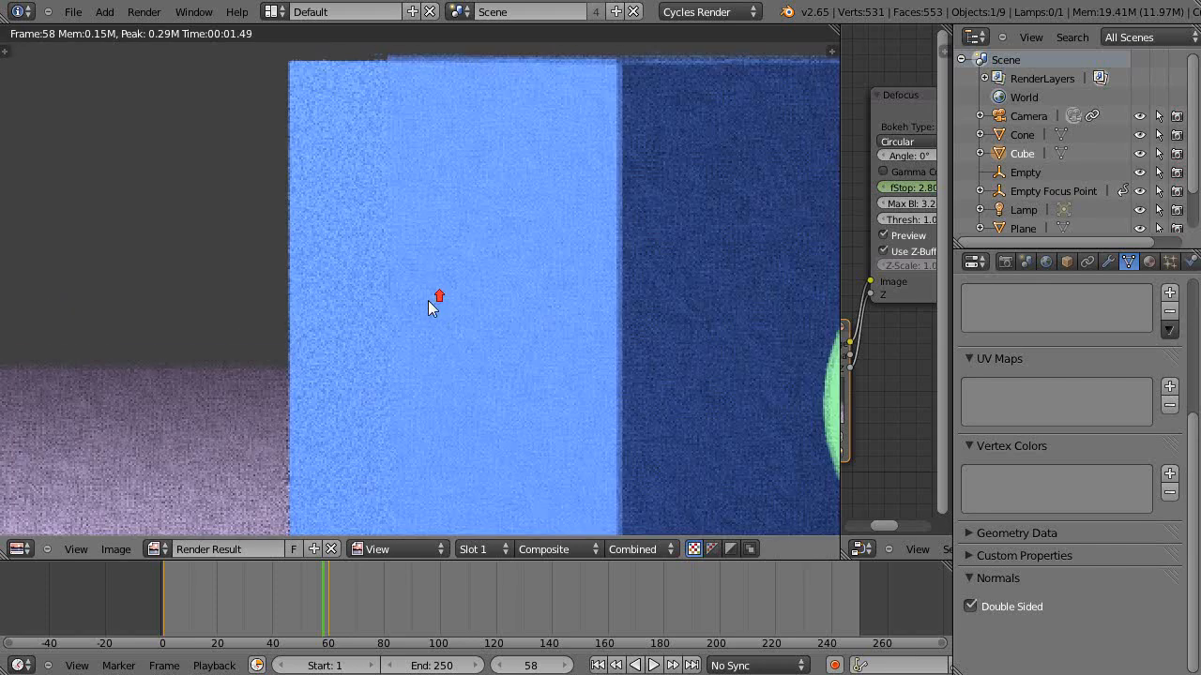
pyautogui.moveTo(392, 201)
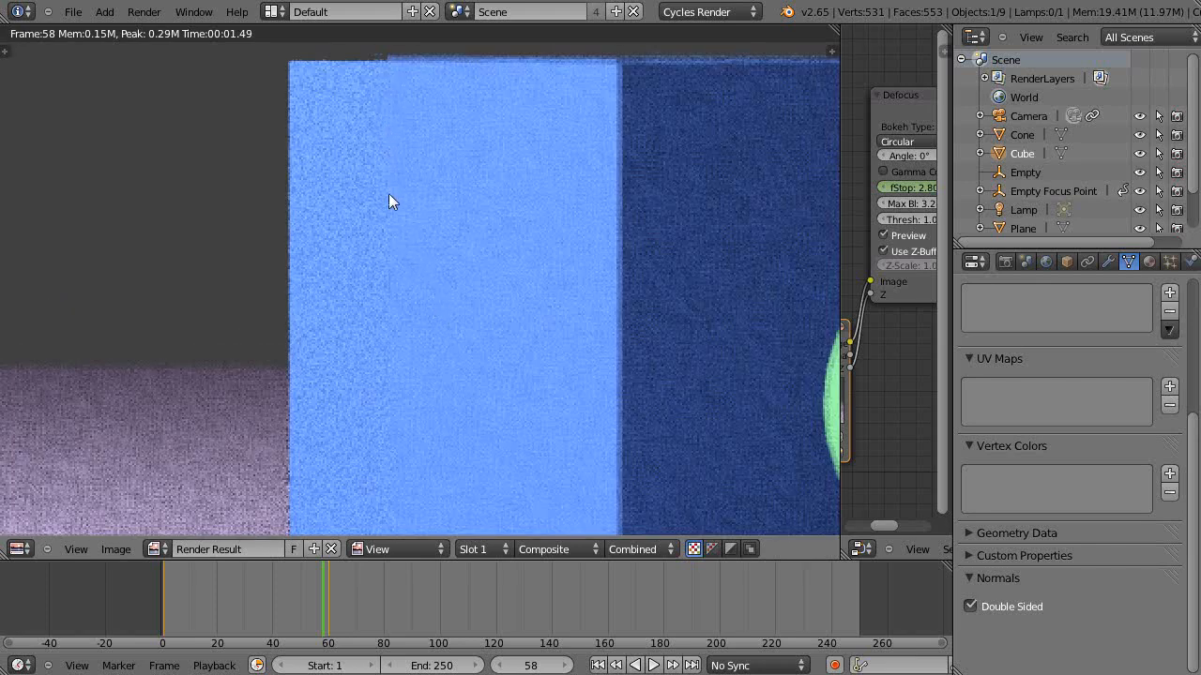
pyautogui.moveTo(383, 334)
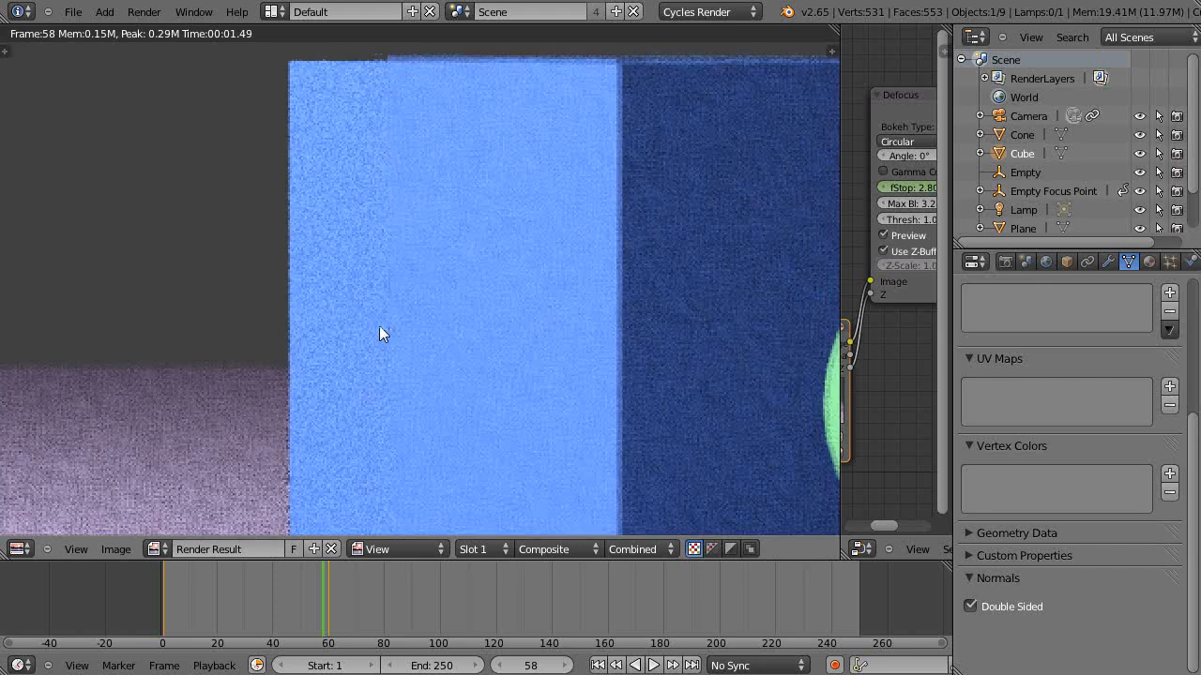
pyautogui.moveTo(435, 226)
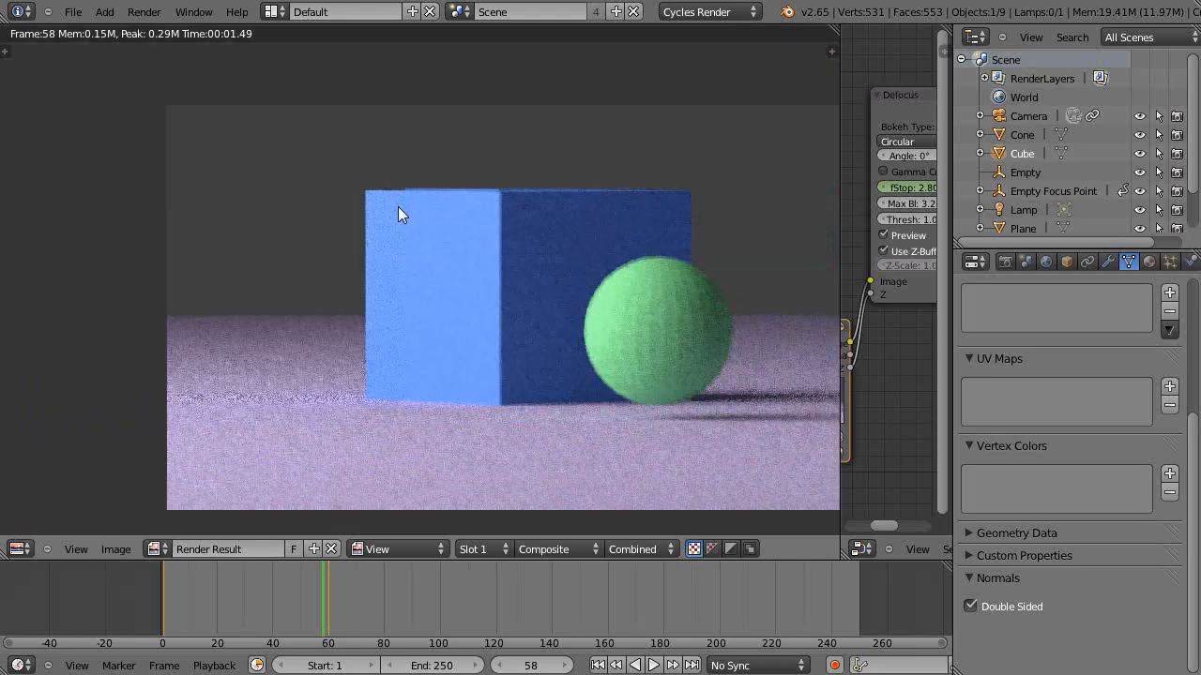
pyautogui.moveTo(454, 304)
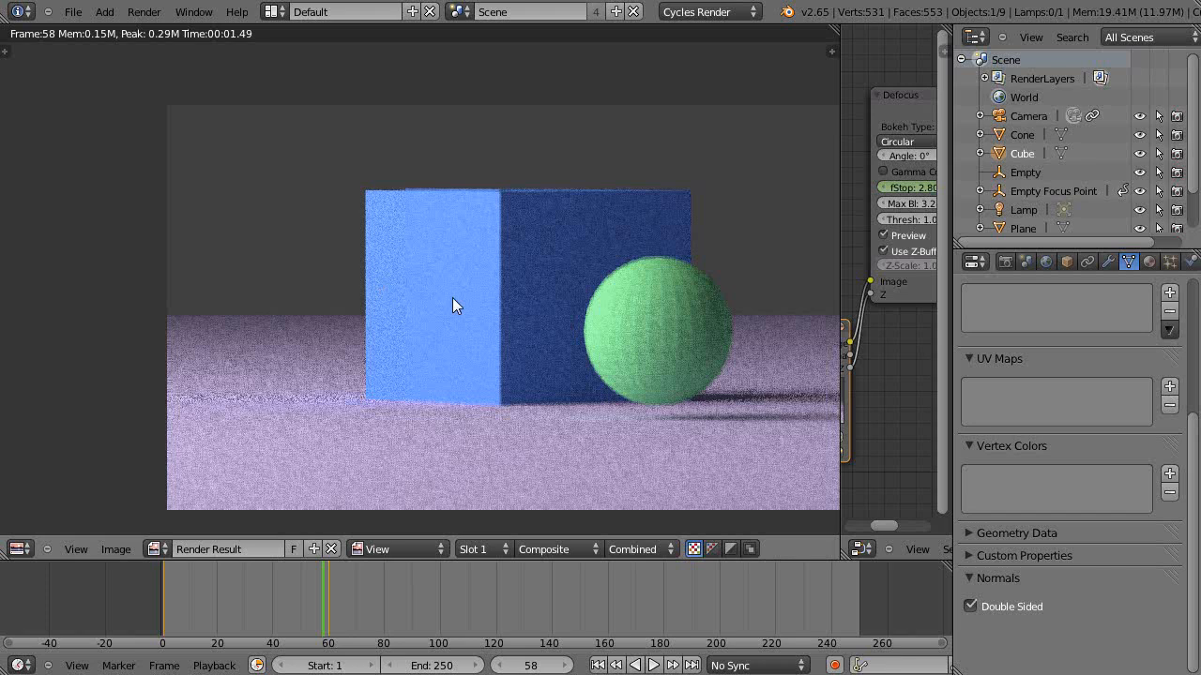
pyautogui.moveTo(565, 302)
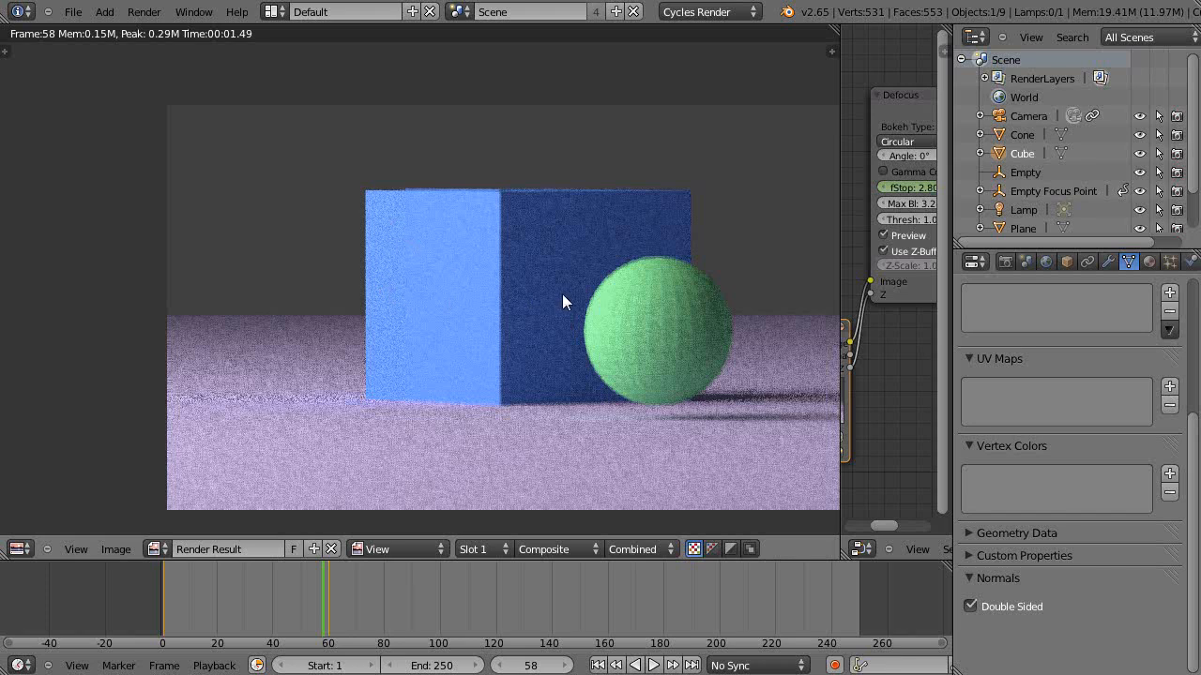
pyautogui.moveTo(948, 443)
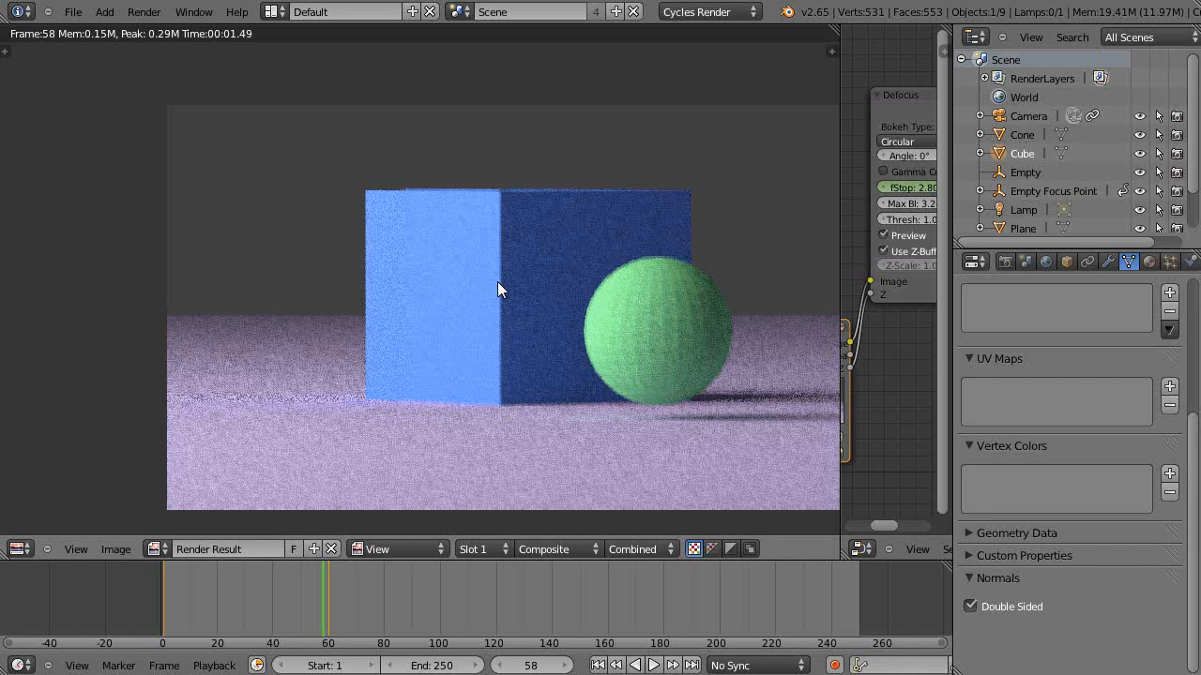
pyautogui.moveTo(647, 309)
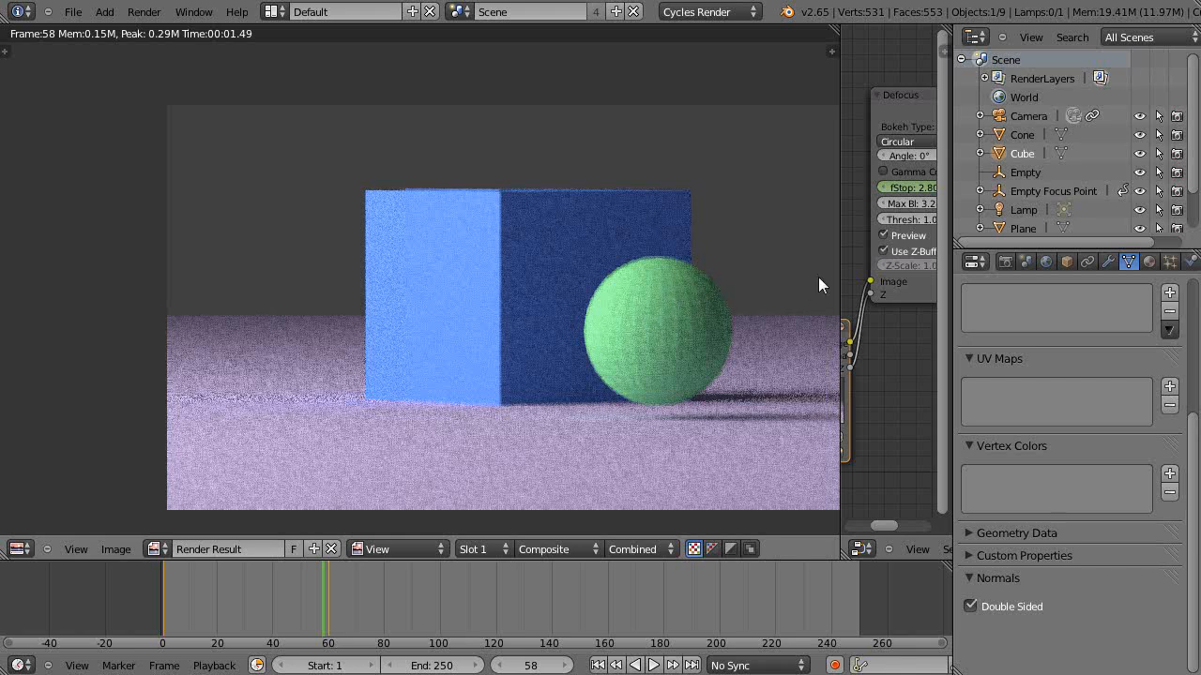
pyautogui.moveTo(803, 289)
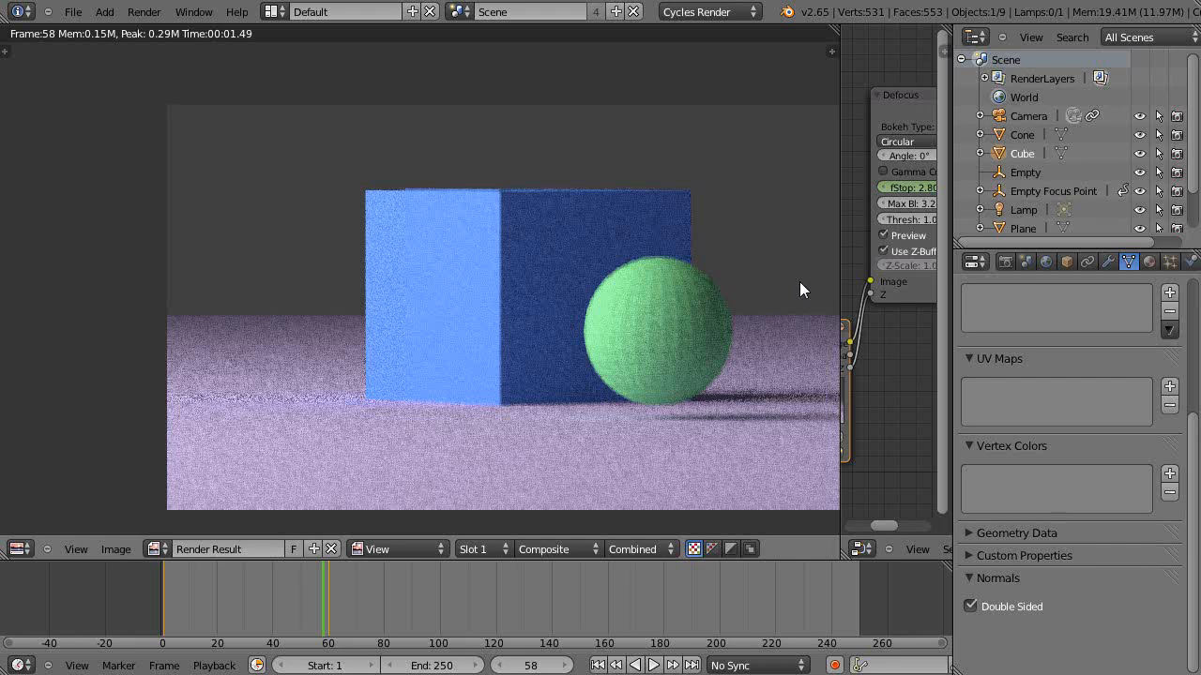
pyautogui.moveTo(666, 316)
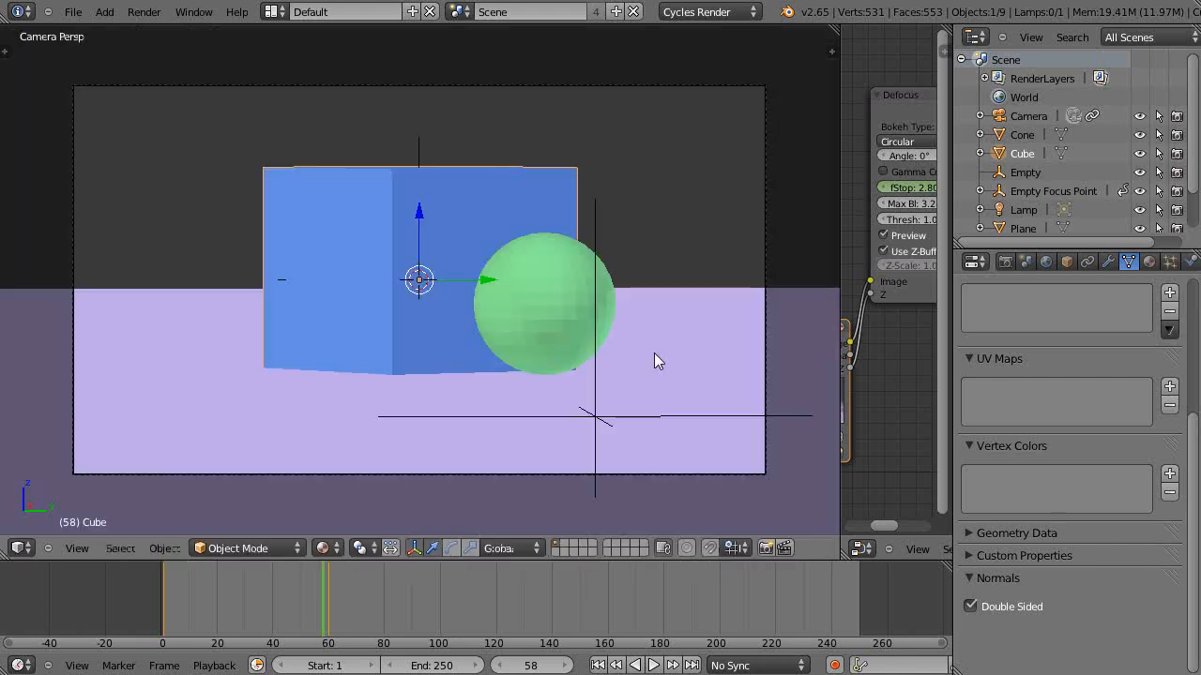
pyautogui.moveTo(486, 326)
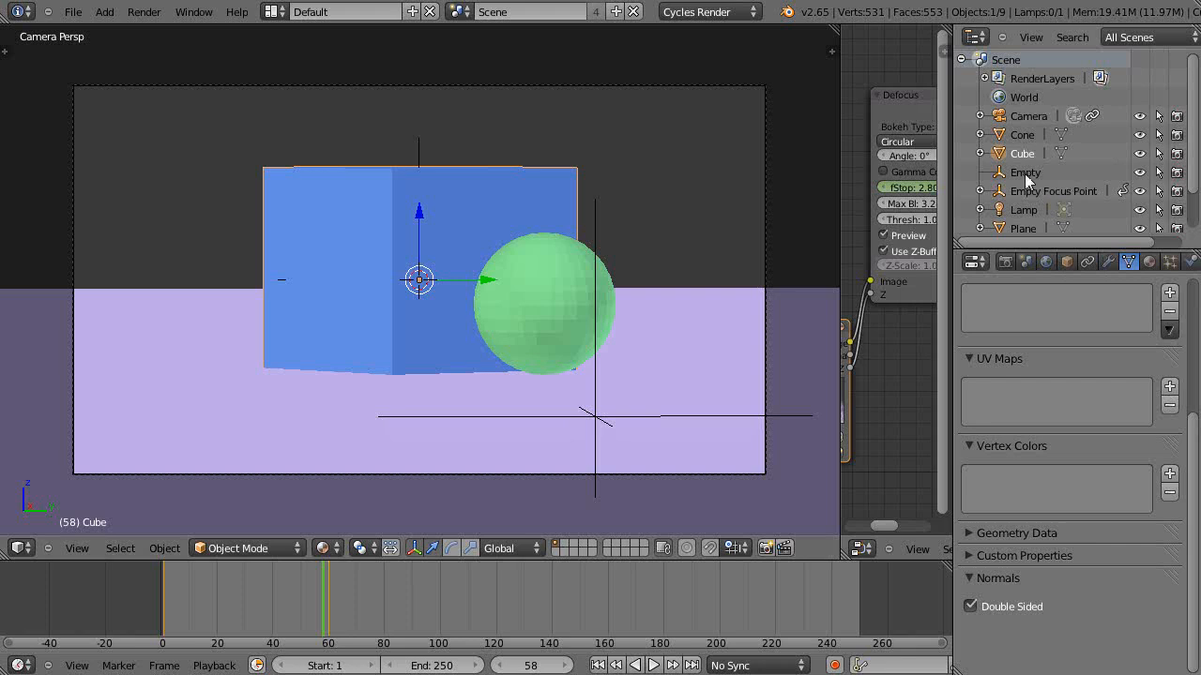
# Move the Empty from the cube's centre onto its front face.
pyautogui.click(1025, 173)
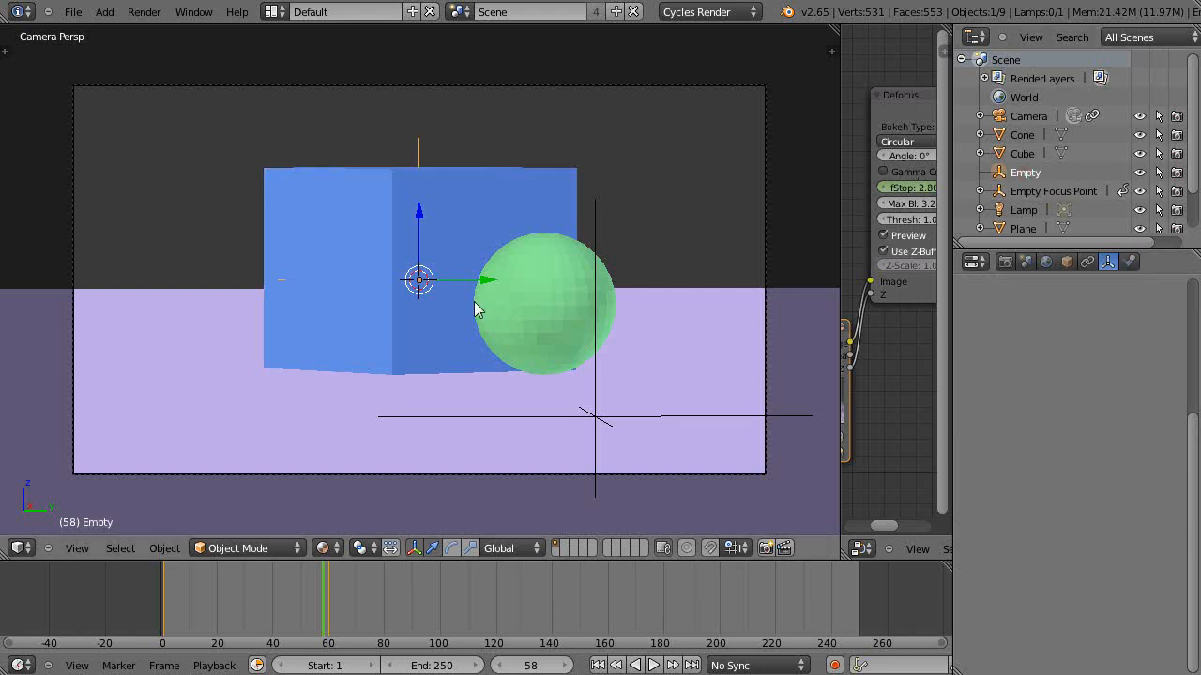
pyautogui.moveTo(479, 309); pyautogui.dragTo(431, 372)
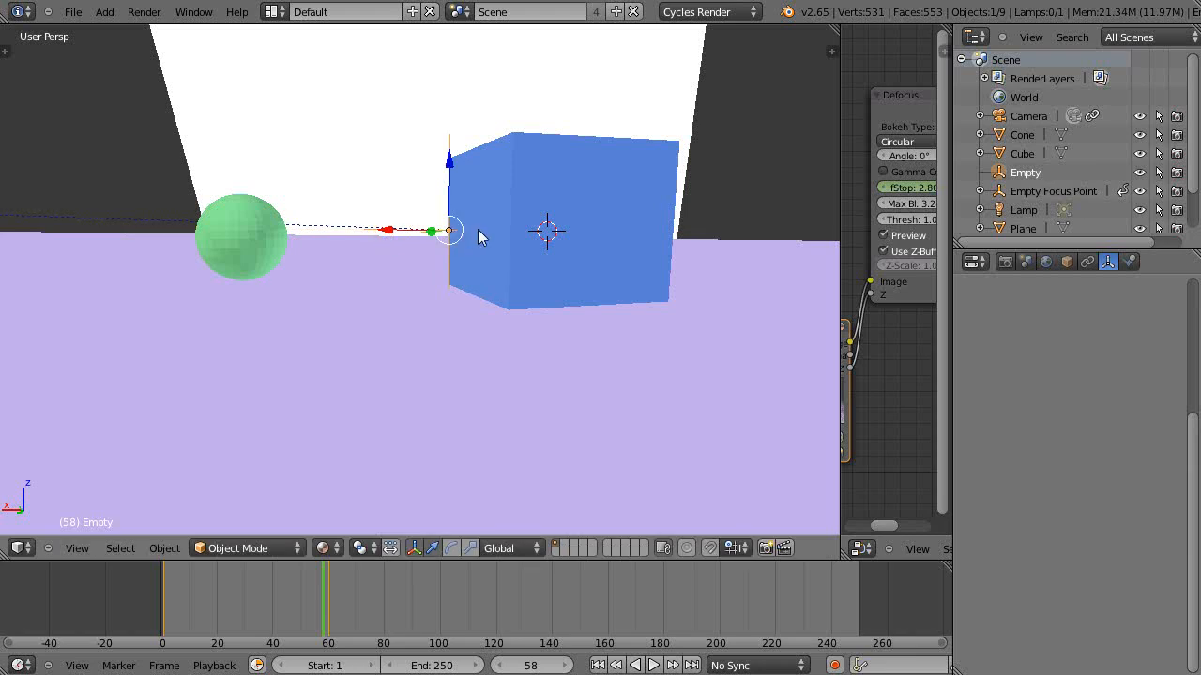
pyautogui.moveTo(390, 229)
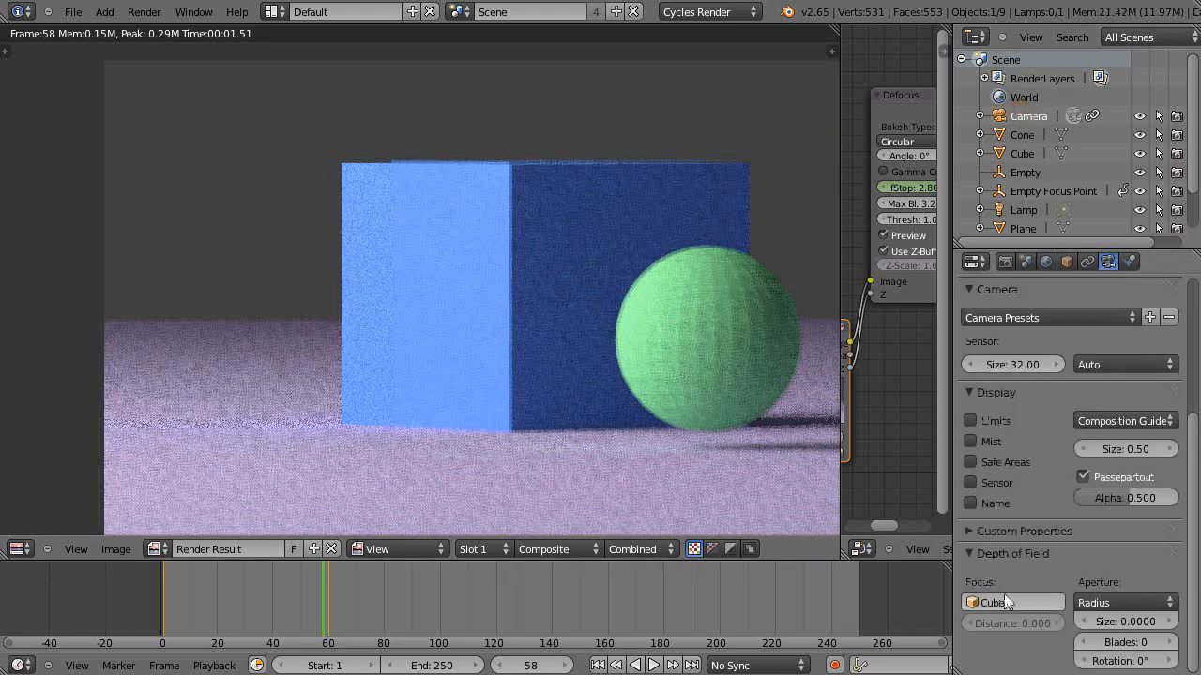
# Set the camera's depth-of-field focus object to the Empty instead of the Cube.
pyautogui.click(1009, 602)
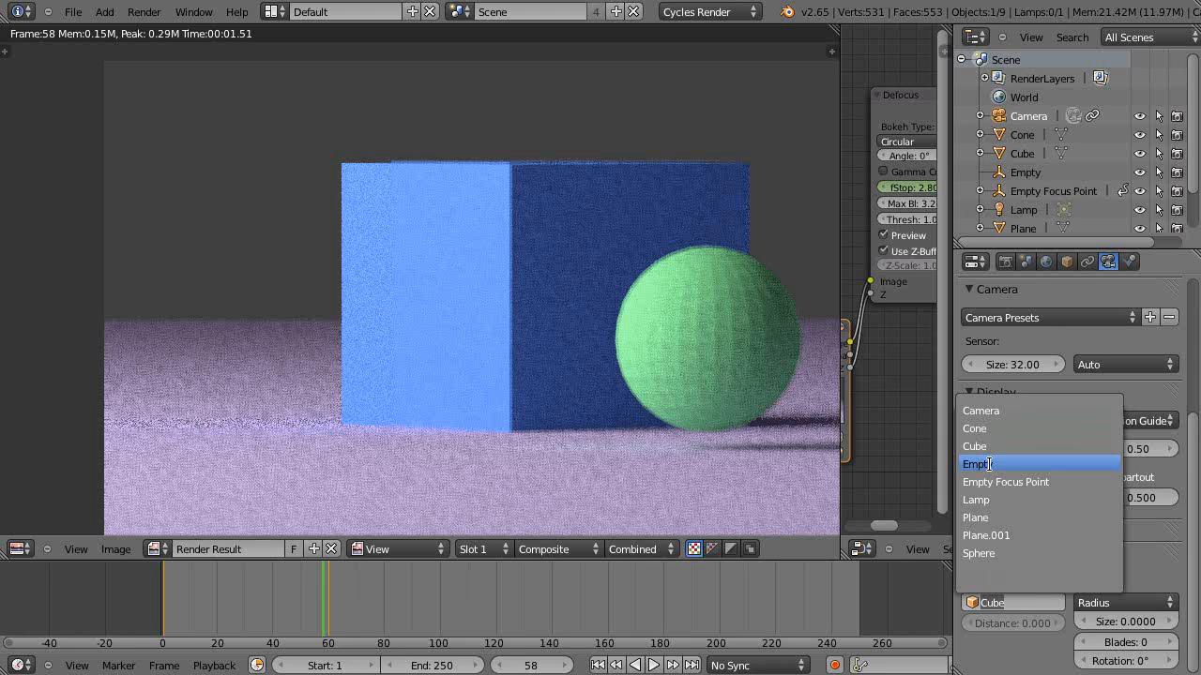
pyautogui.click(975, 463)
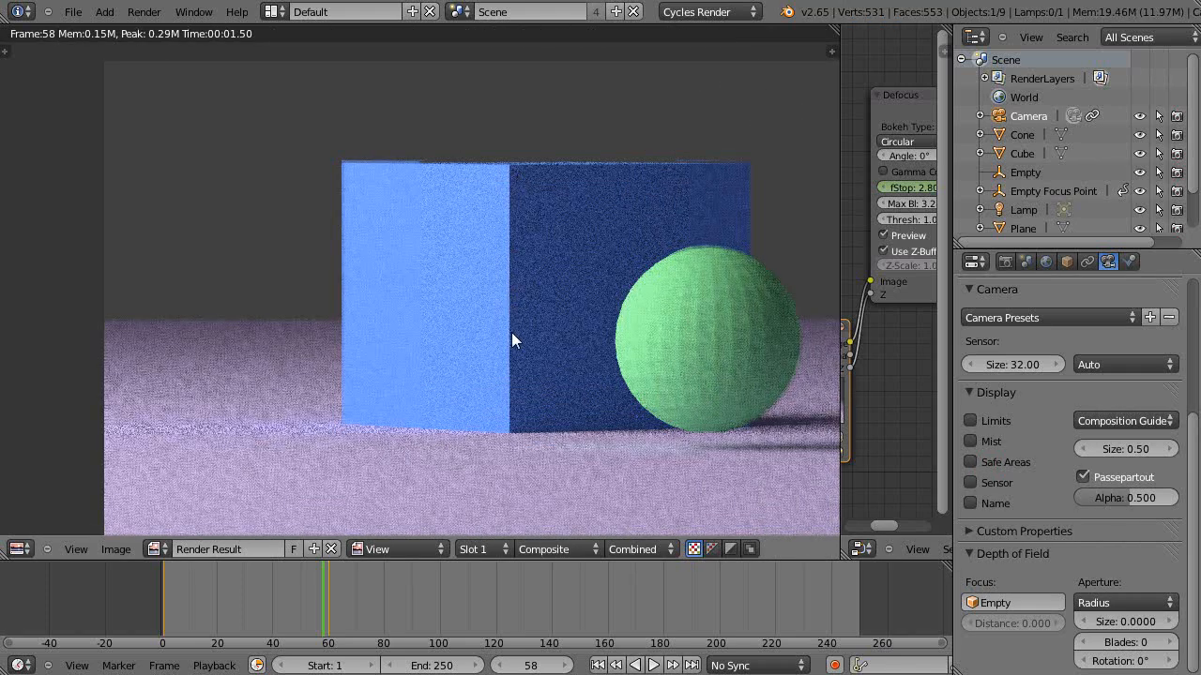
pyautogui.moveTo(781, 270)
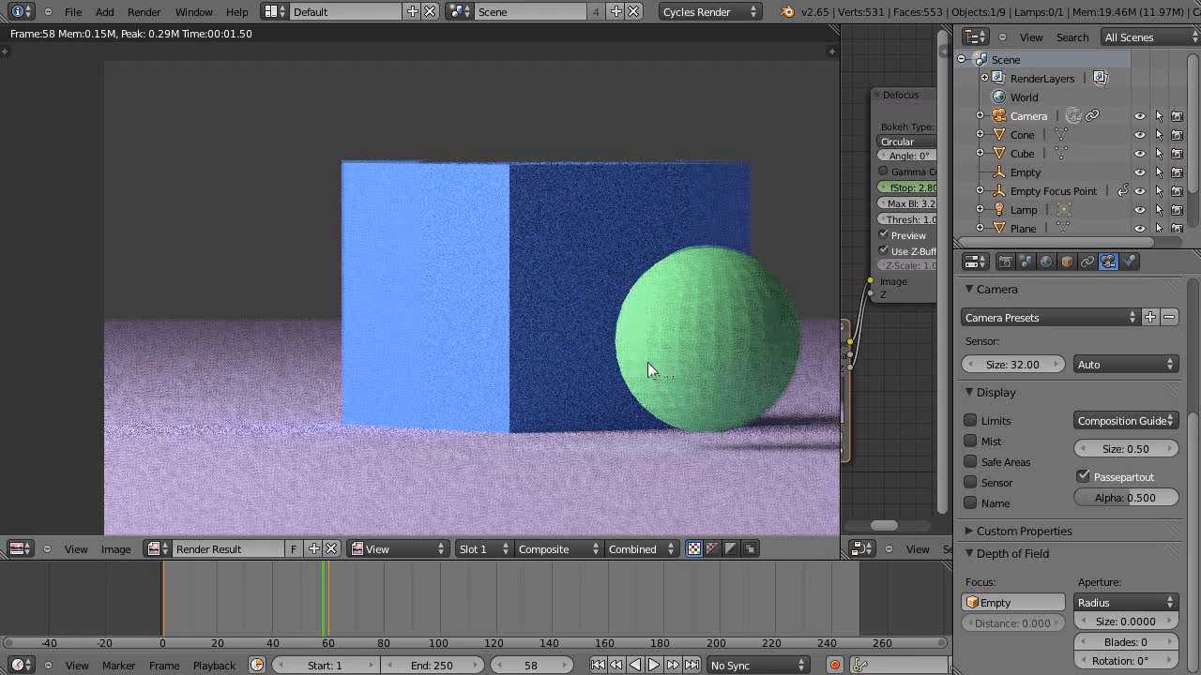
pyautogui.moveTo(841, 370)
pyautogui.write('2')
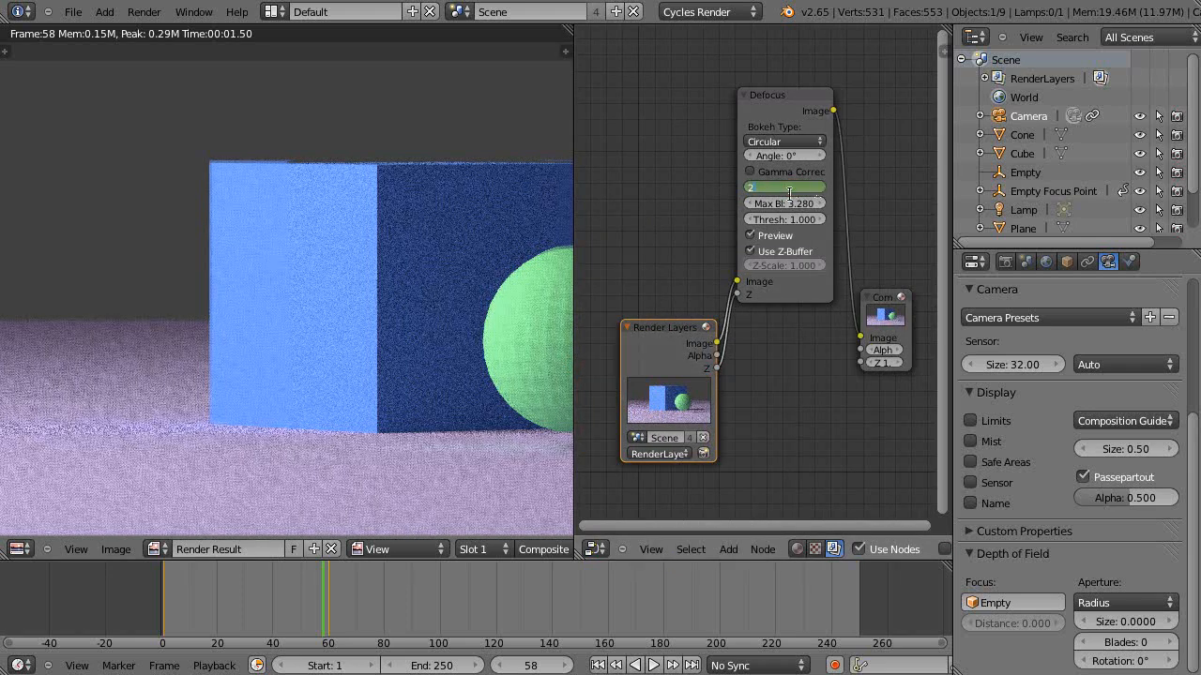
# Resize the Node Editor so the Defocus node and 300 mm lens settings are visible.
pyautogui.click(784, 188)
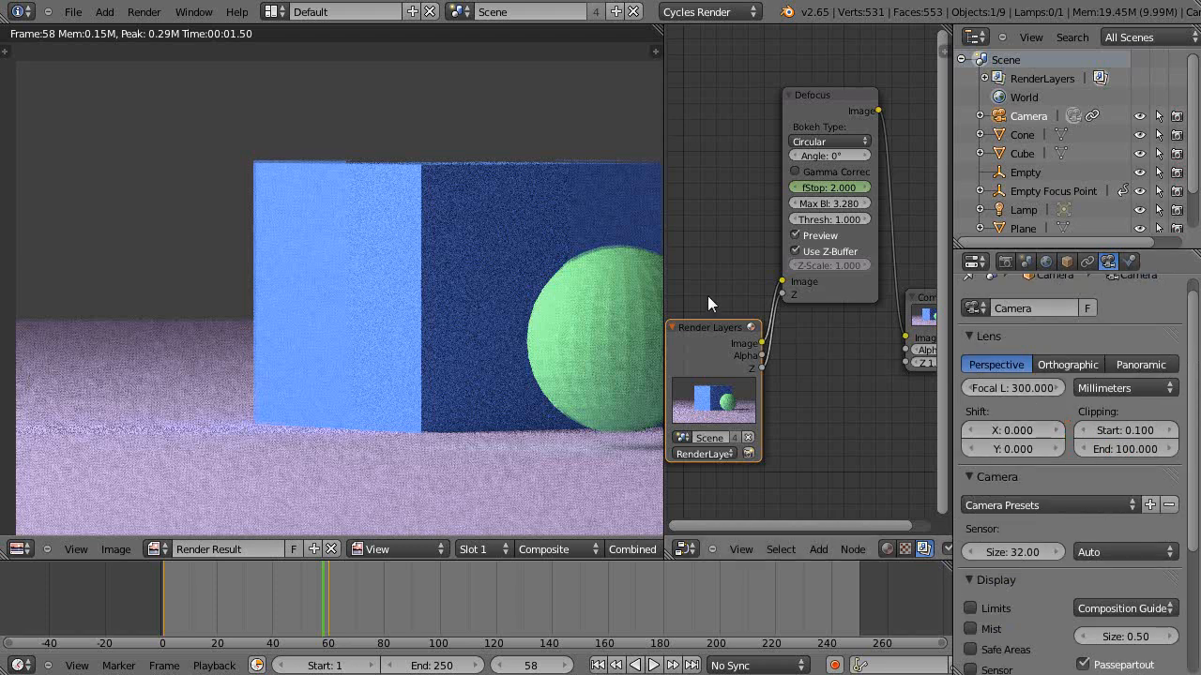
pyautogui.moveTo(473, 232)
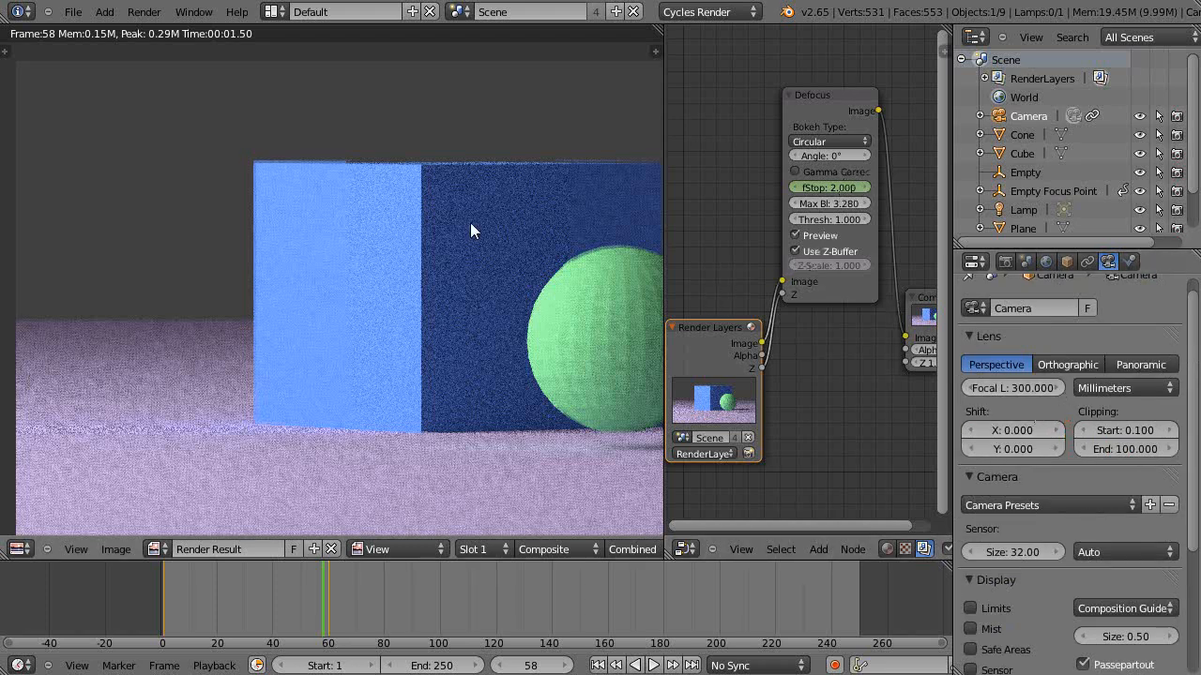
pyautogui.moveTo(518, 270)
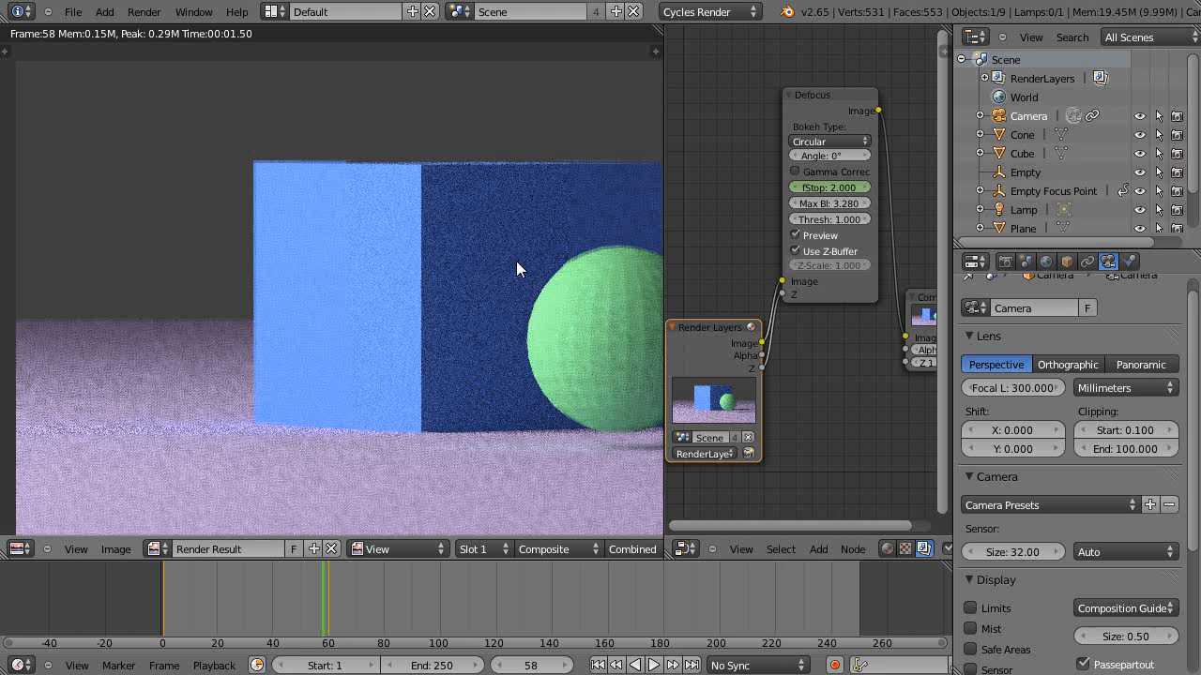
pyautogui.moveTo(559, 299)
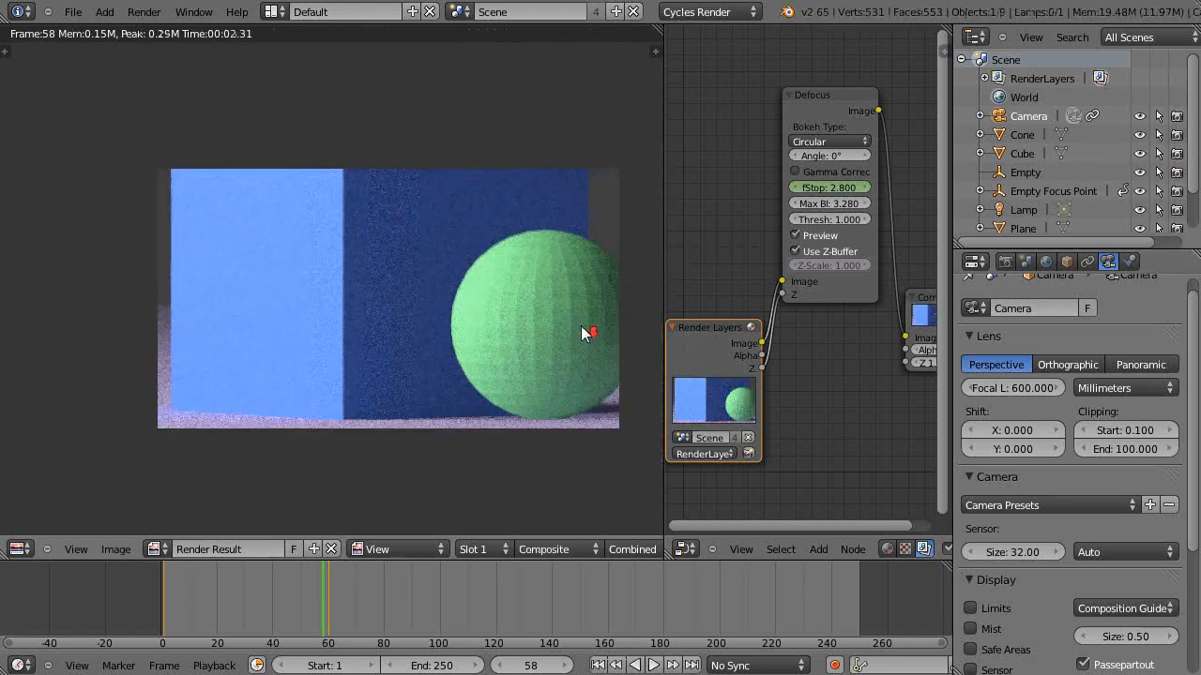
pyautogui.moveTo(841, 191)
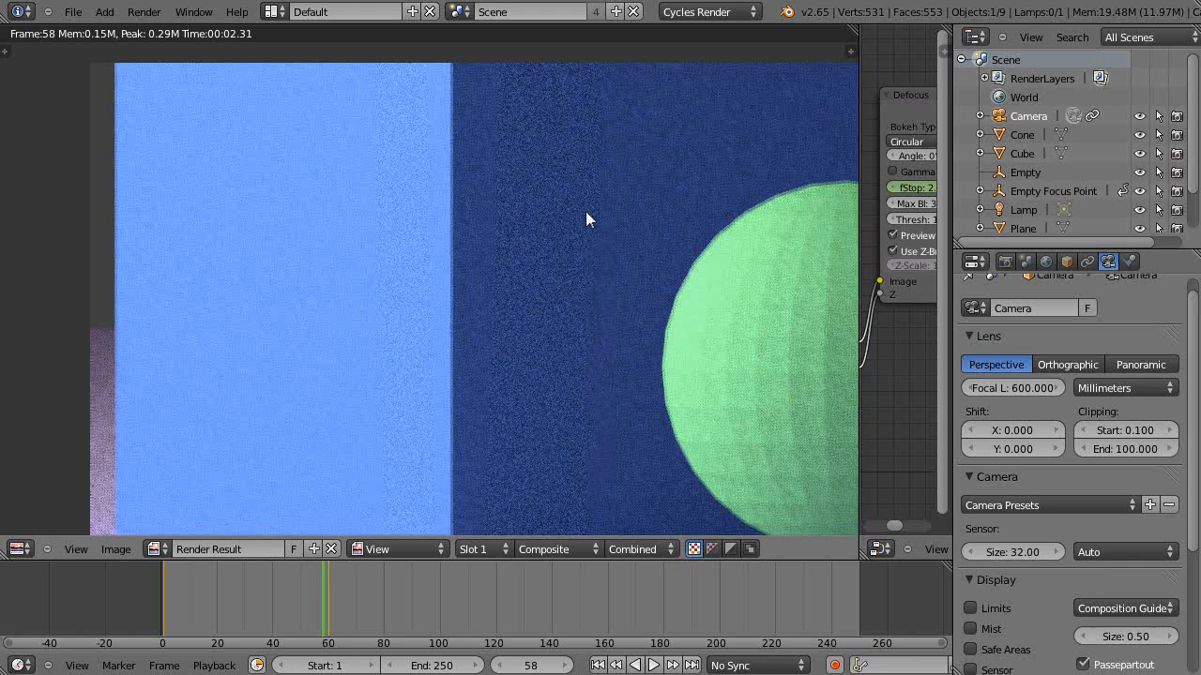
pyautogui.moveTo(441, 252)
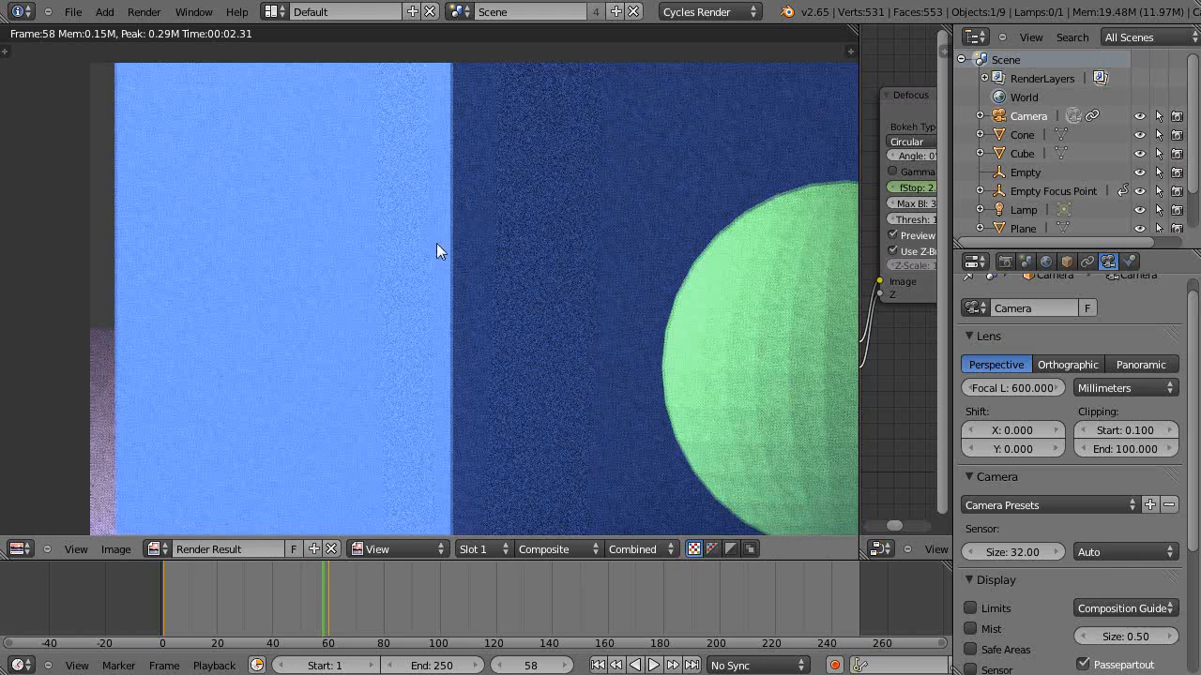
pyautogui.moveTo(563, 296)
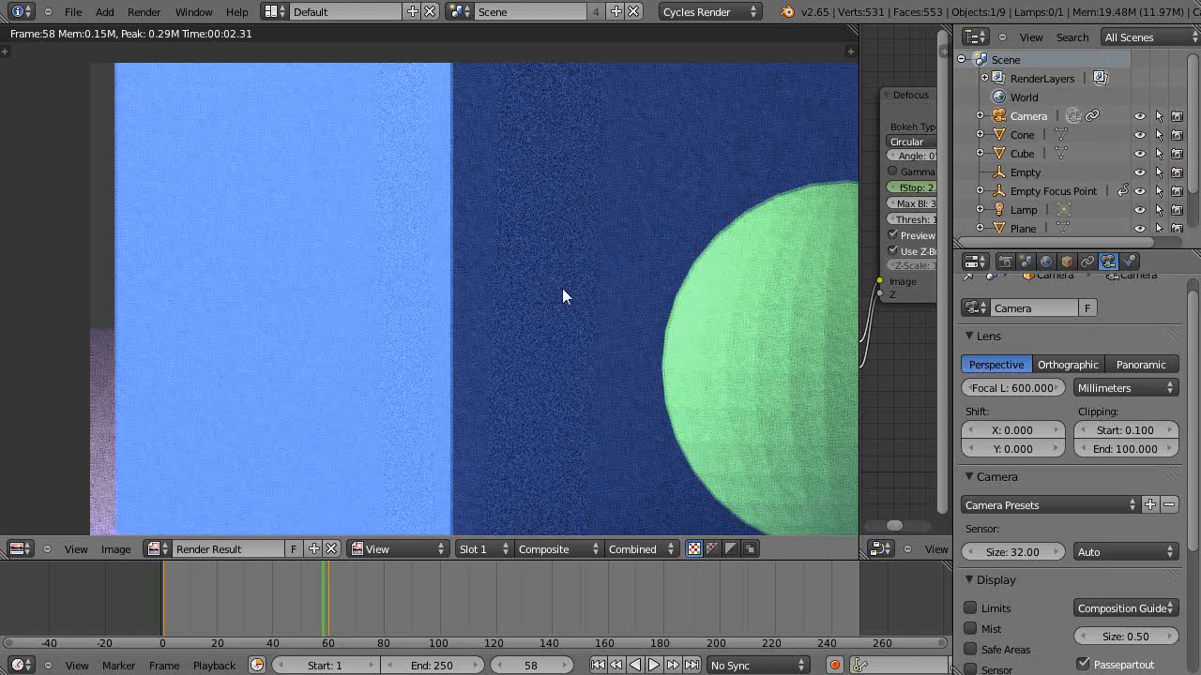
pyautogui.moveTo(421, 304)
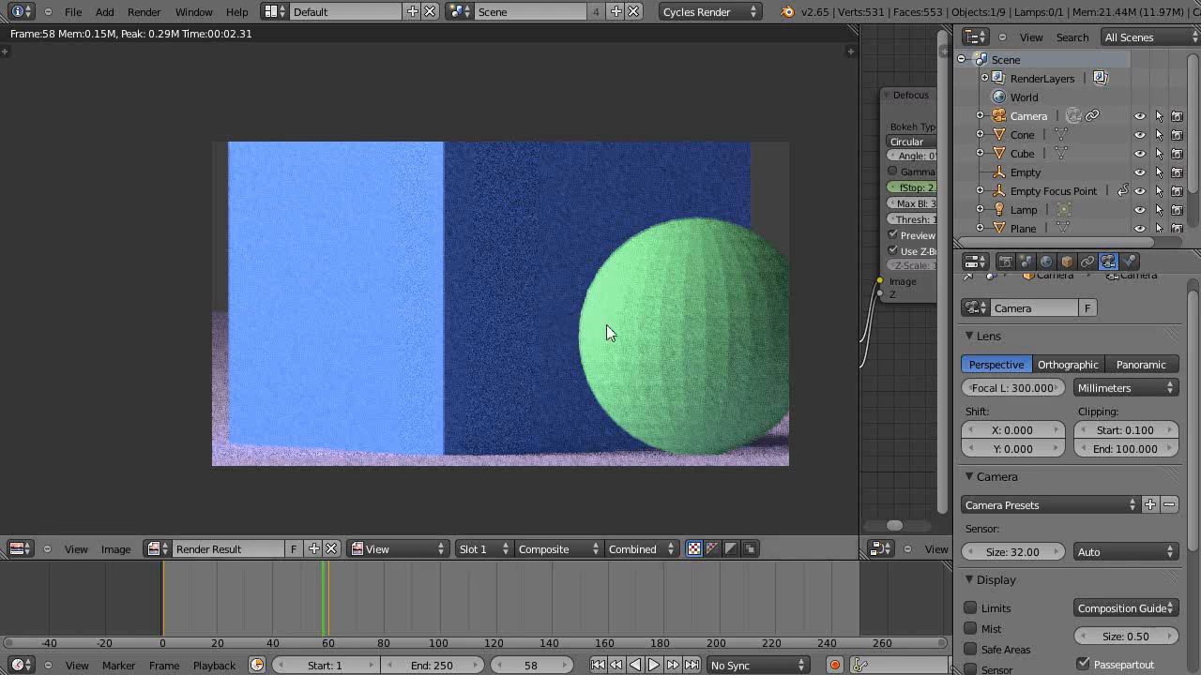
# Render at 600 mm focal length to inspect the blur, then return the lens to 300 mm.
pyautogui.click(143, 11)
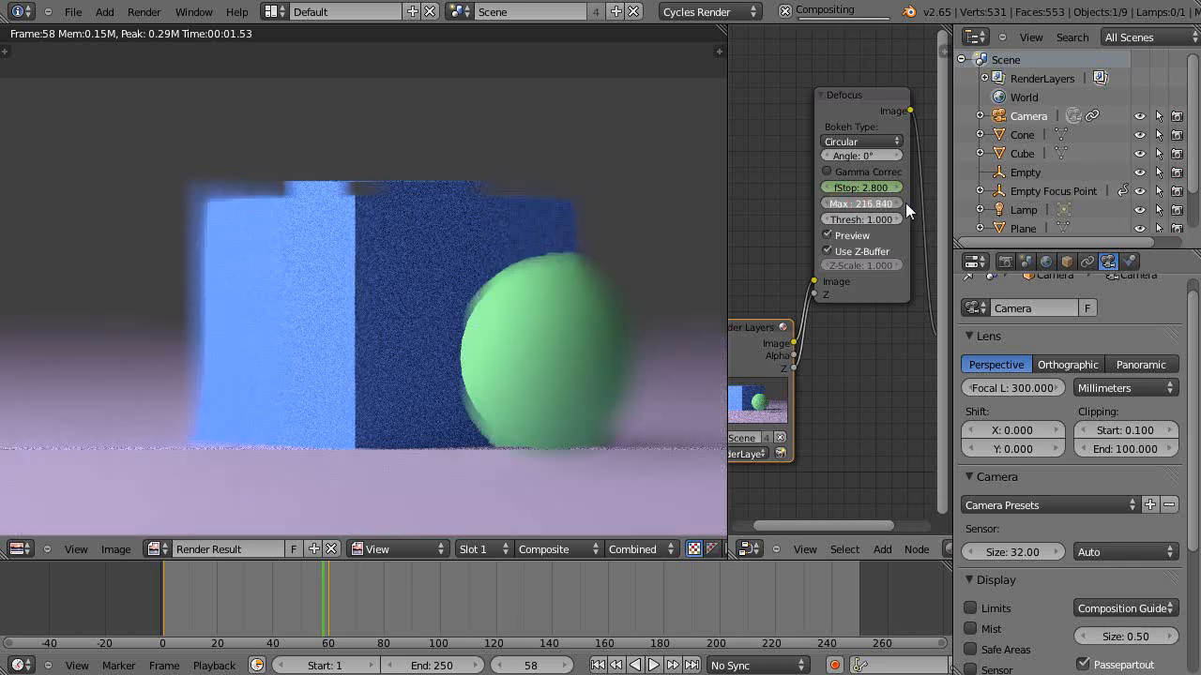
pyautogui.moveTo(861, 202)
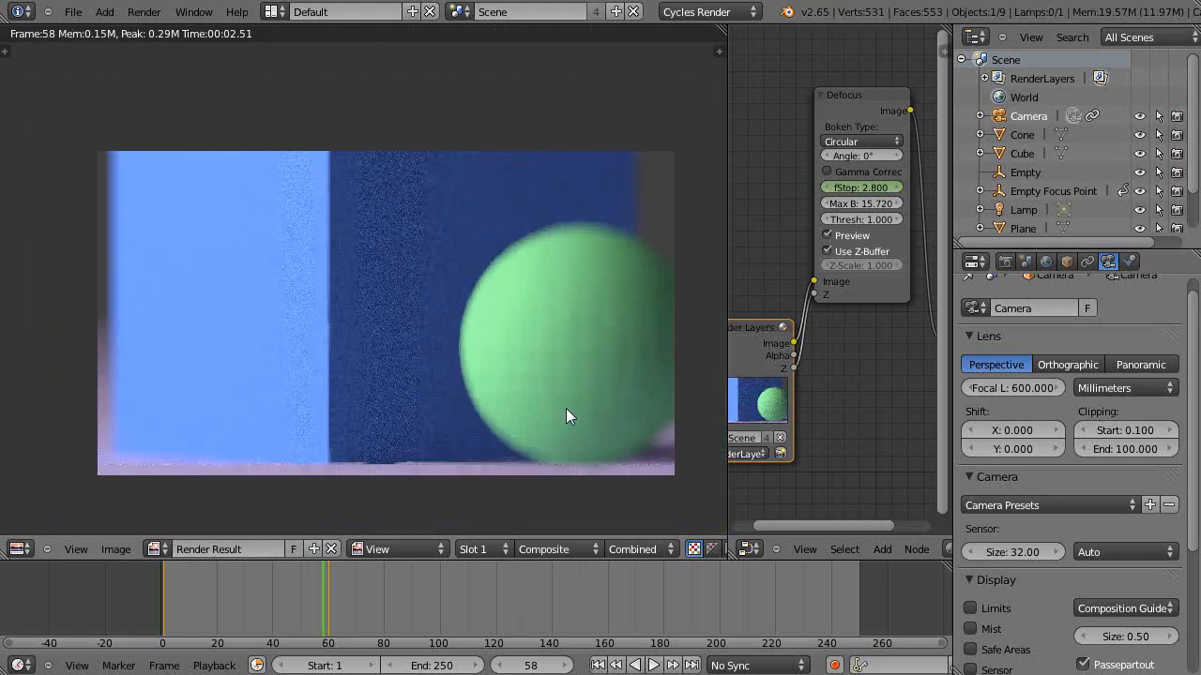
pyautogui.moveTo(563, 367)
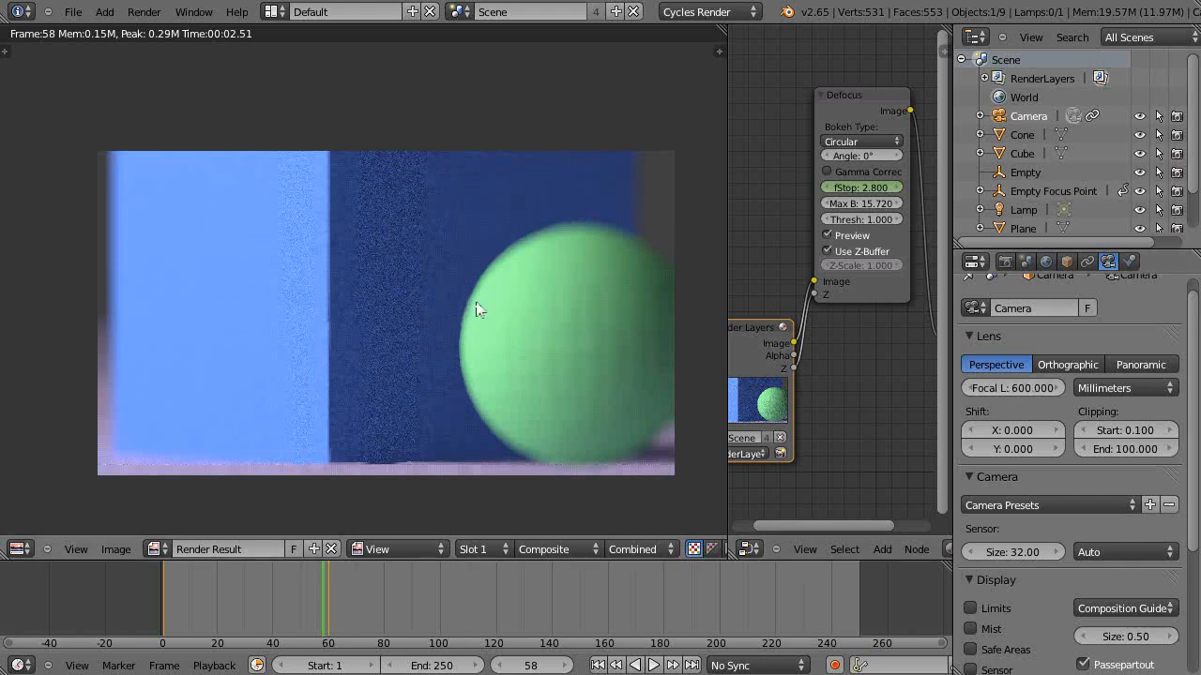
pyautogui.moveTo(578, 334)
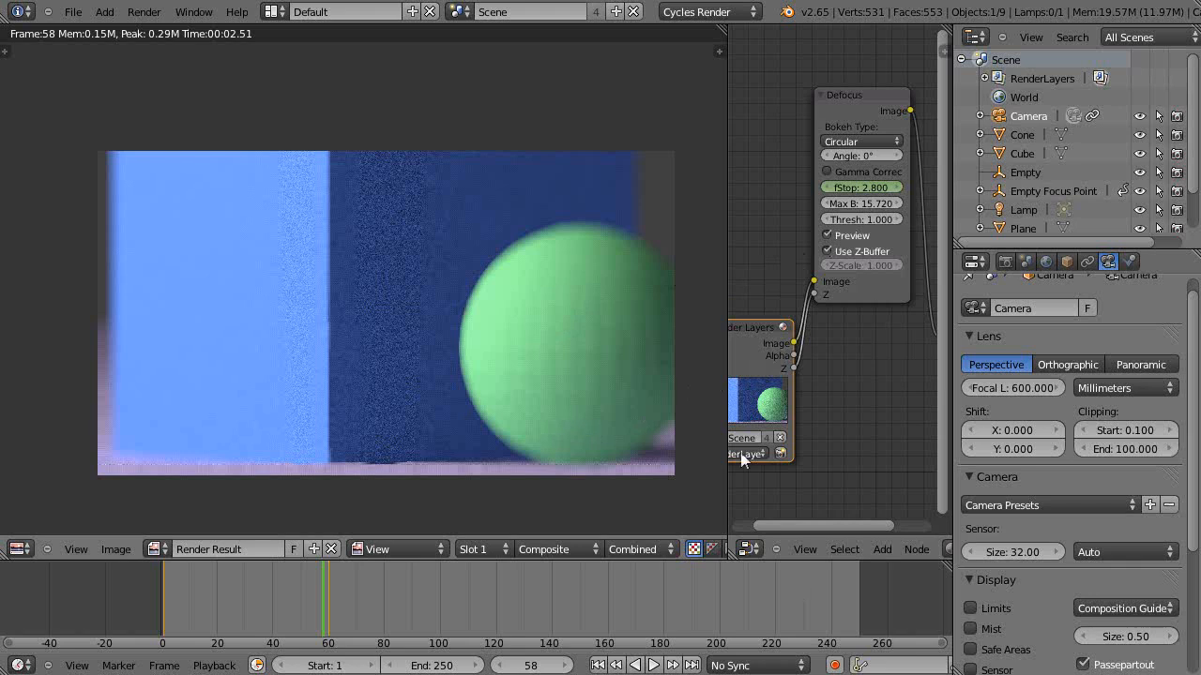
pyautogui.moveTo(593, 514)
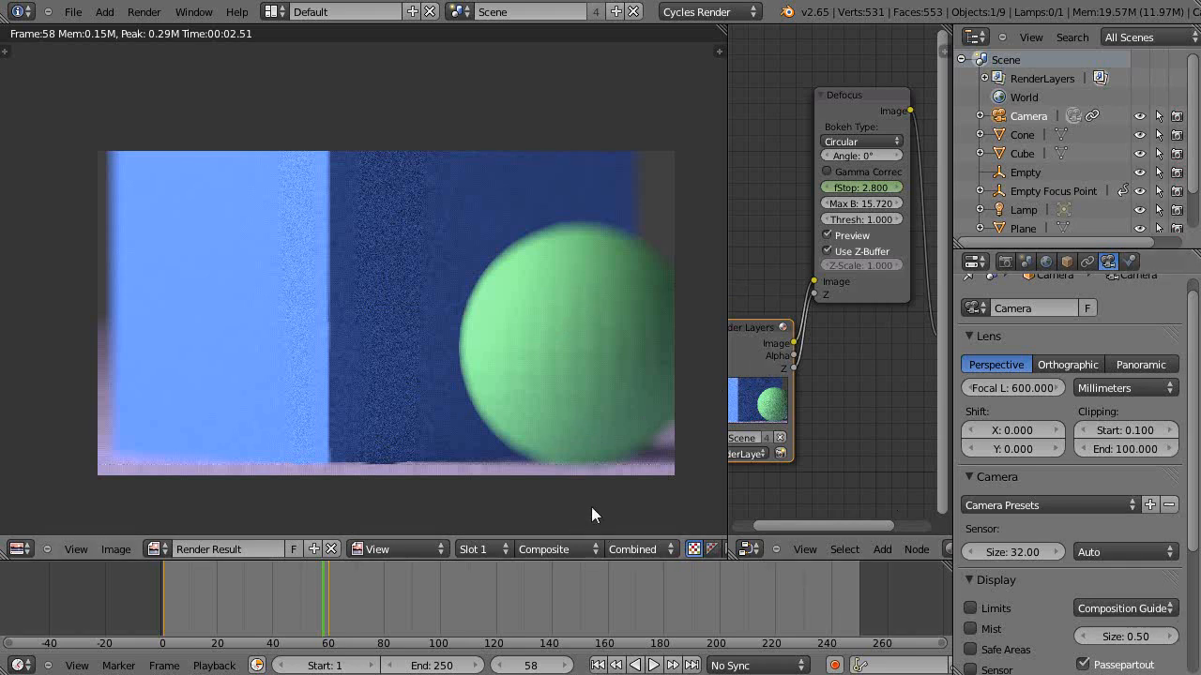
pyautogui.moveTo(610, 347)
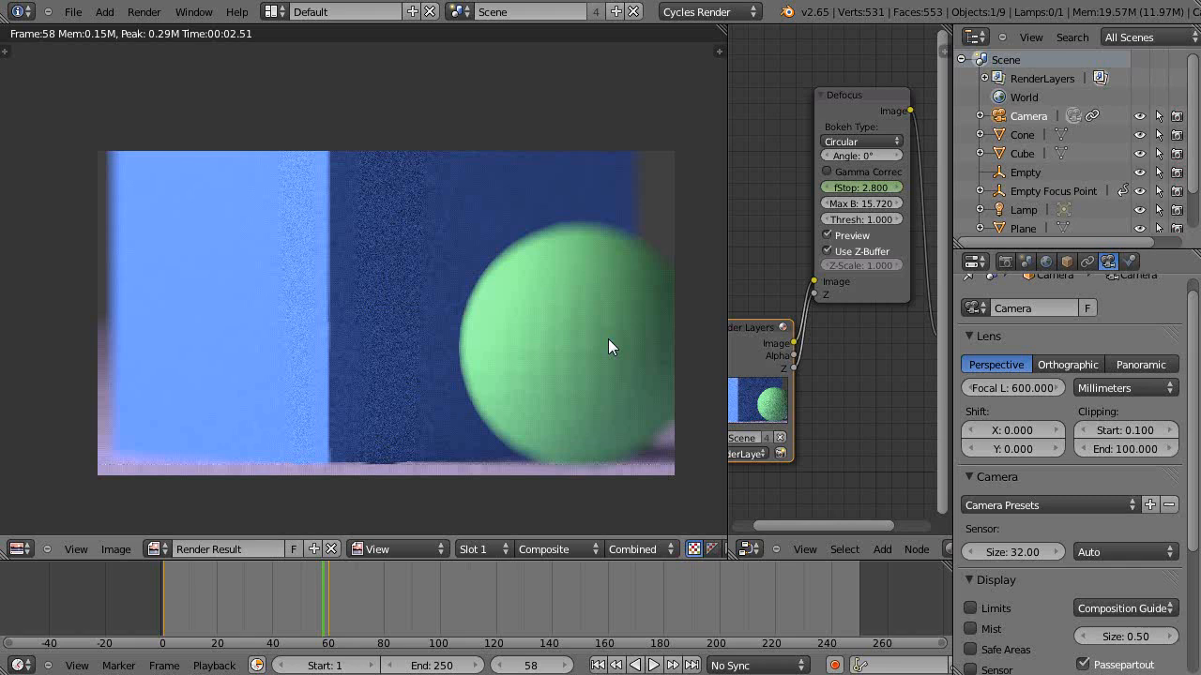
pyautogui.moveTo(619, 341)
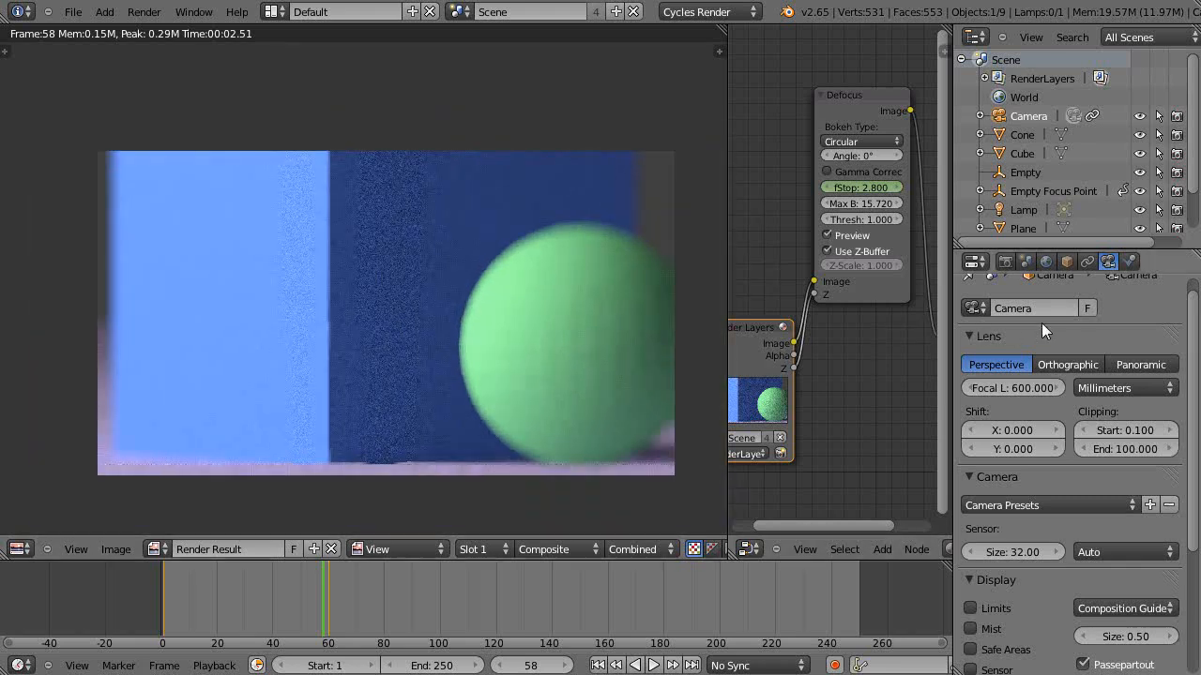
pyautogui.moveTo(1013, 386)
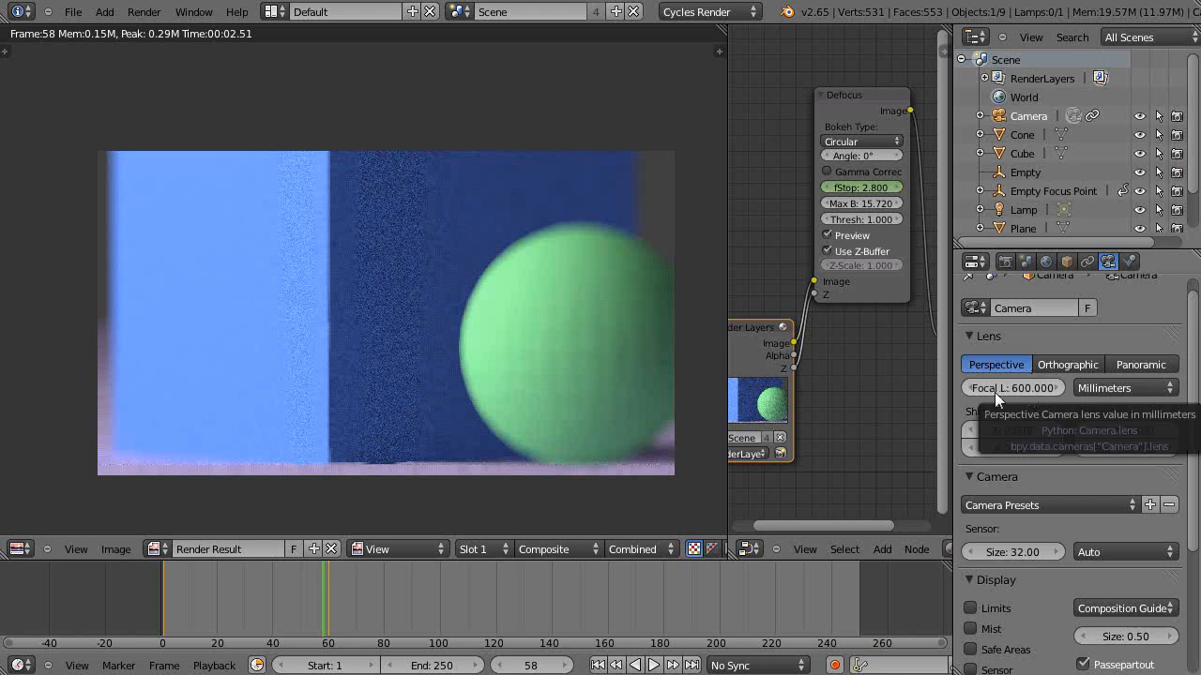
pyautogui.moveTo(478, 371)
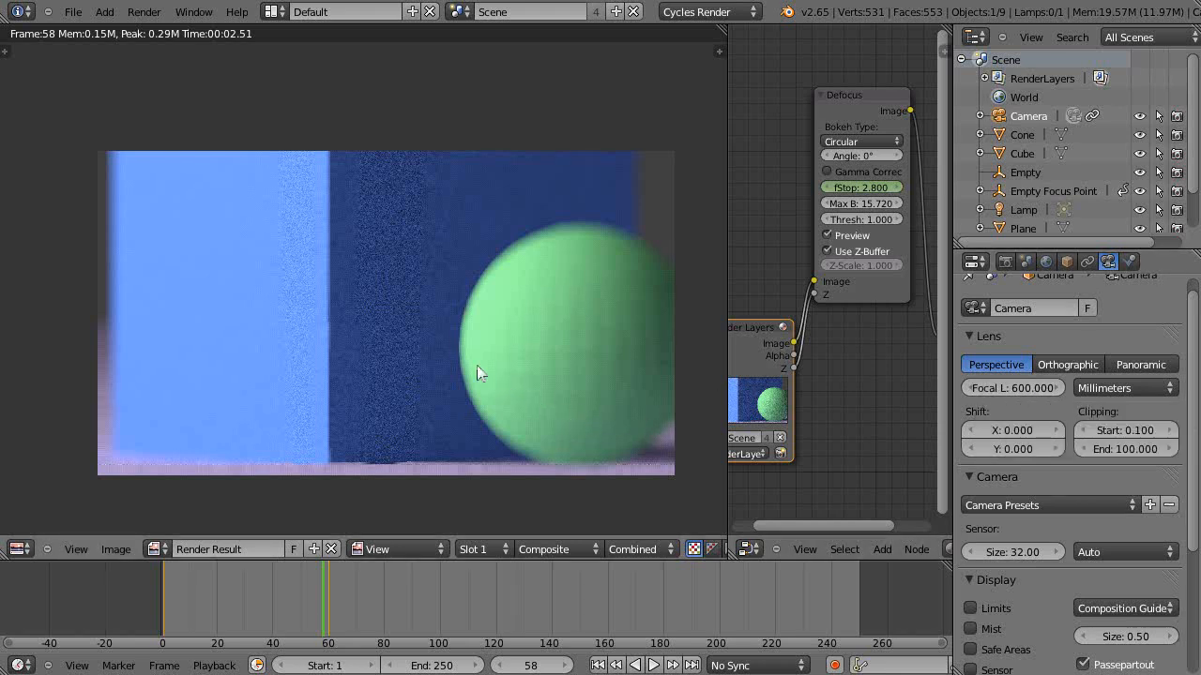
pyautogui.moveTo(465, 364)
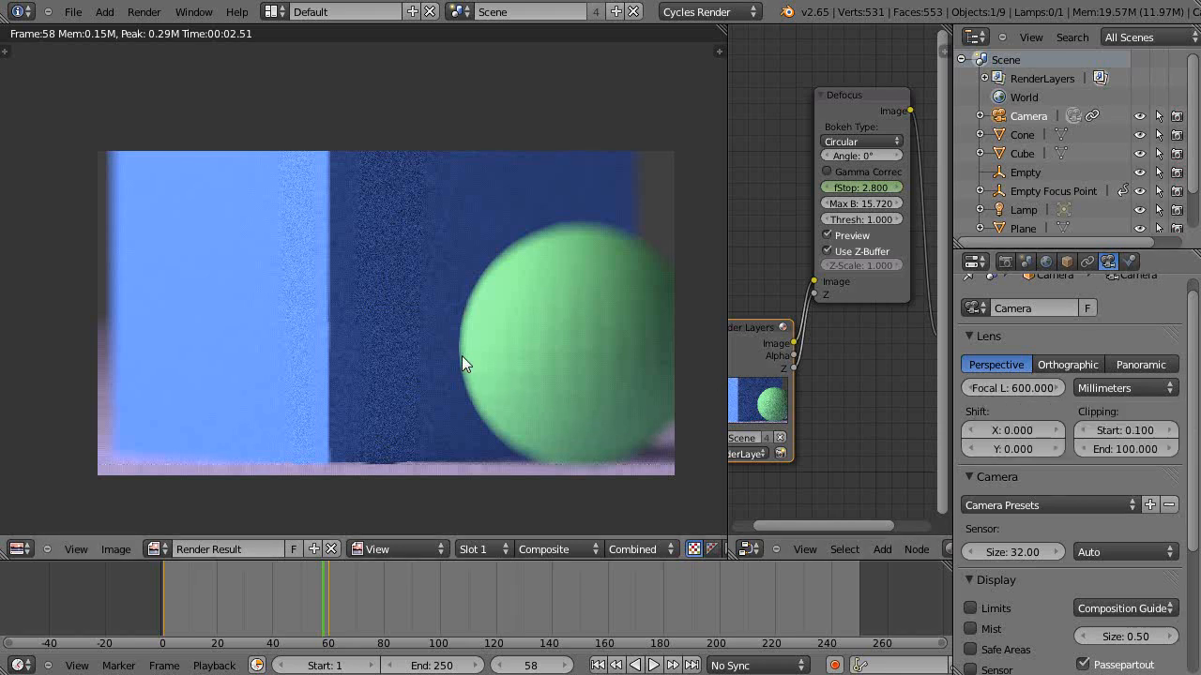
pyautogui.moveTo(473, 383)
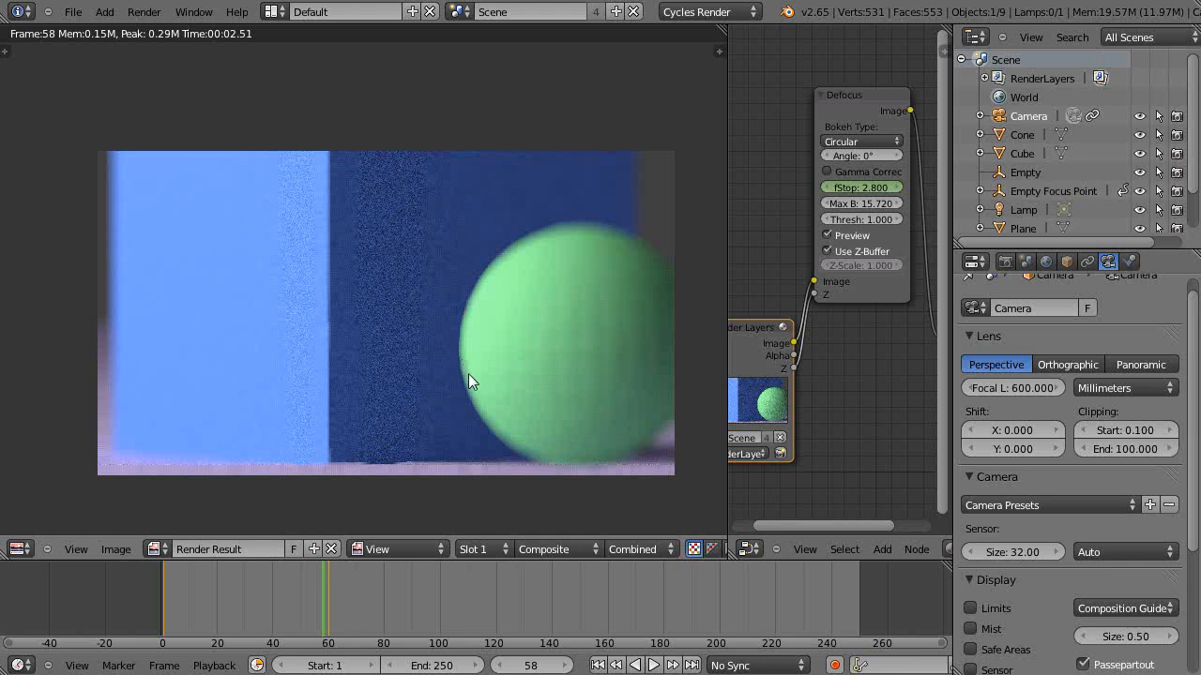